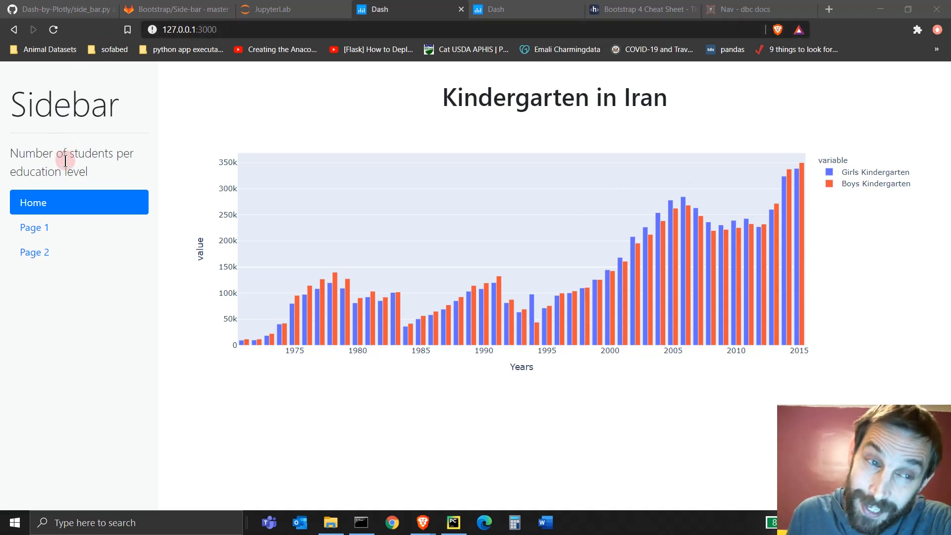
Step: Cycle through the Page 1 Grad School, Page 2 High School and Home Kindergarten charts twice
click(35, 227)
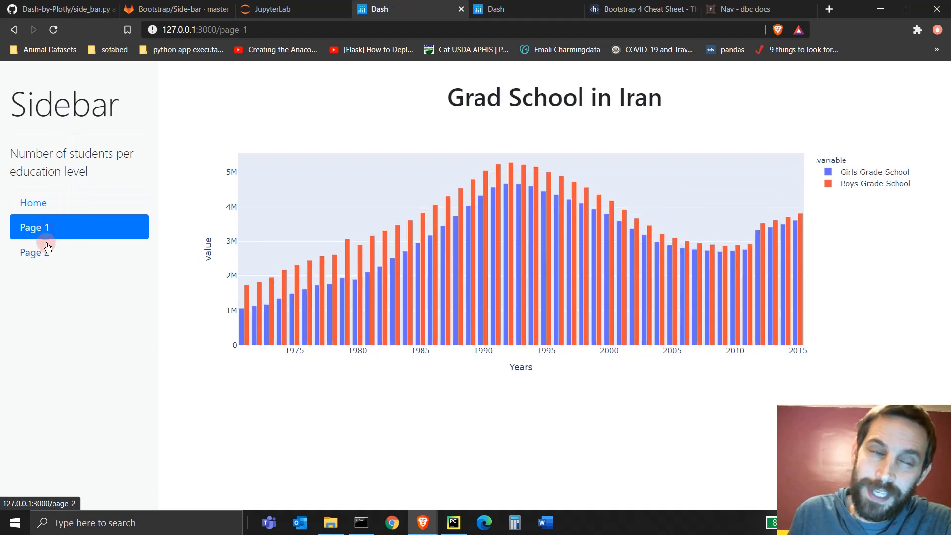
mouse_move(49, 258)
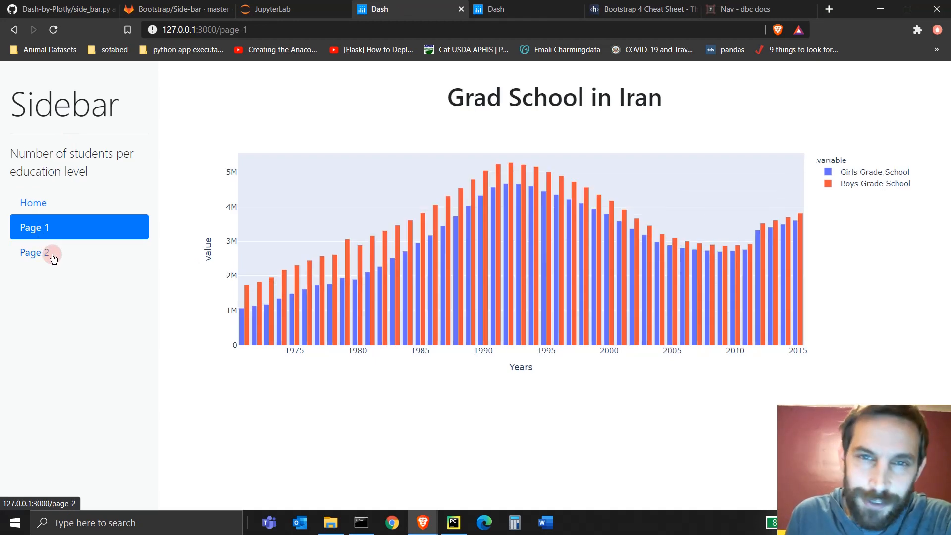
mouse_move(56, 253)
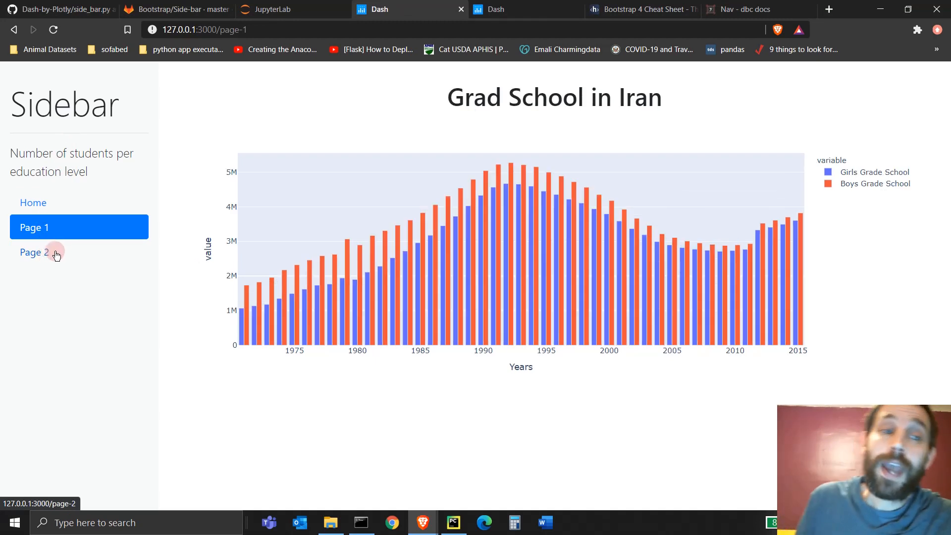
click(34, 252)
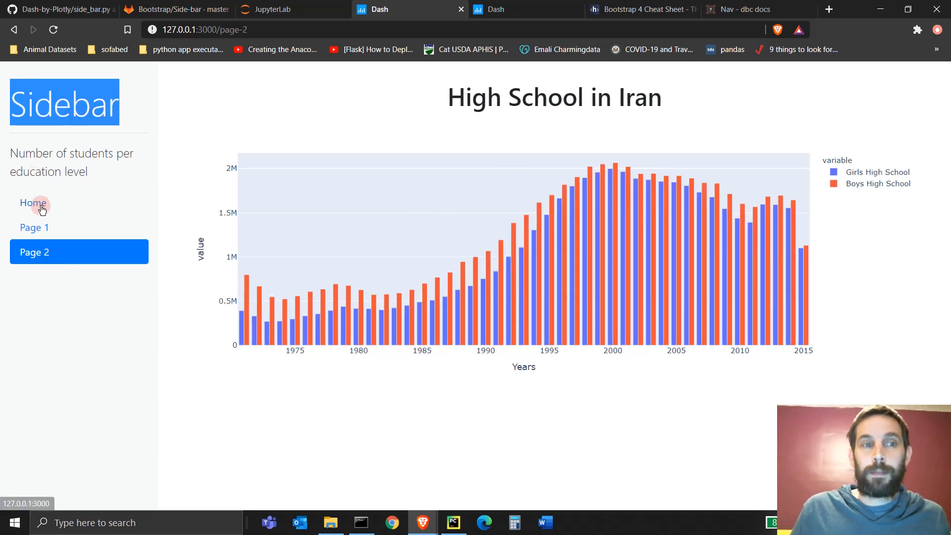
click(35, 203)
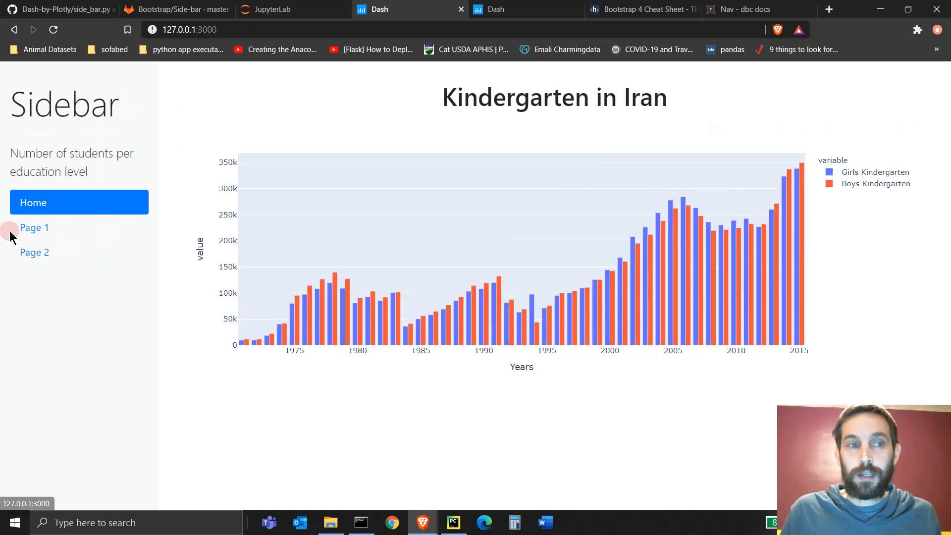
click(35, 252)
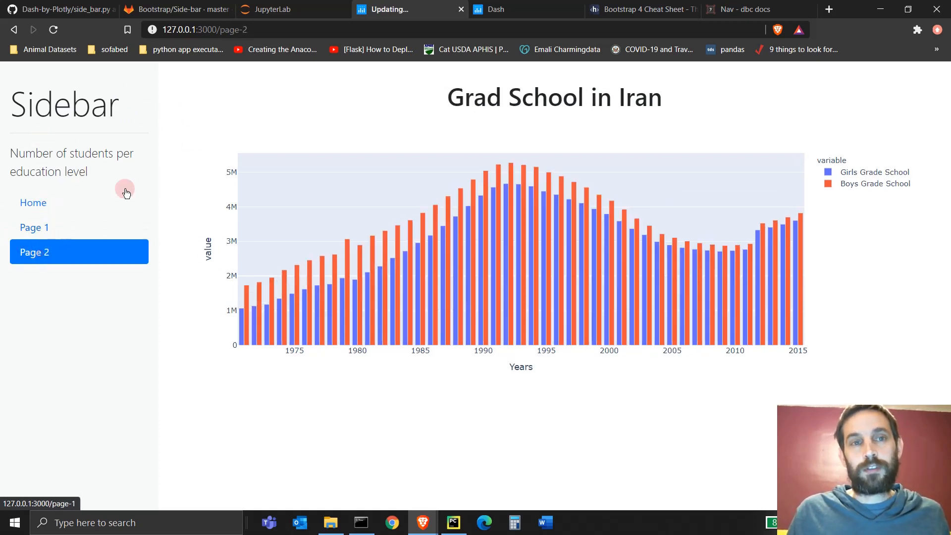
click(45, 227)
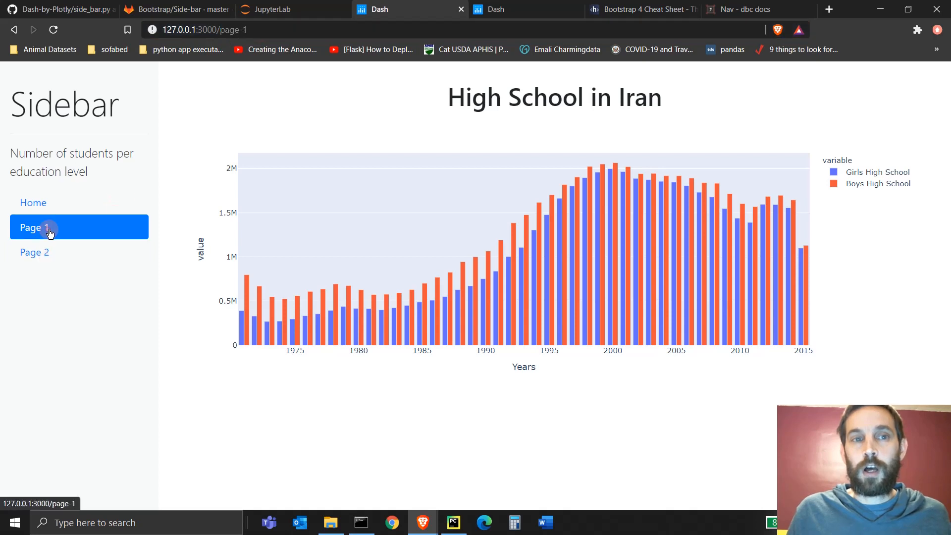
click(33, 202)
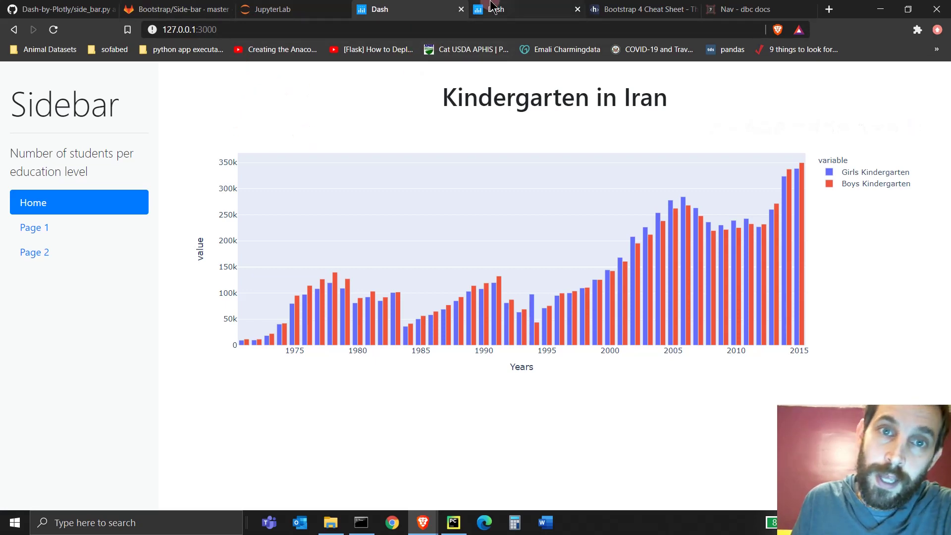
Step: Show the Page 1 and Page 2 charts in the JupyterLab app and in the standalone app
click(271, 10)
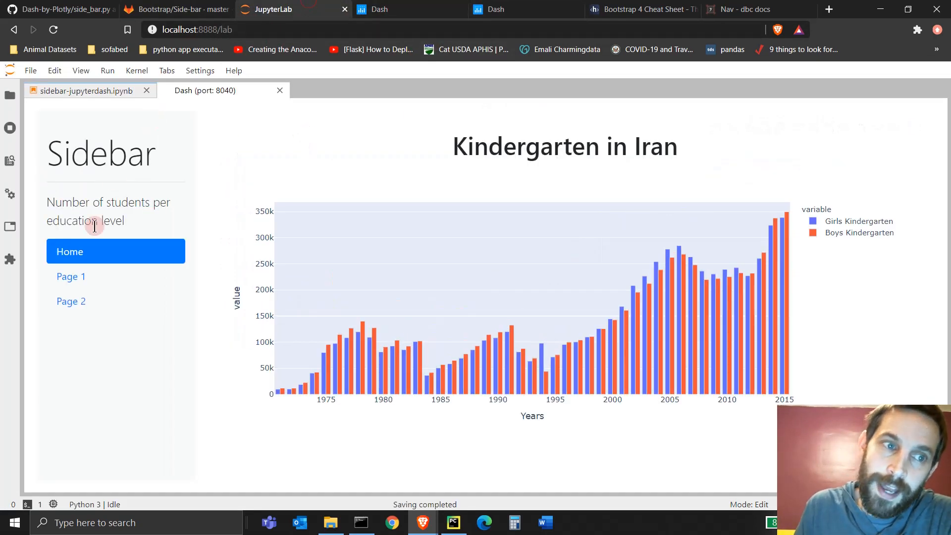
click(71, 276)
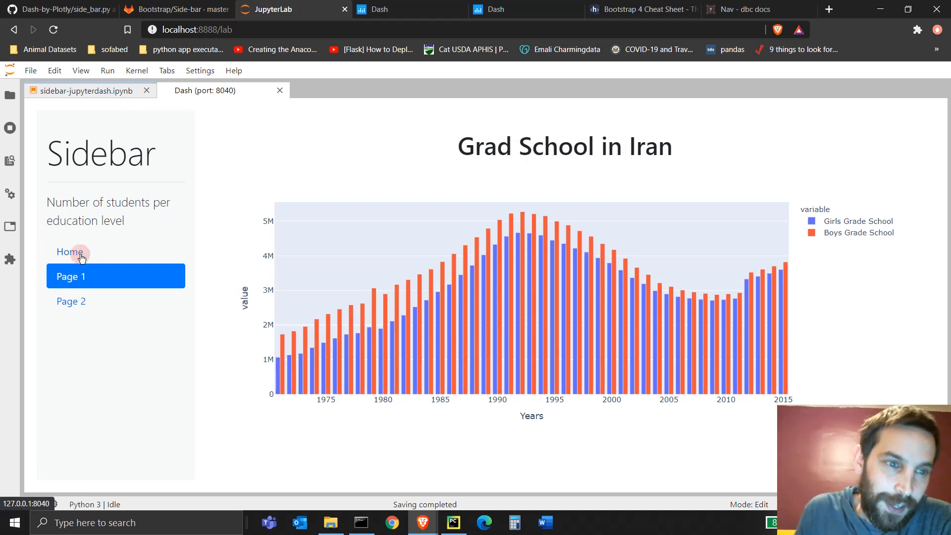
click(378, 10)
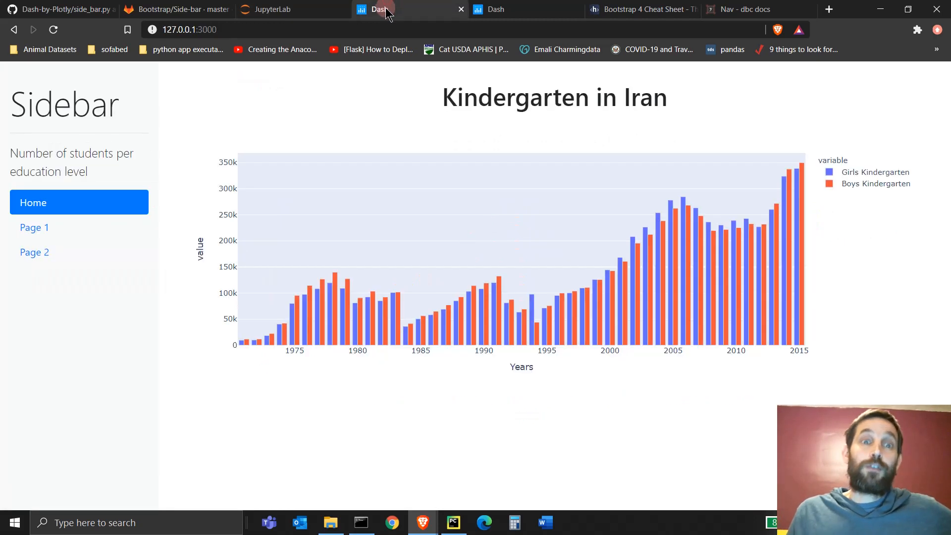
mouse_move(273, 16)
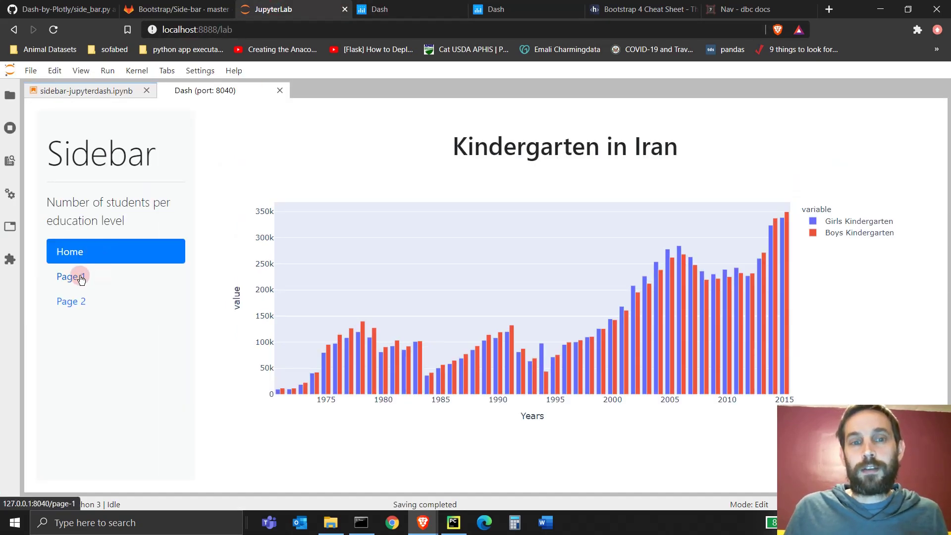
click(71, 300)
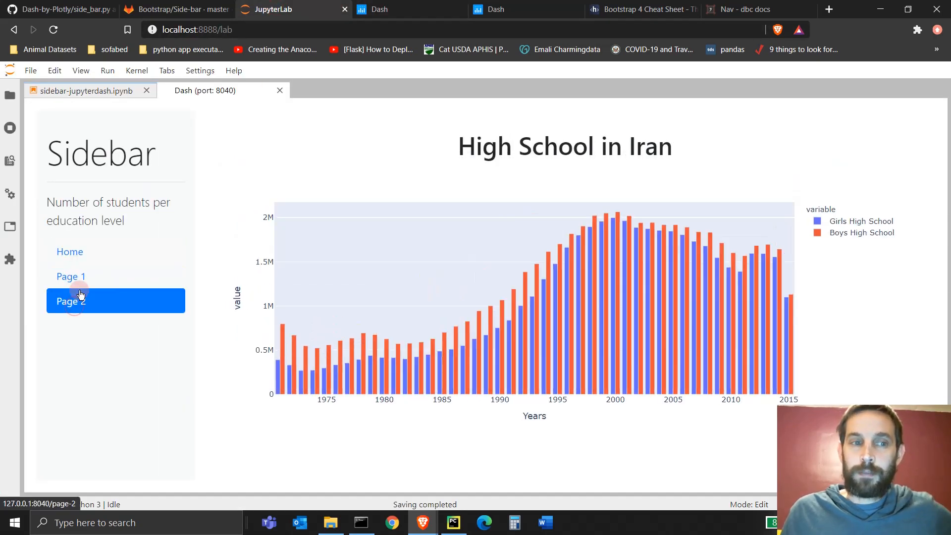
click(70, 251)
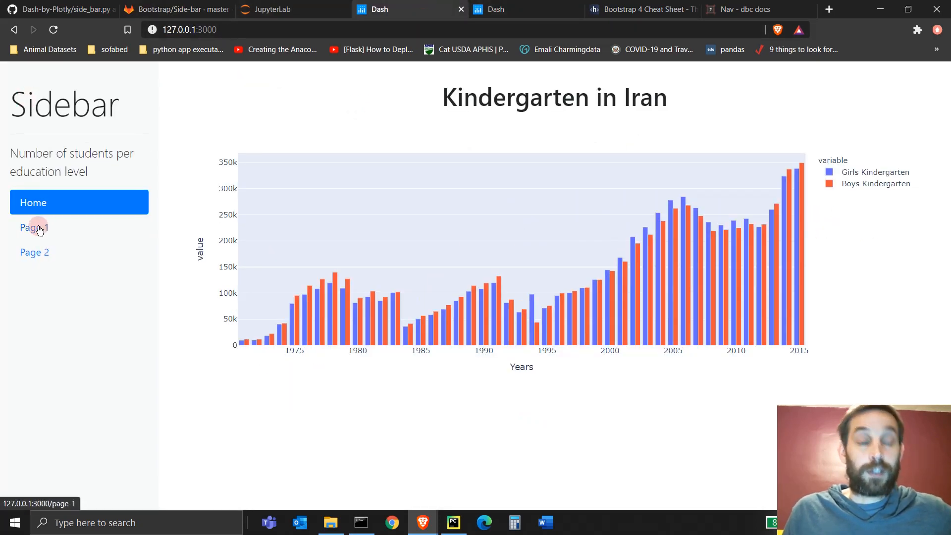
click(34, 252)
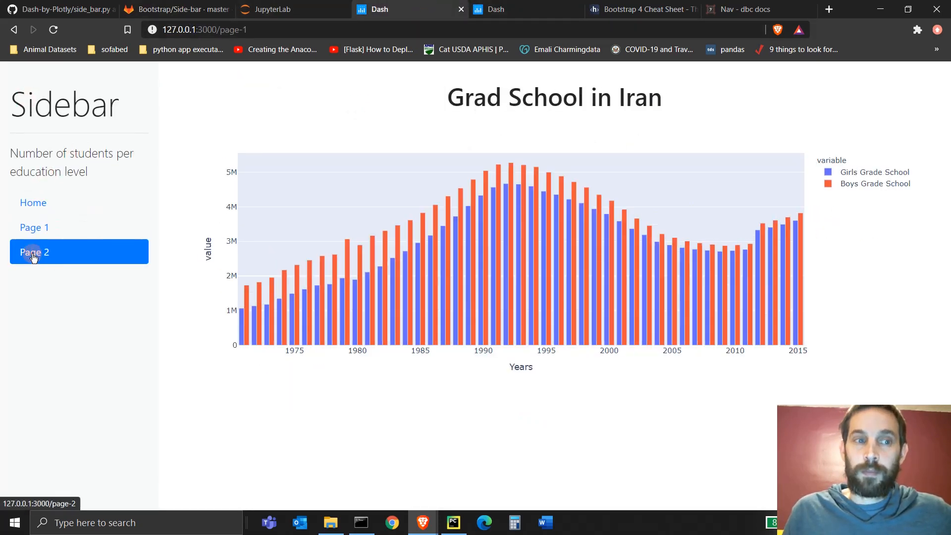
click(33, 202)
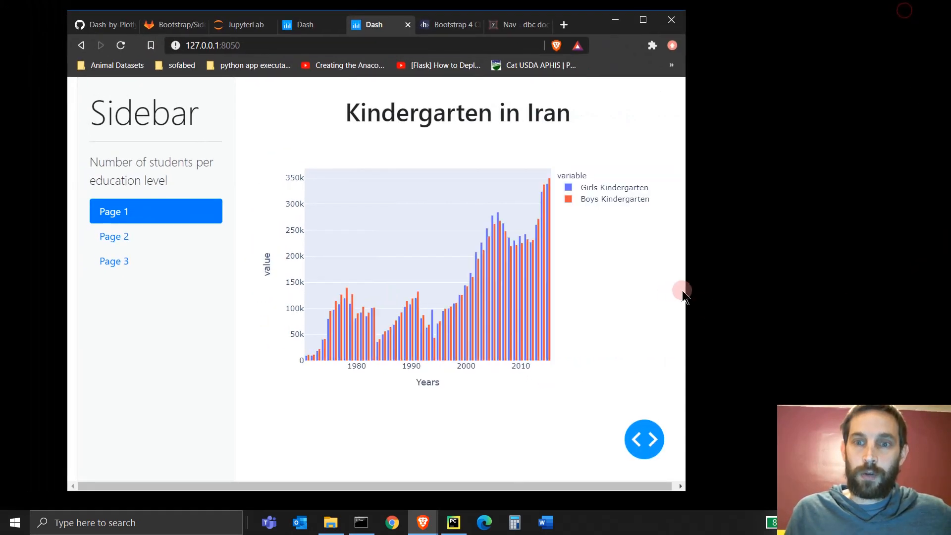
Step: Adjust the app window, then bring up the sidebar app's source code on GitHub
drag(684, 290, 704, 288)
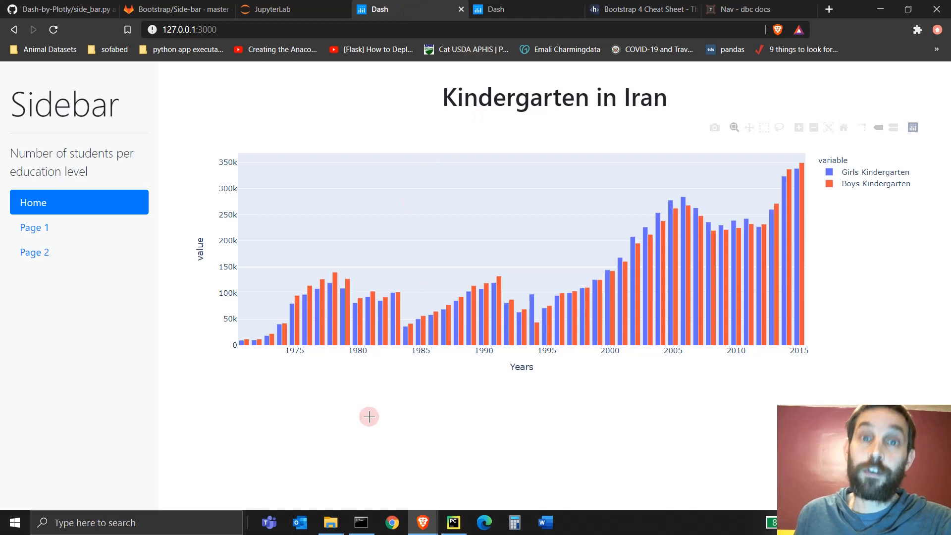
click(55, 9)
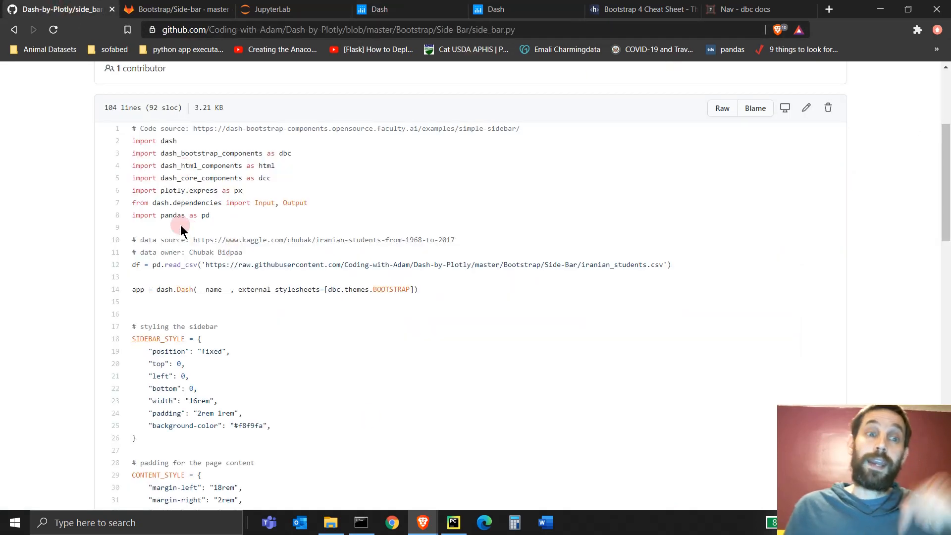
mouse_move(175, 199)
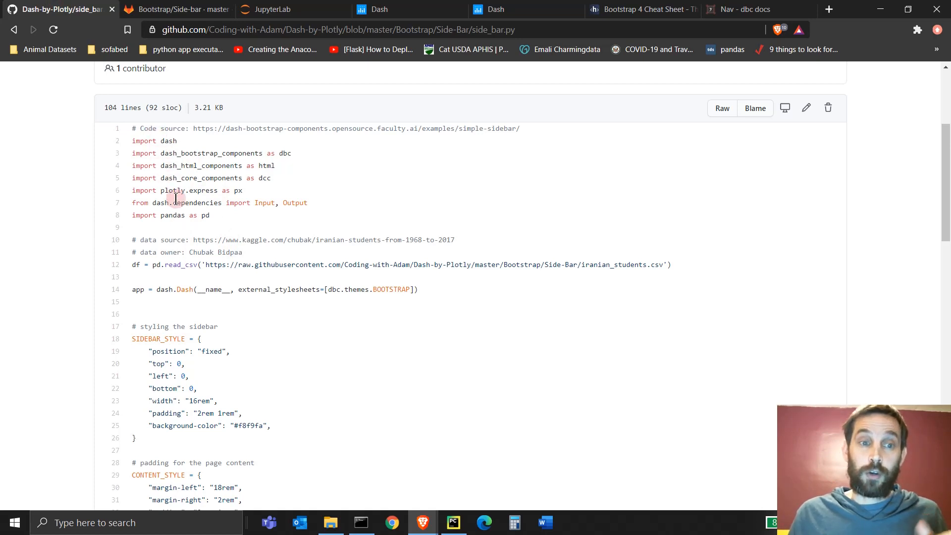
Step: Open side_bar.py from the GitHub Side-Bar folder and compare it with PyCharm's copy
scroll(up, 3)
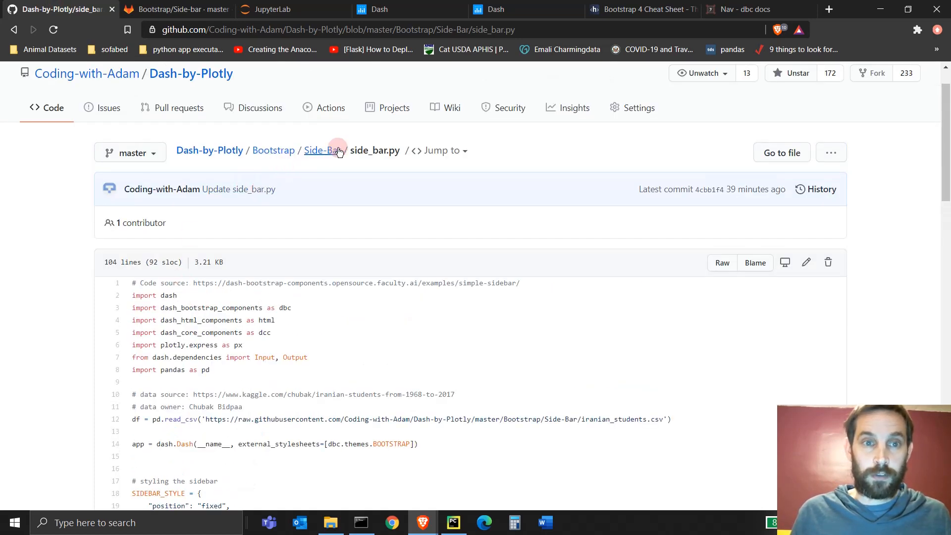
click(322, 150)
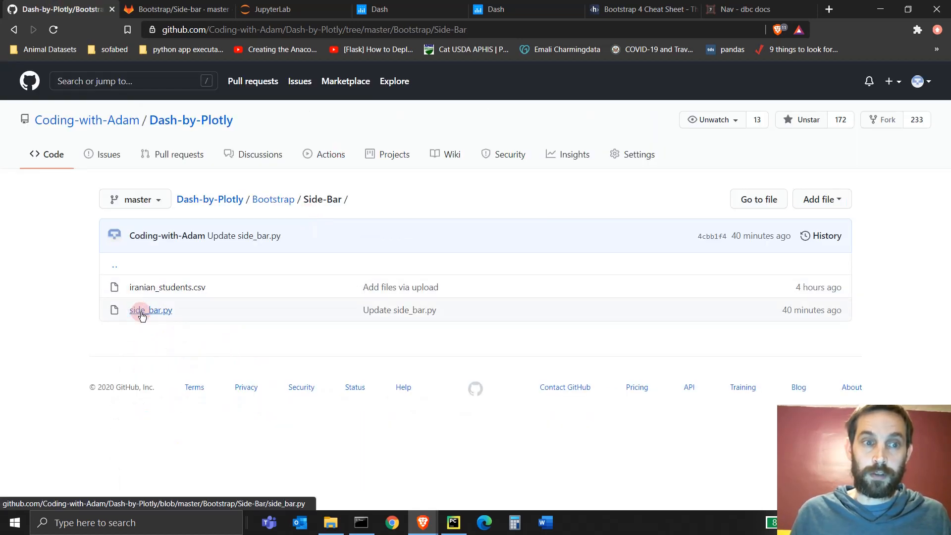
click(144, 310)
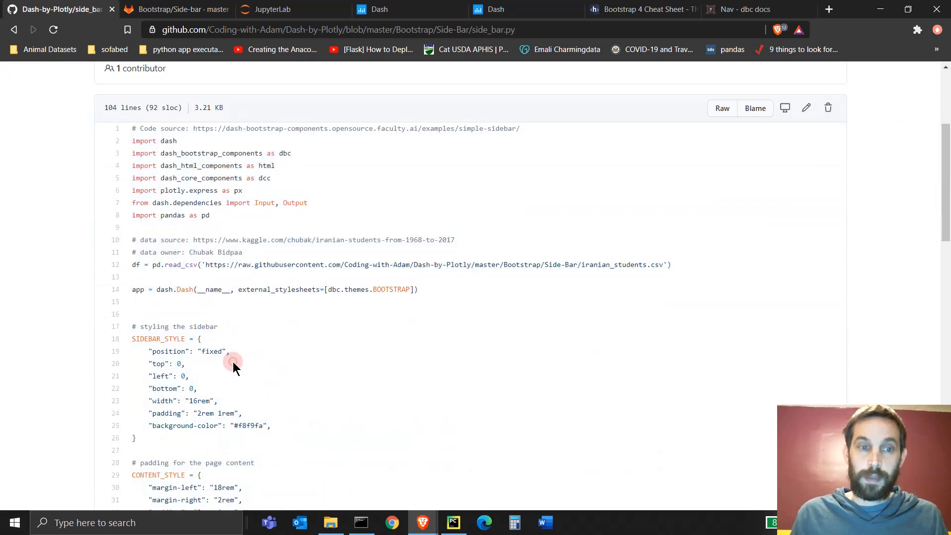
click(454, 522)
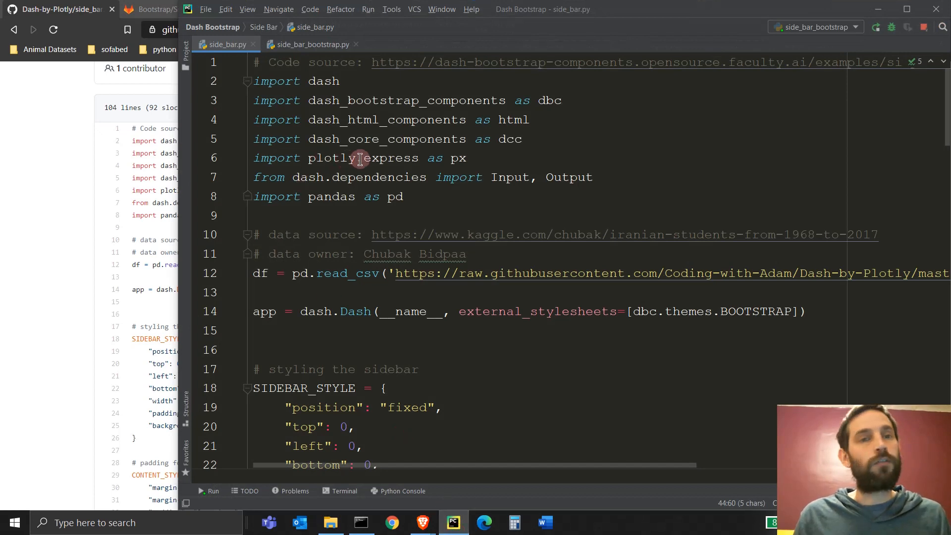
mouse_move(379, 104)
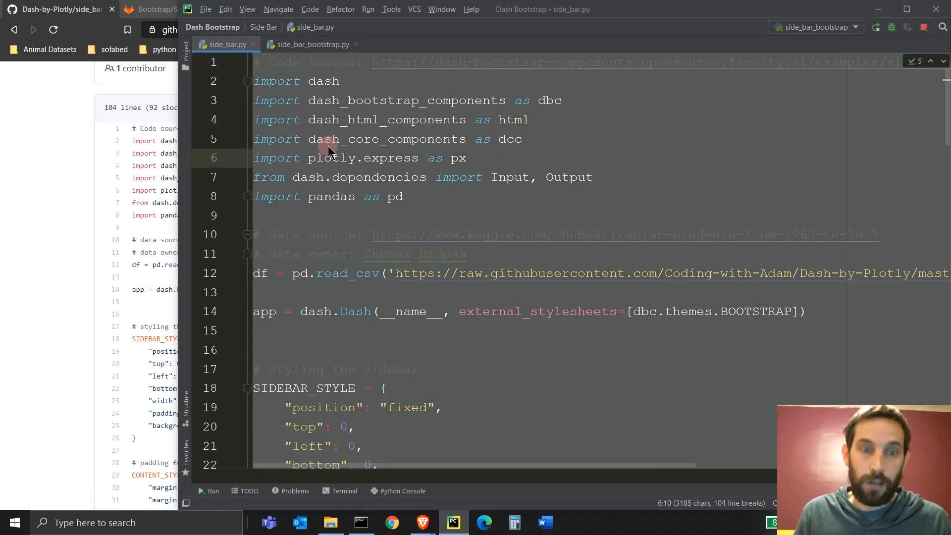
double_click(369, 119)
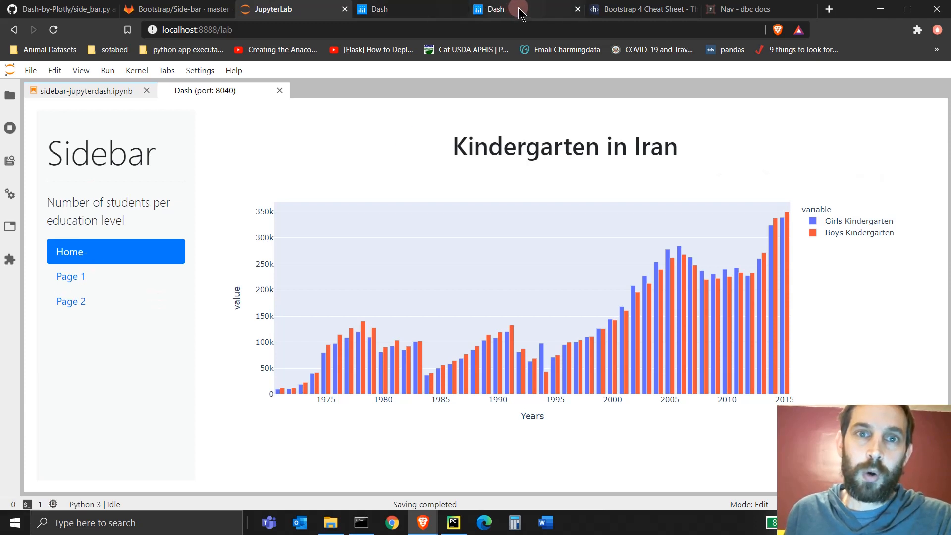
Step: Show GitLab's Bootstrap/Side-bar folder with side_bar.py, side_bar_bootstrap.py, the notebook and CSV
click(178, 9)
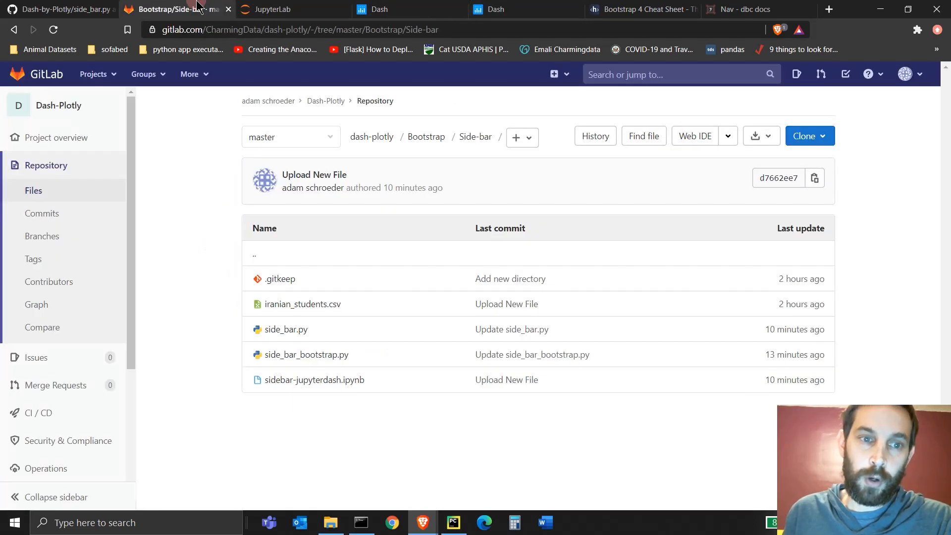
mouse_move(332, 339)
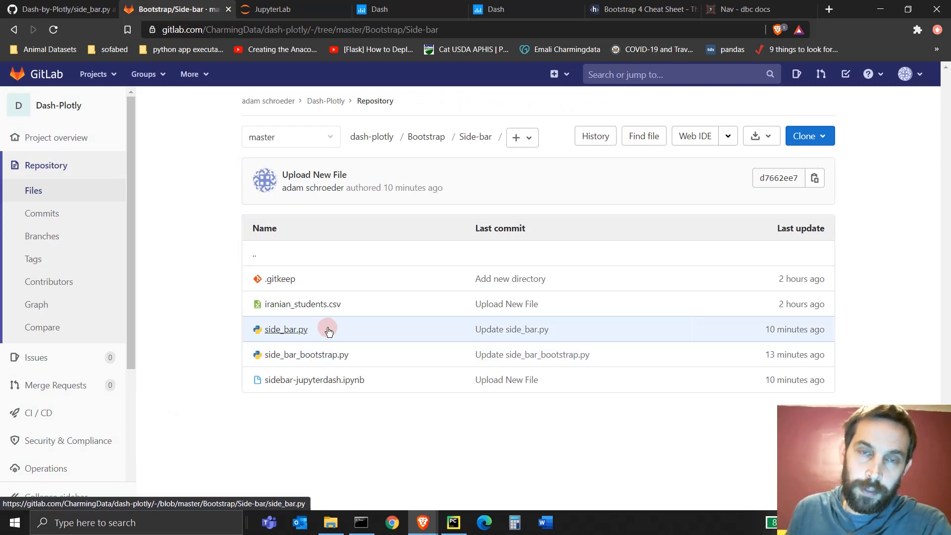
mouse_move(321, 332)
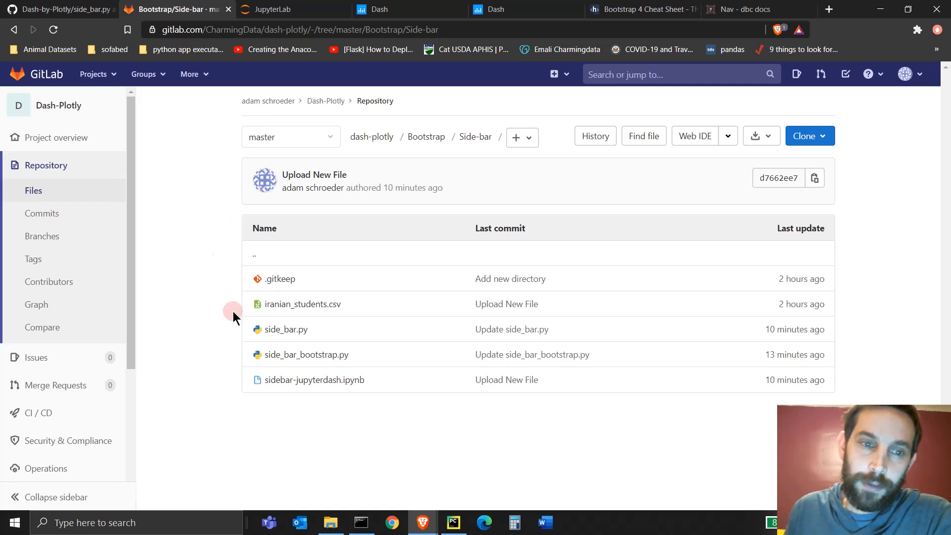
mouse_move(228, 192)
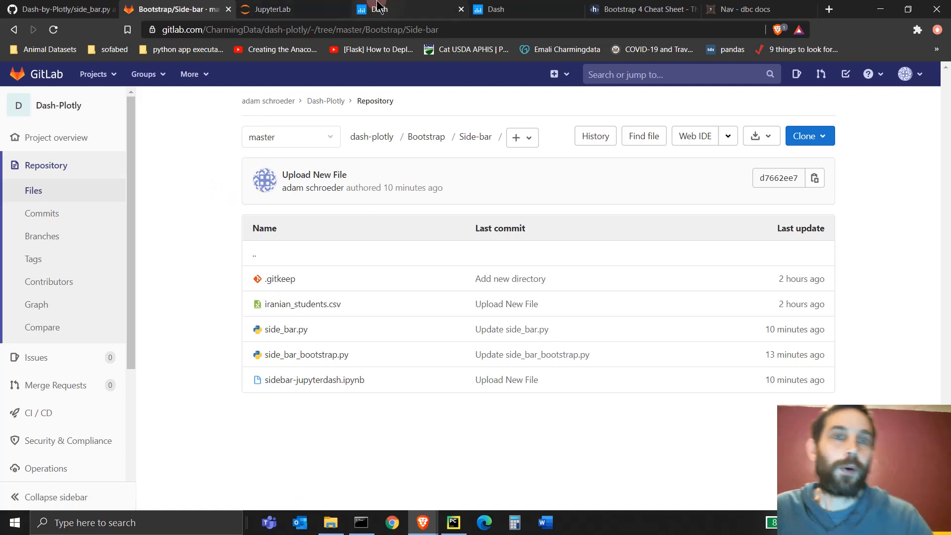
Step: Pass through the standalone app and GitHub code, then bring up PyCharm's side_bar.py project
click(379, 9)
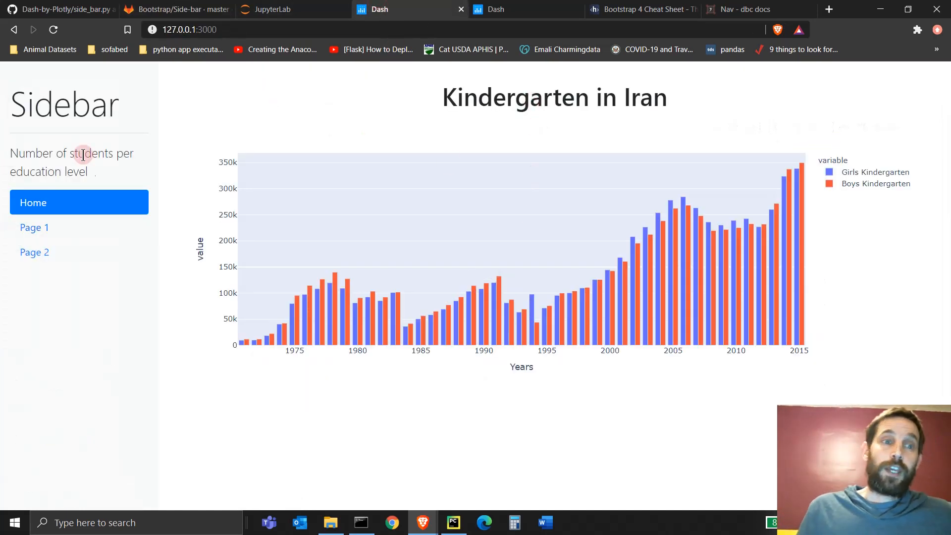
click(59, 9)
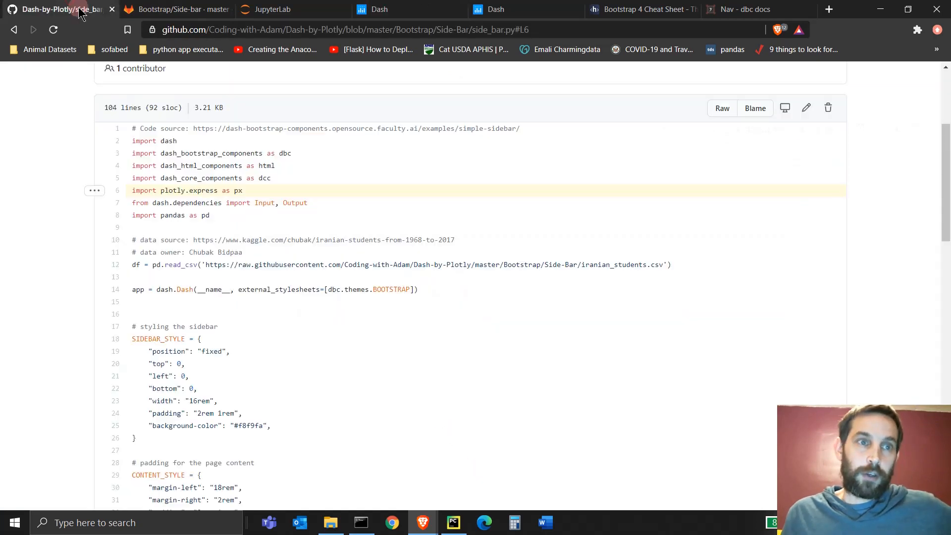
click(379, 10)
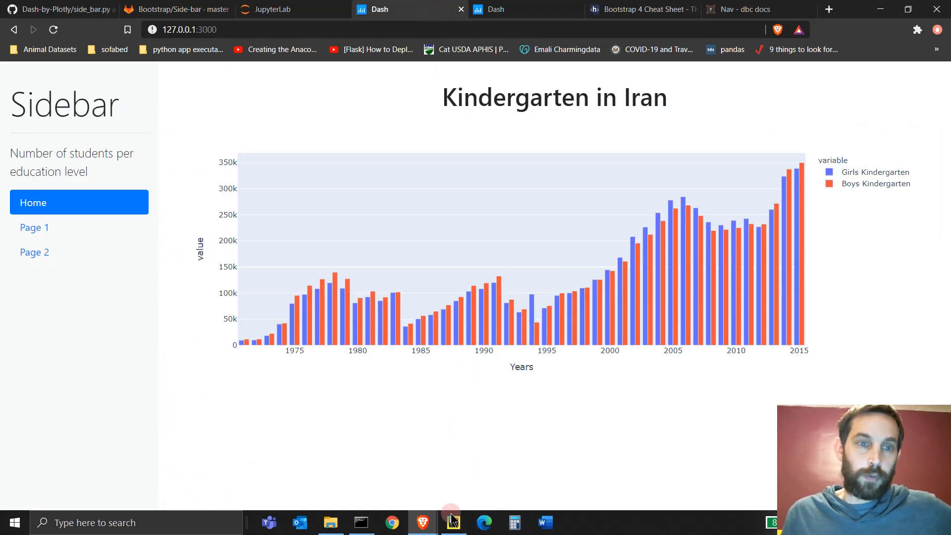
click(453, 522)
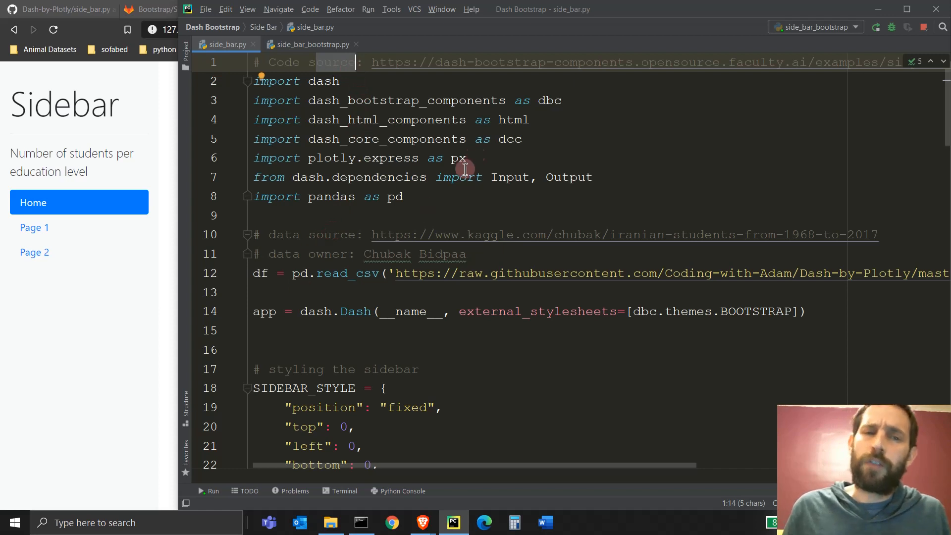
mouse_move(436, 186)
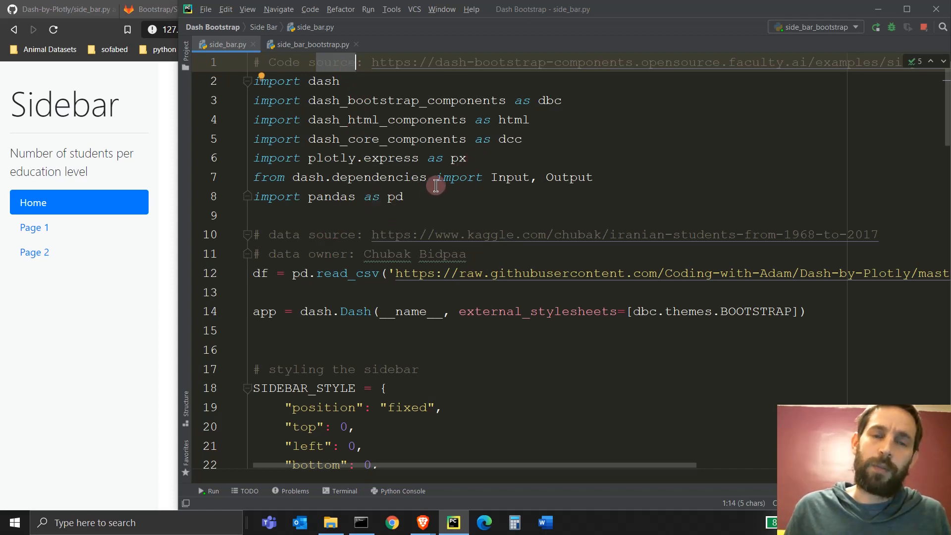
mouse_move(499, 62)
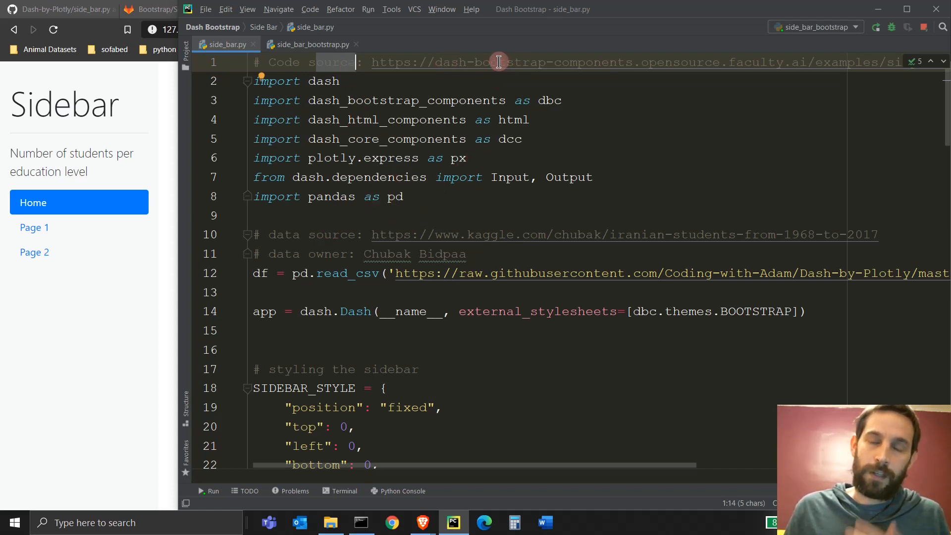
click(341, 273)
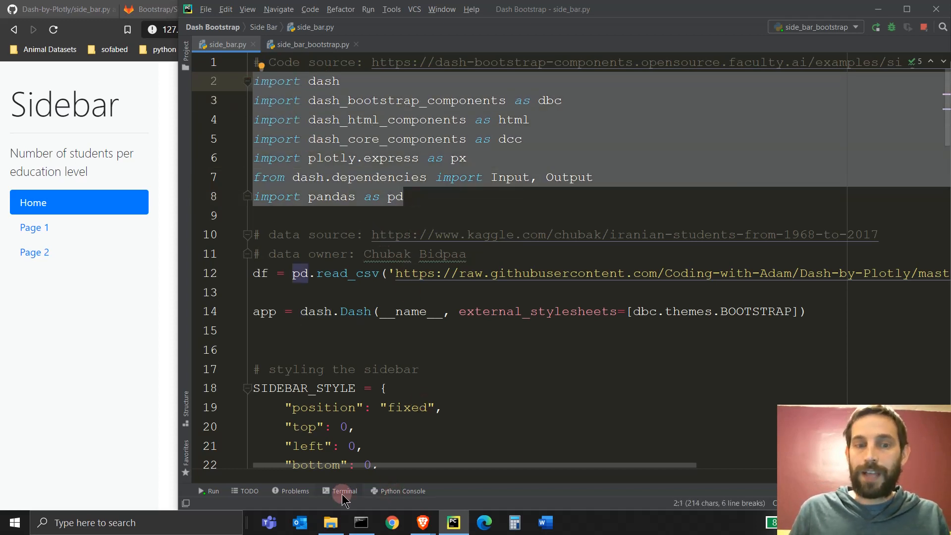
Step: Enter pip install commands for dash and pandas in the project's local terminal
click(344, 491)
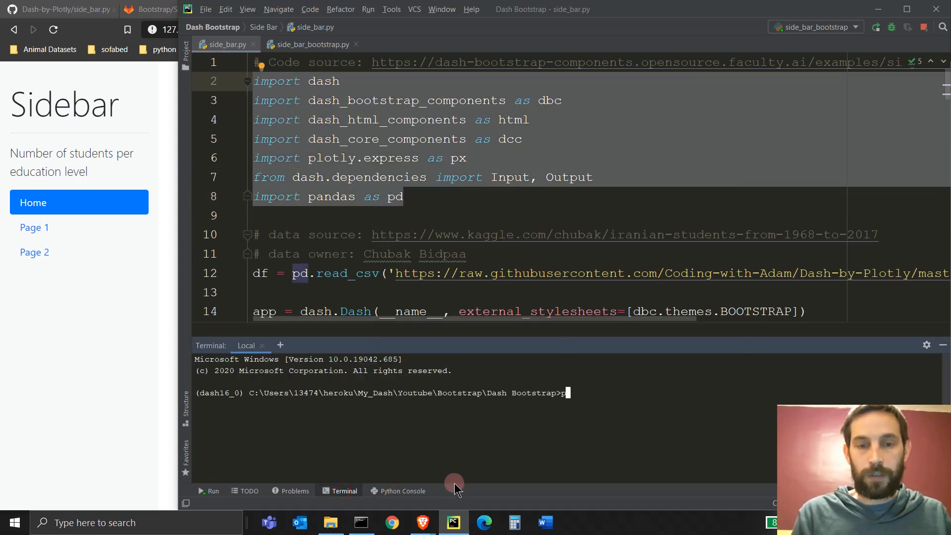
text(pip install dash)
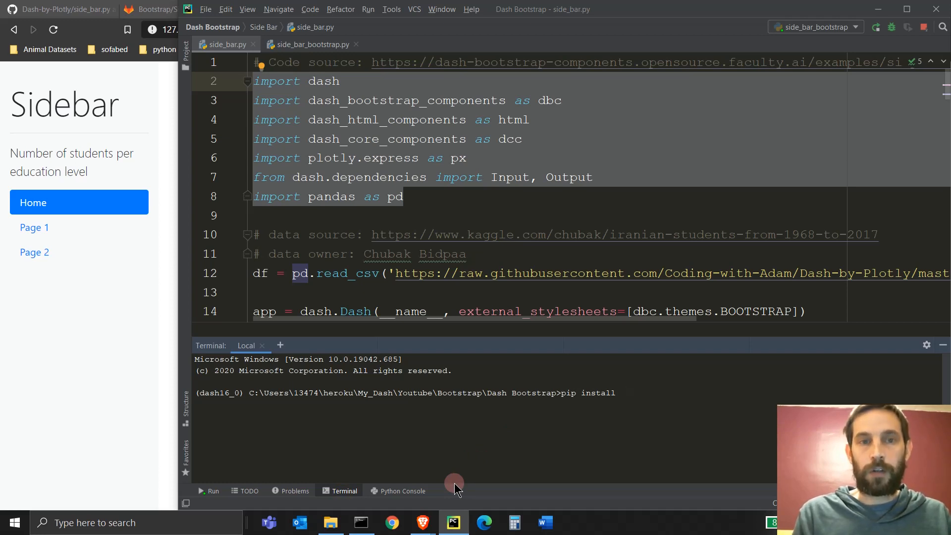
text(pands)
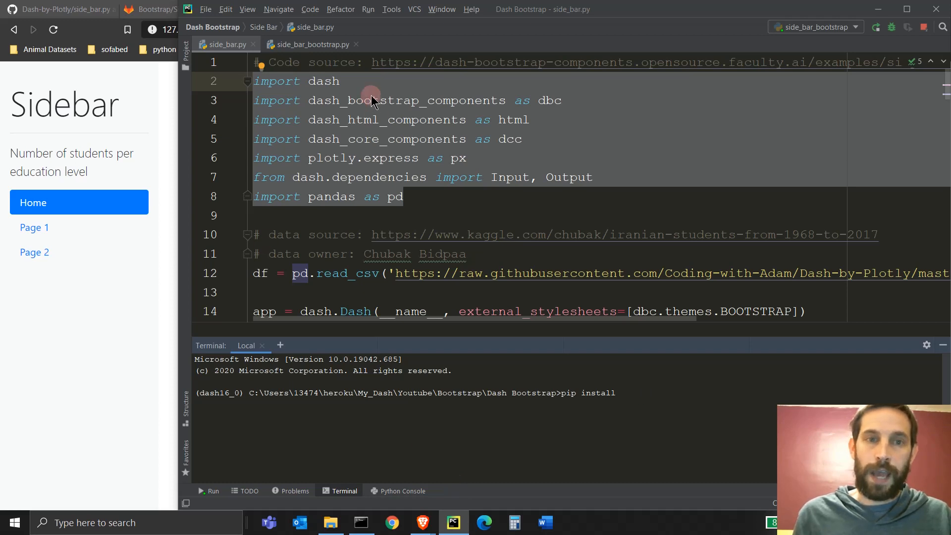
Step: Edit the dash_bootstrap_components import line in side_bar.py
click(383, 100)
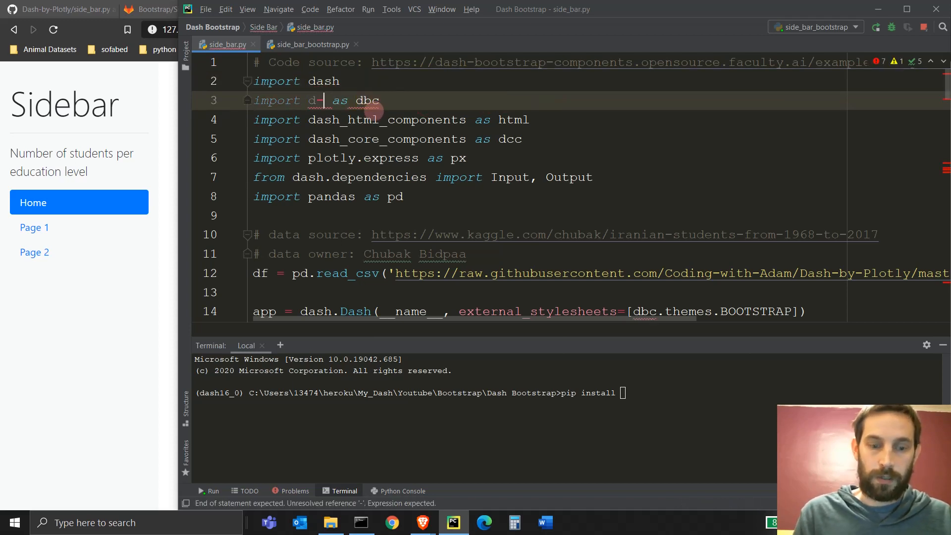
text(dash_bootstrap_components)
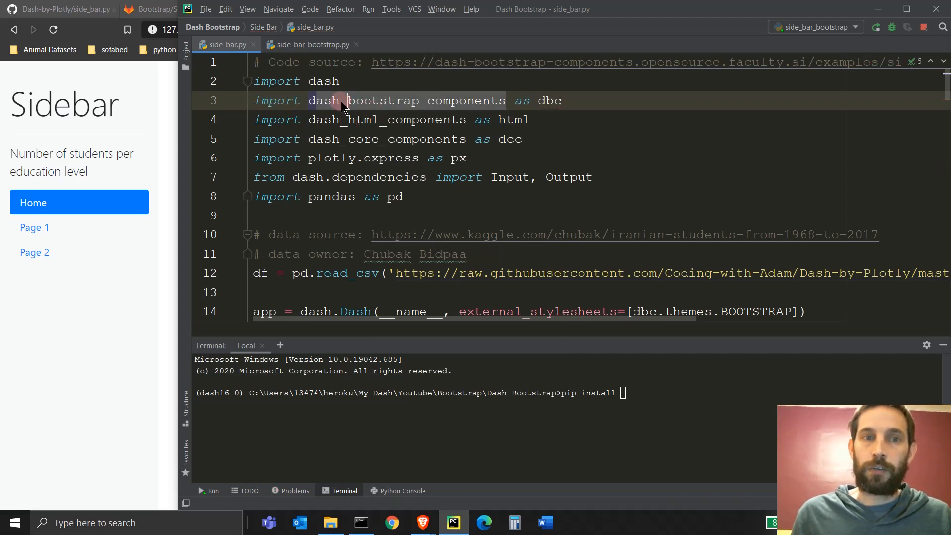
mouse_move(419, 181)
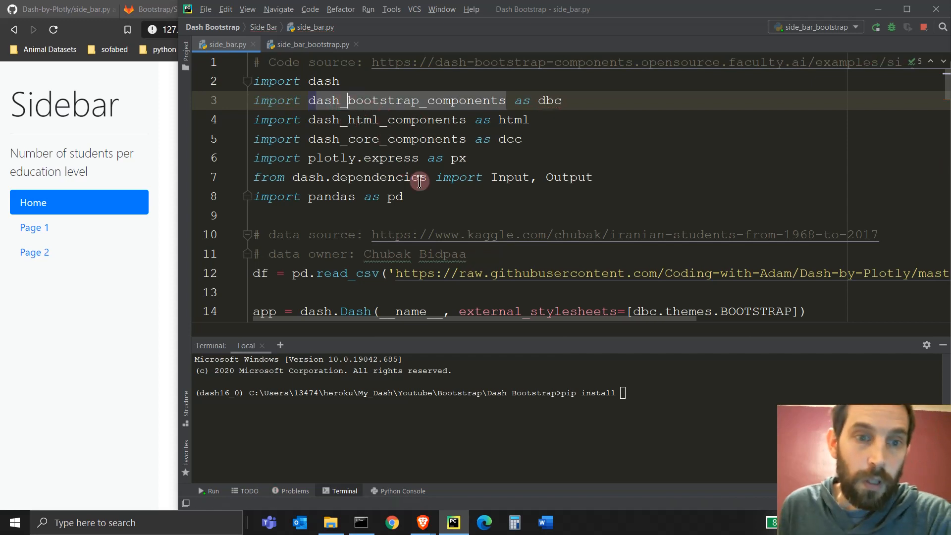
scroll(down, 3)
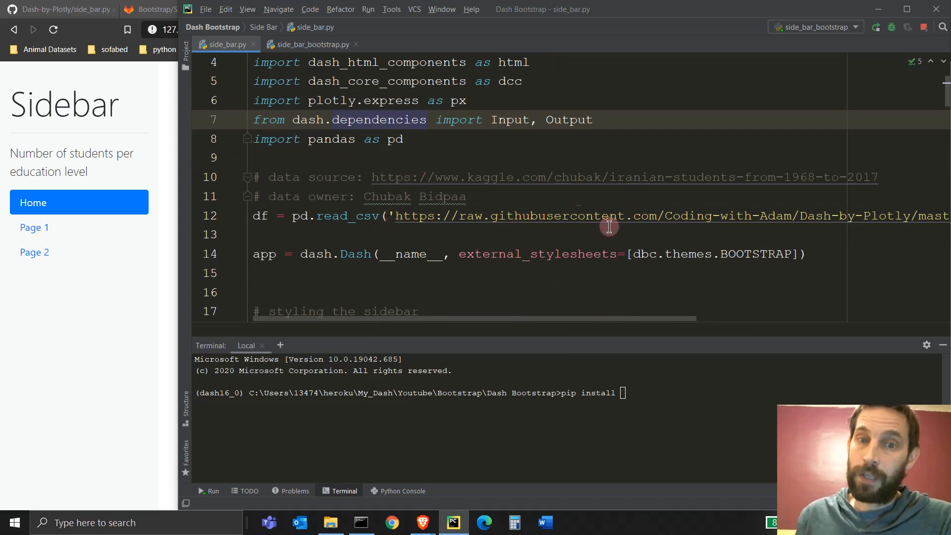
Step: Check Page 2 in the running sidebar app, then return to side_bar.py
click(265, 216)
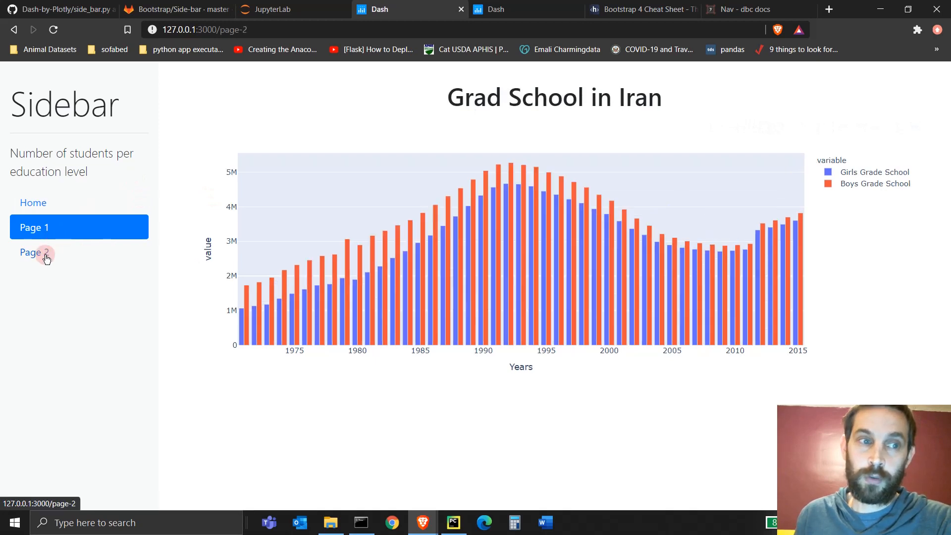
click(35, 252)
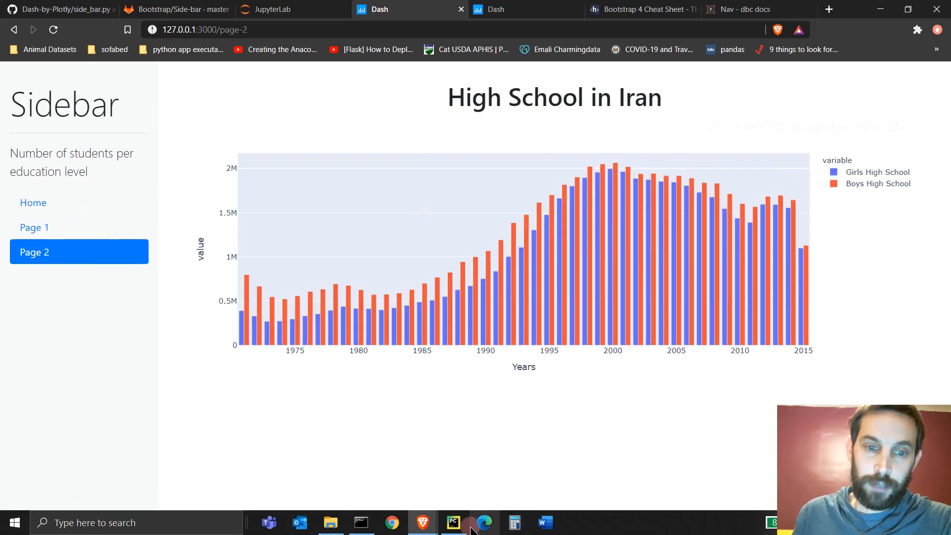
click(453, 522)
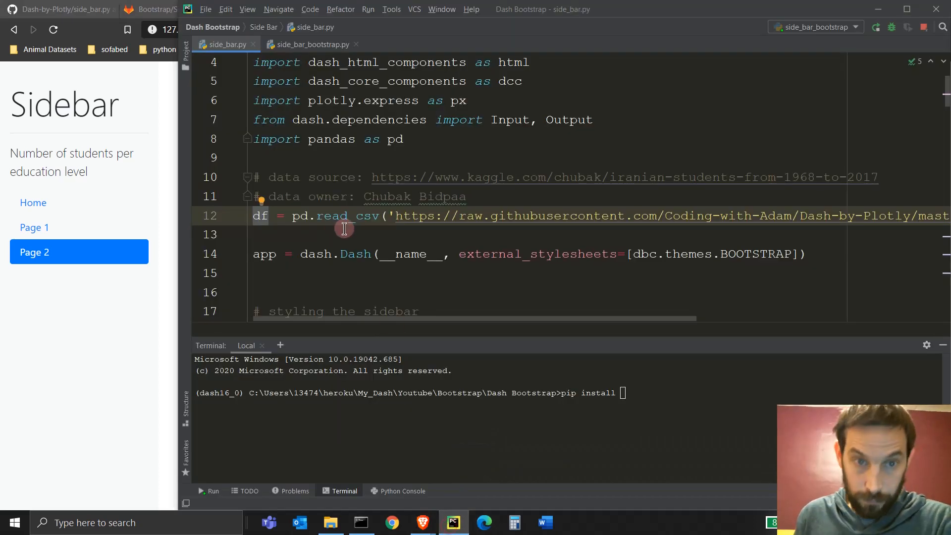
scroll(down, 3)
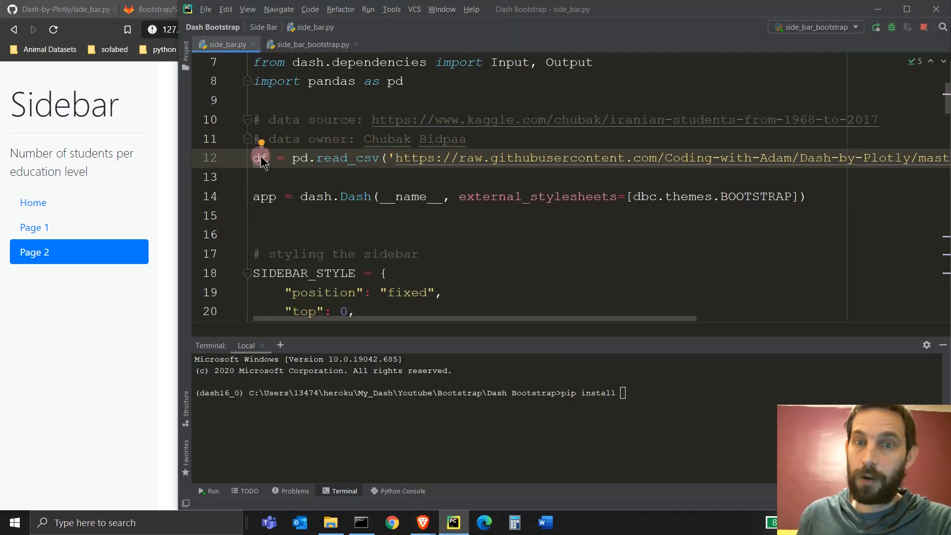
click(634, 196)
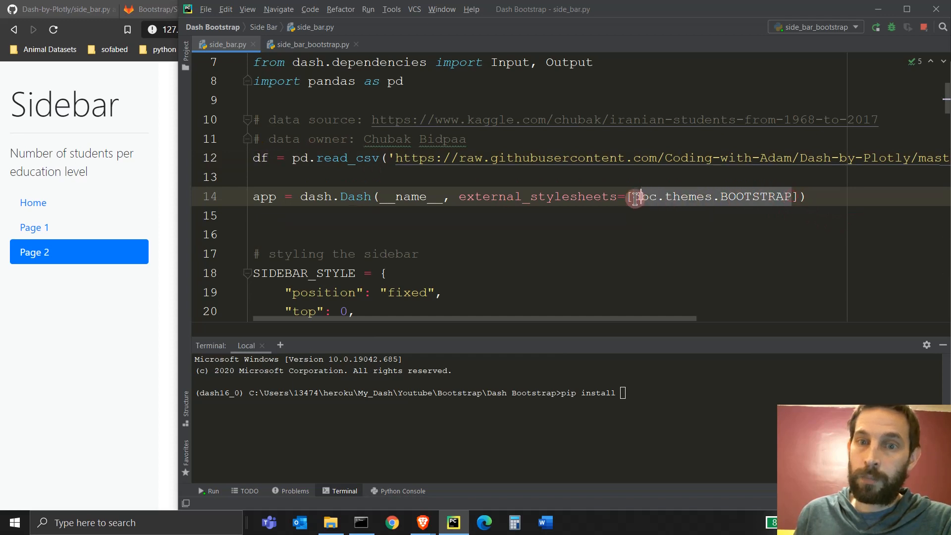
scroll(down, 3)
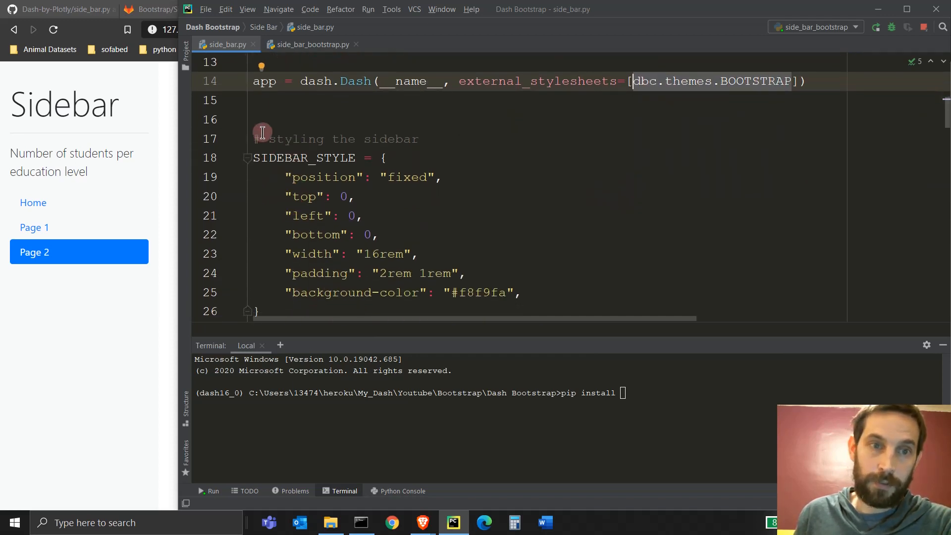
scroll(down, 3)
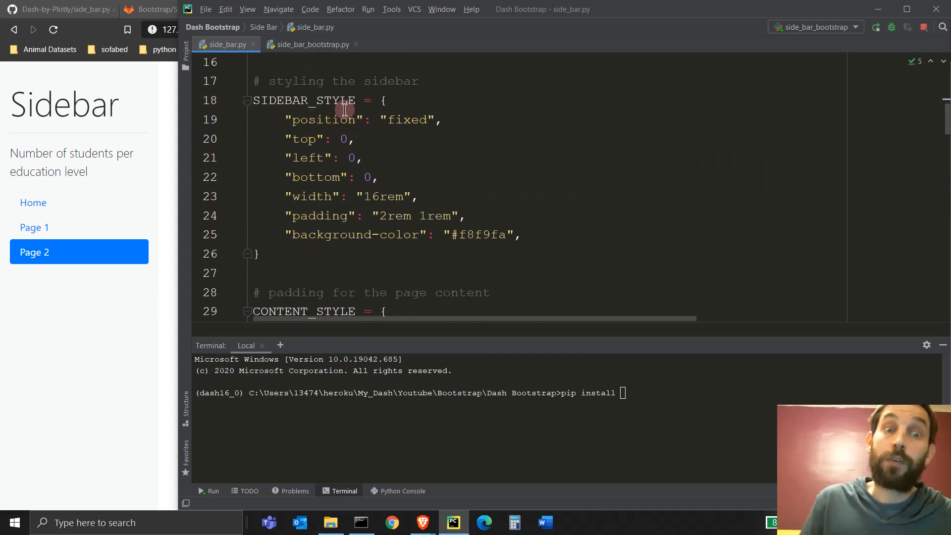
click(394, 292)
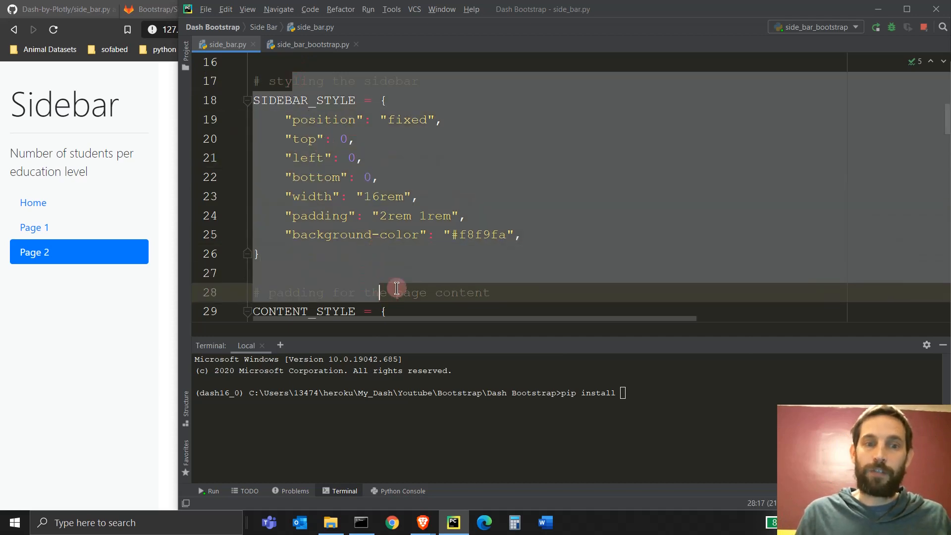
scroll(down, 3)
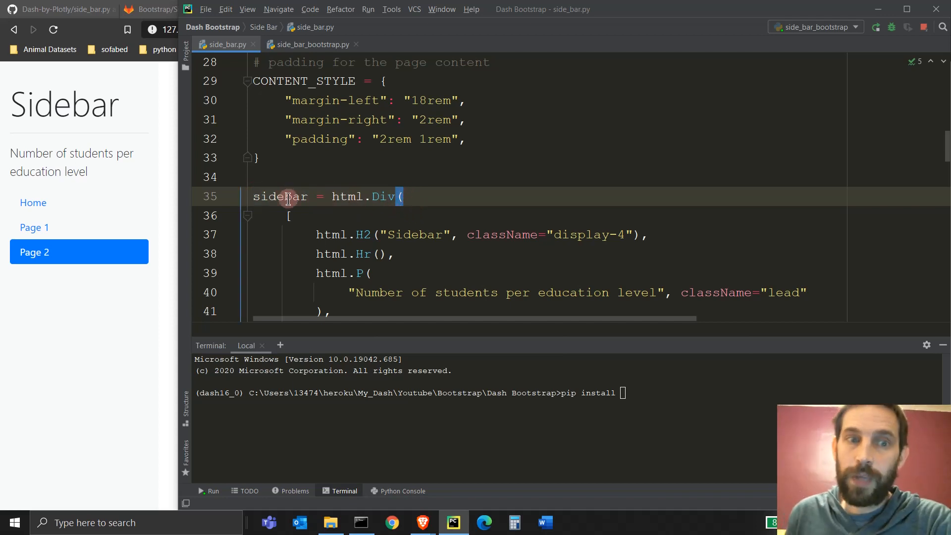
double_click(281, 197)
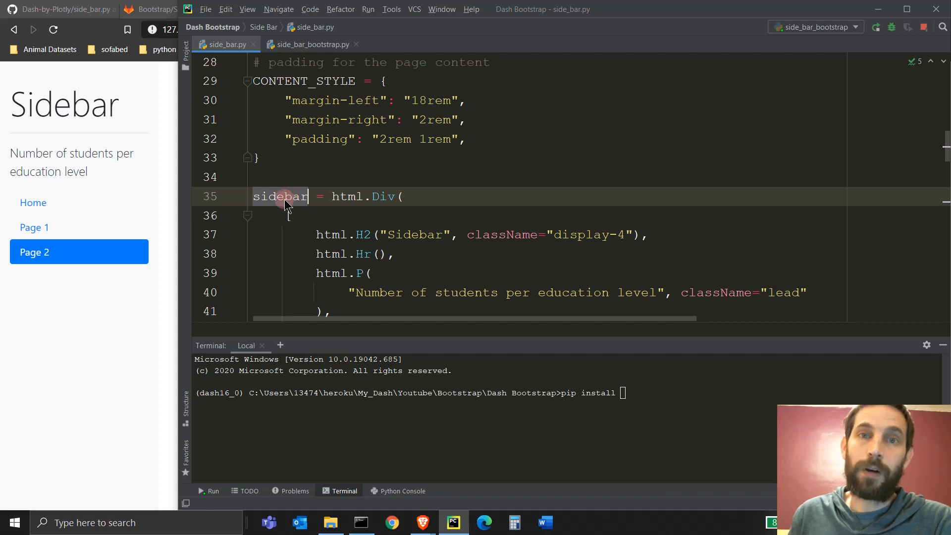
scroll(down, 3)
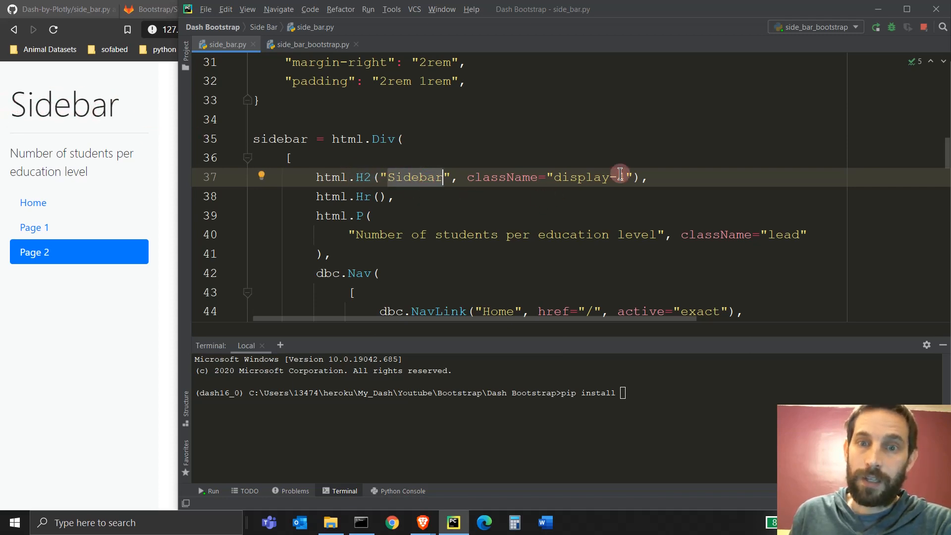
text(4)
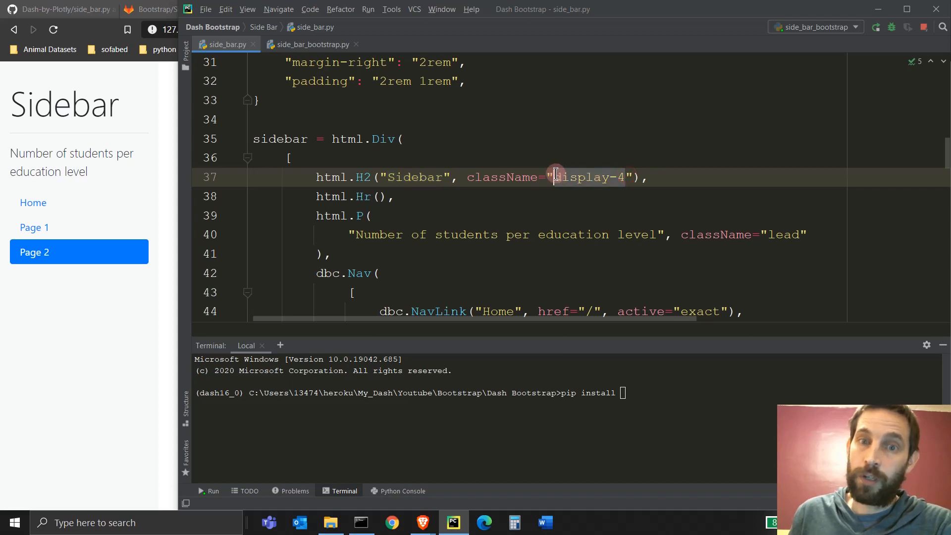
click(623, 177)
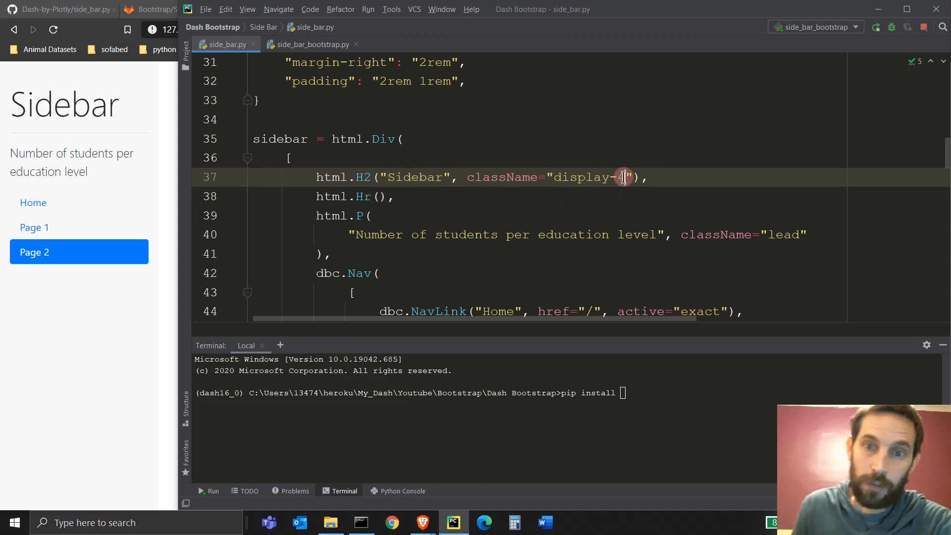
text(3)
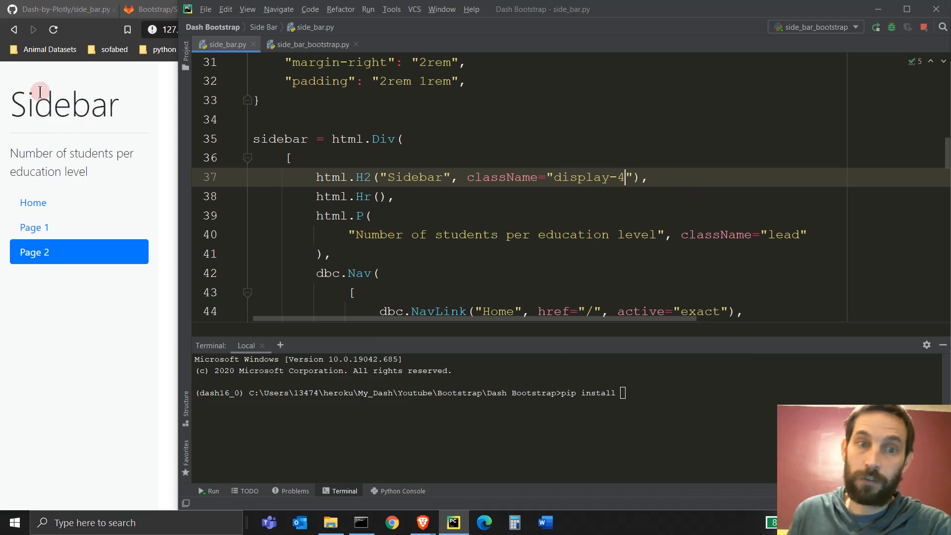
click(351, 197)
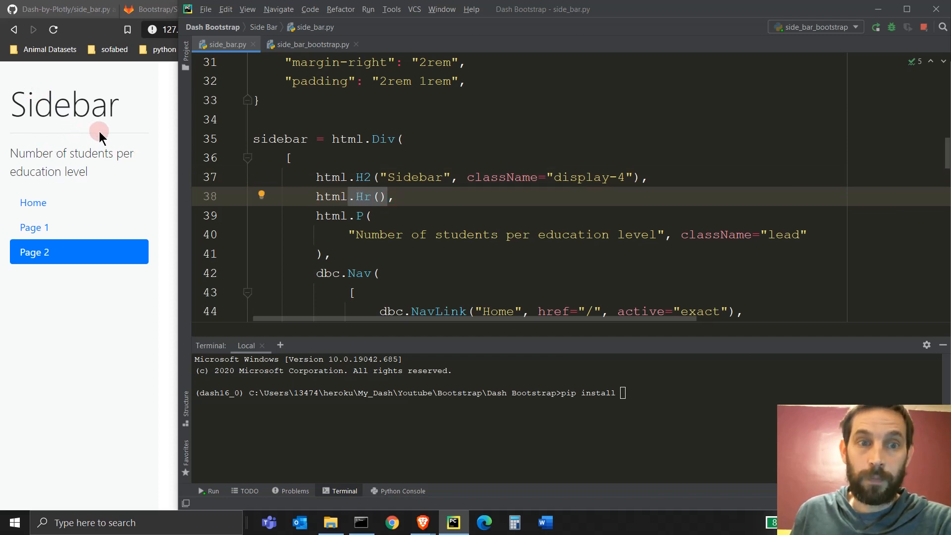
click(348, 235)
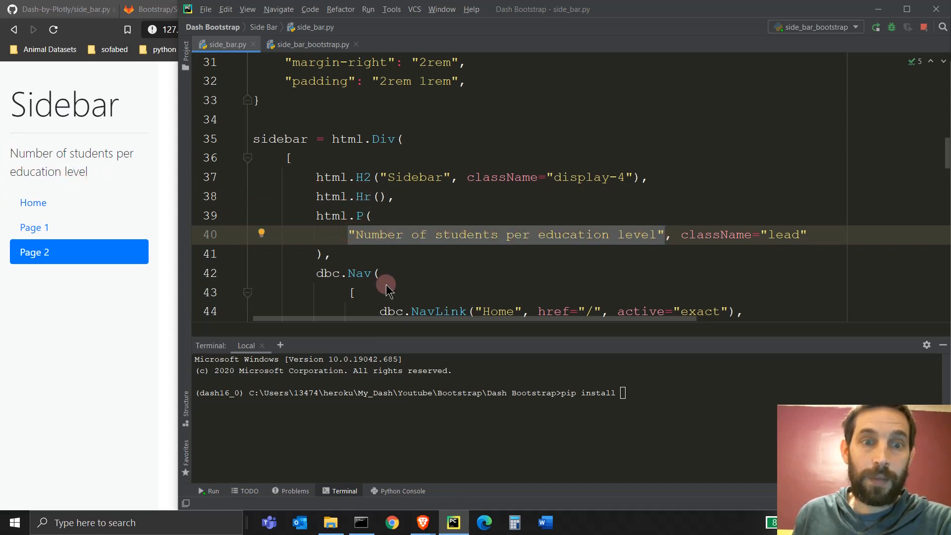
scroll(down, 3)
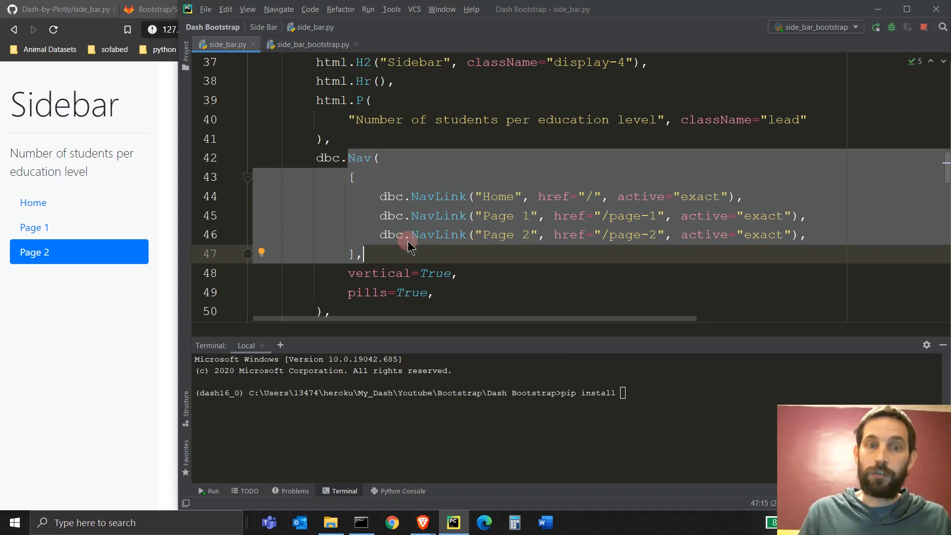
mouse_move(447, 216)
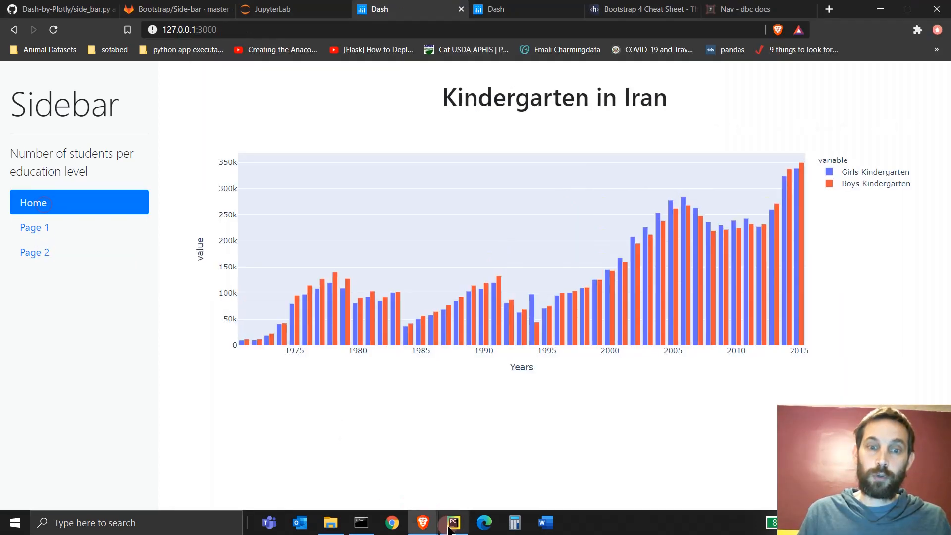
click(453, 522)
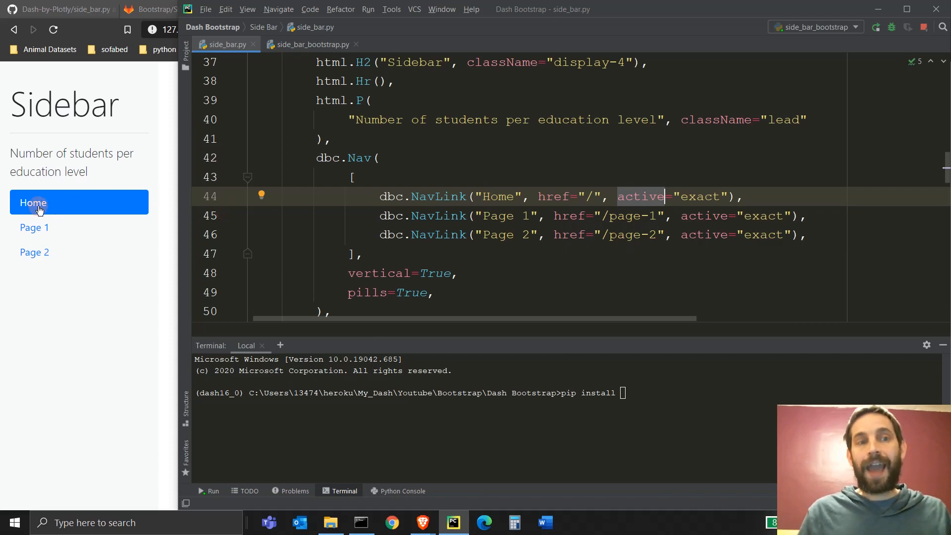
mouse_move(49, 211)
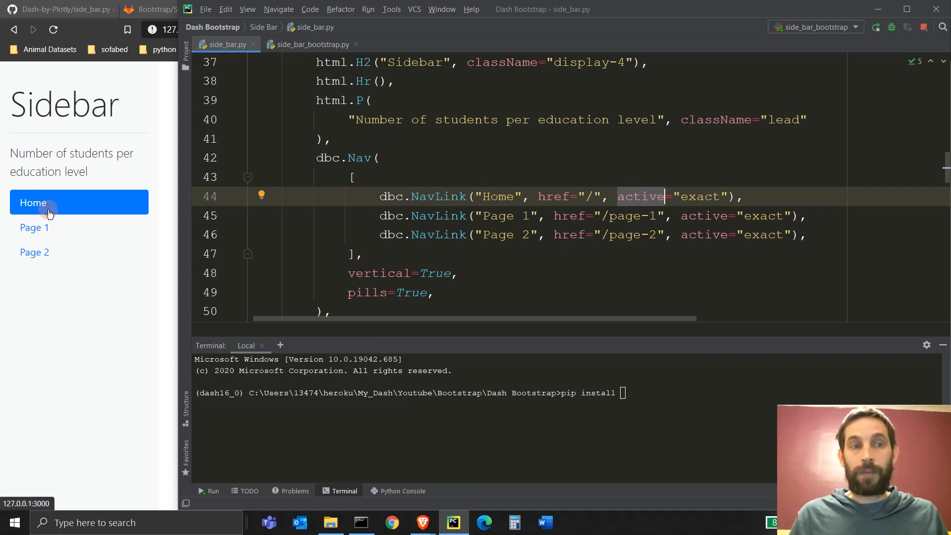
mouse_move(139, 202)
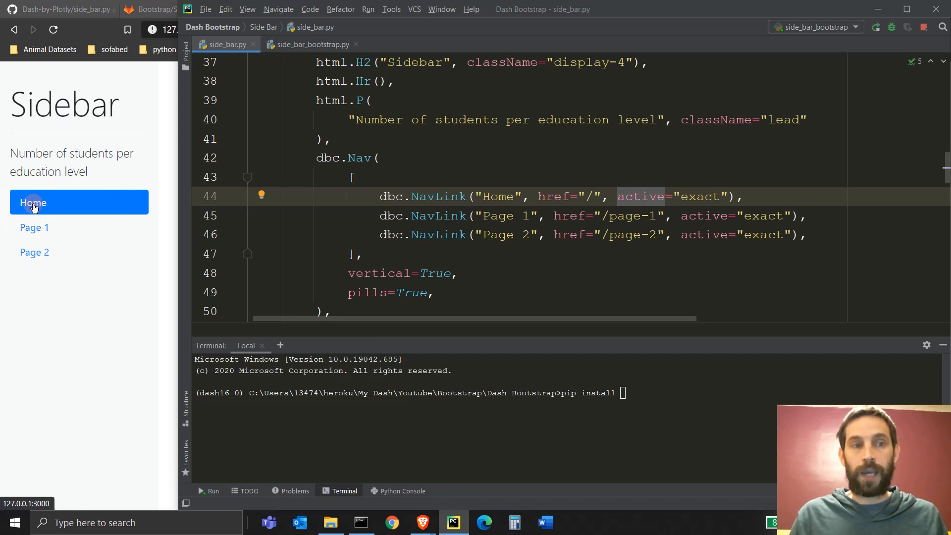
click(35, 228)
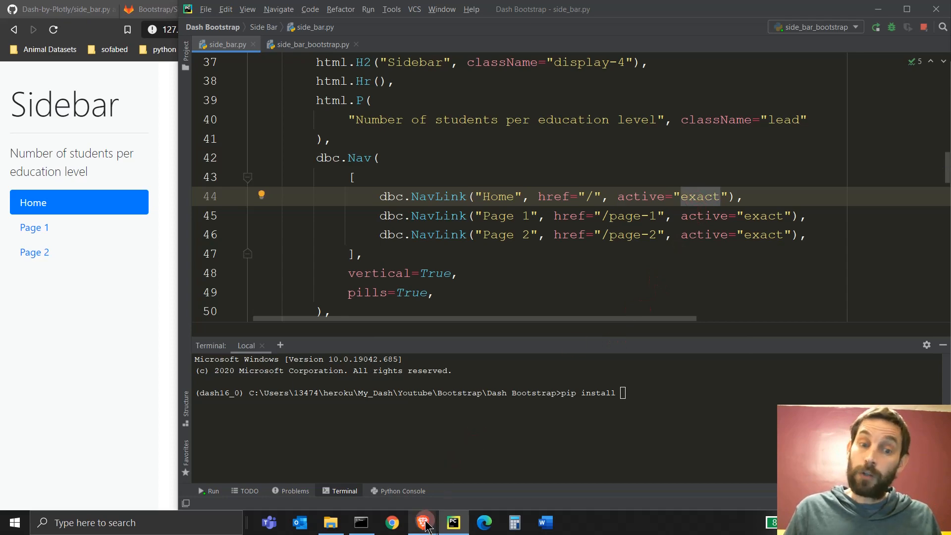
Step: Search the dbc Nav docs for 'exact' and read the Pills section on active matching
click(422, 522)
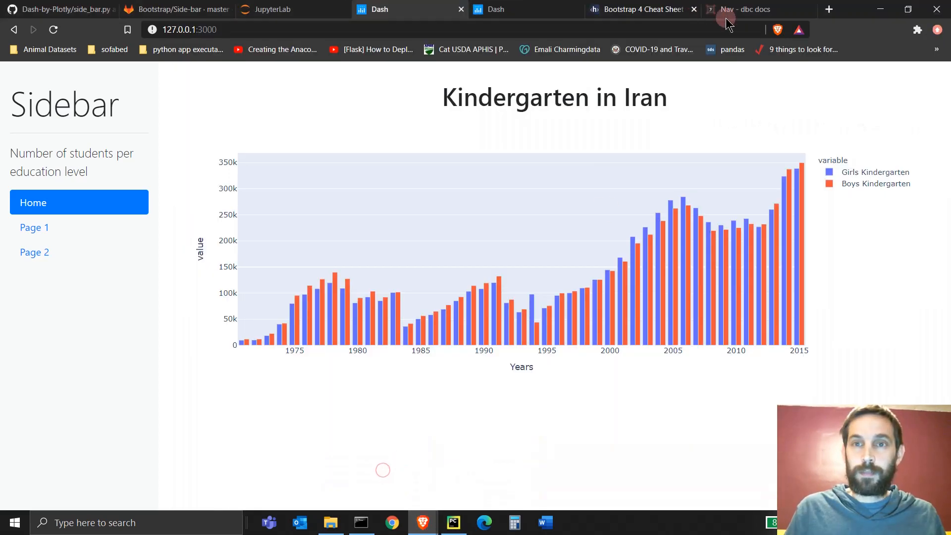
click(742, 10)
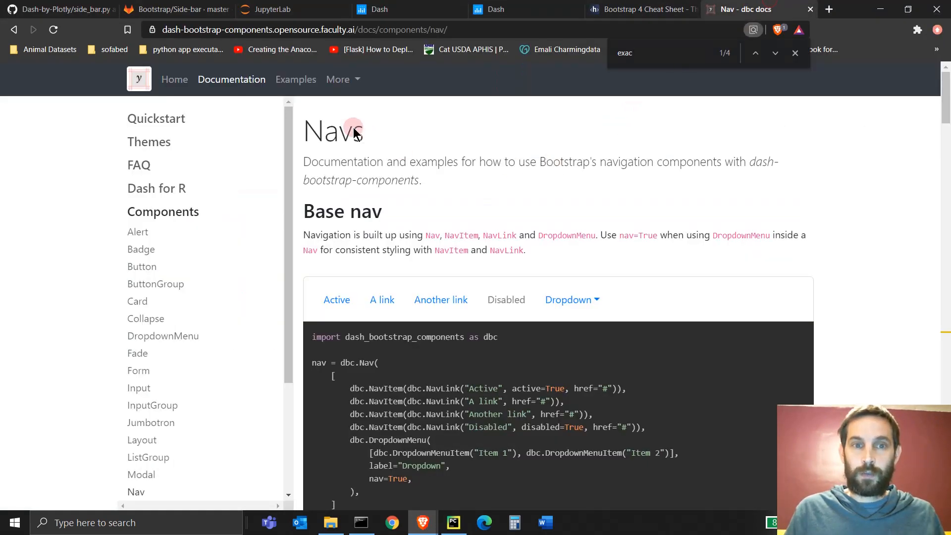
double_click(333, 129)
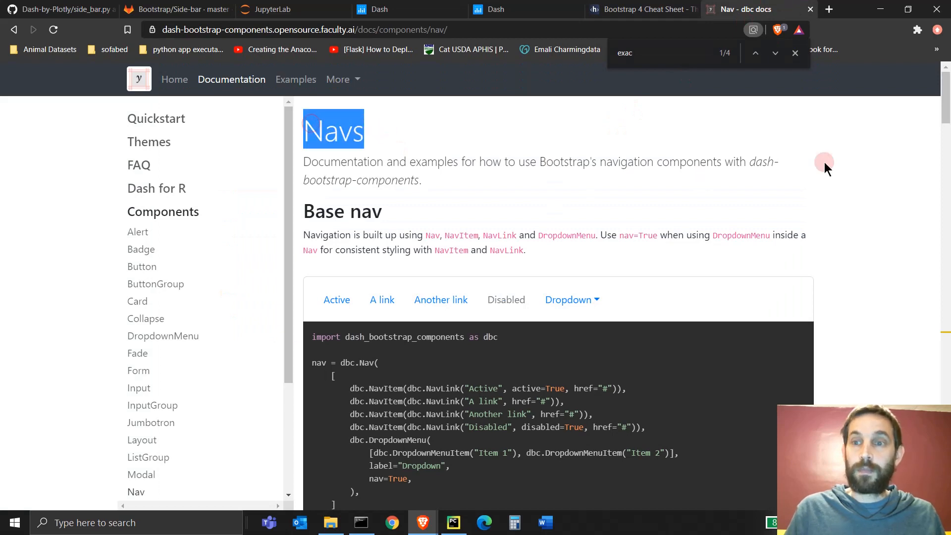
scroll(down, 3)
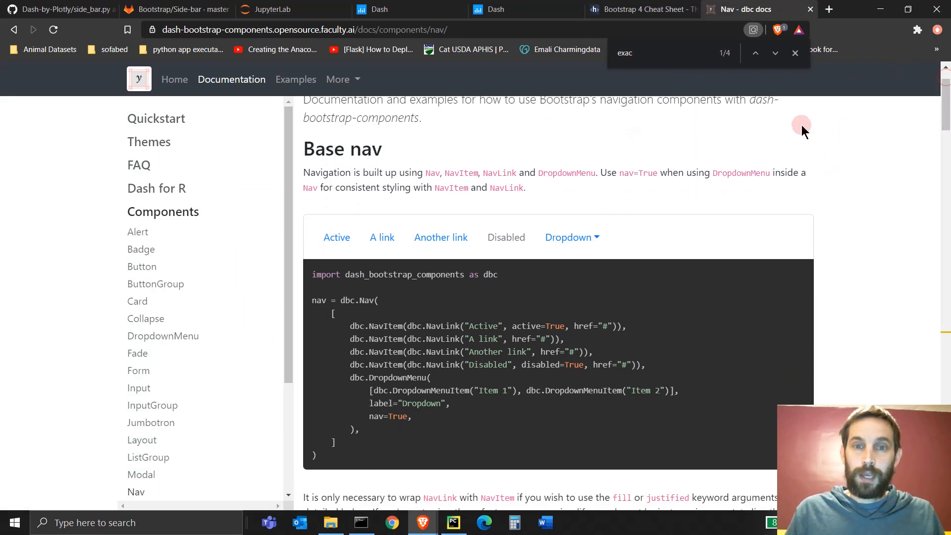
text(e)
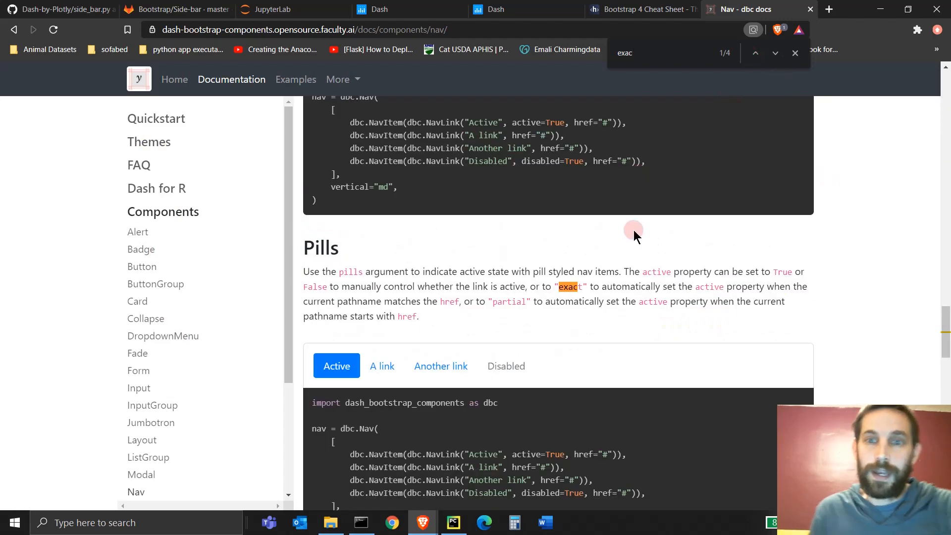
scroll(down, 3)
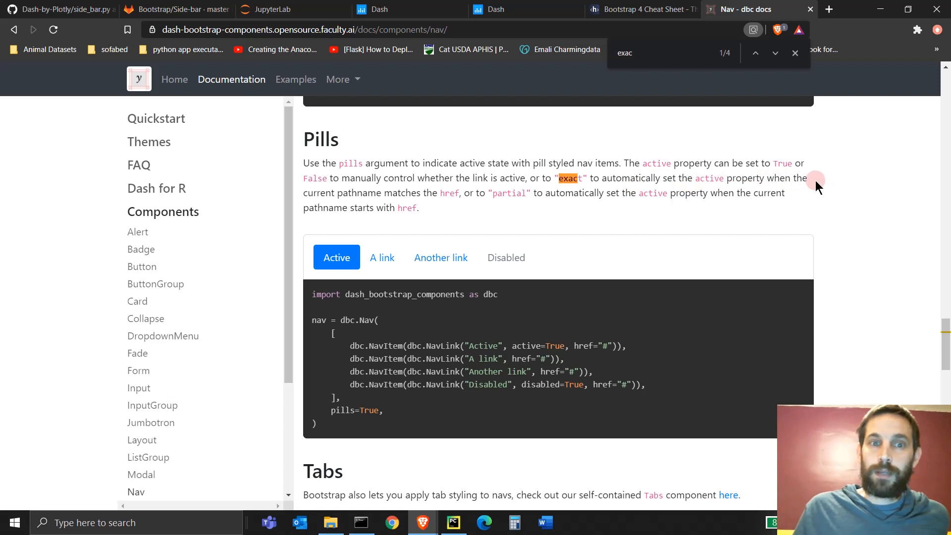
drag(337, 193, 455, 193)
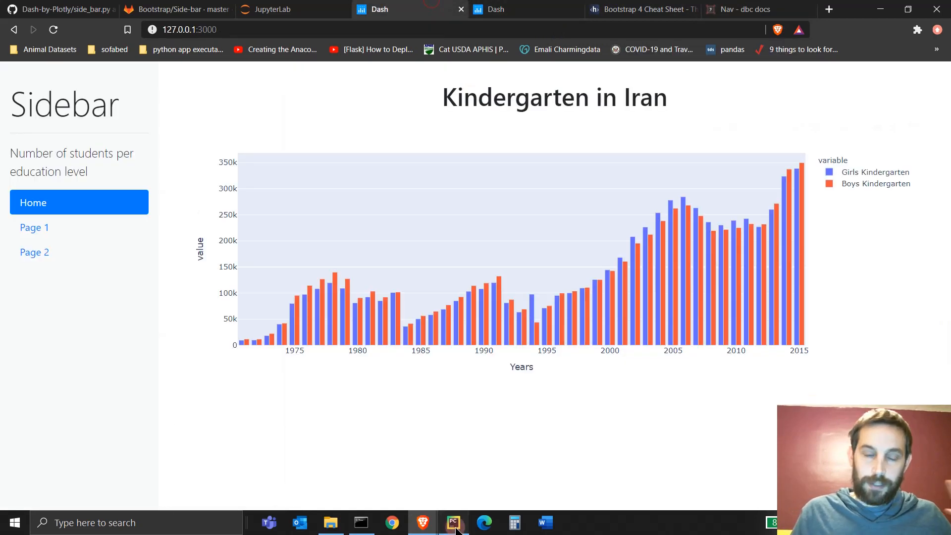
Step: Open Page 1 in the running app, then scroll side_bar.py to the SIDEBAR_STYLE definition
click(454, 522)
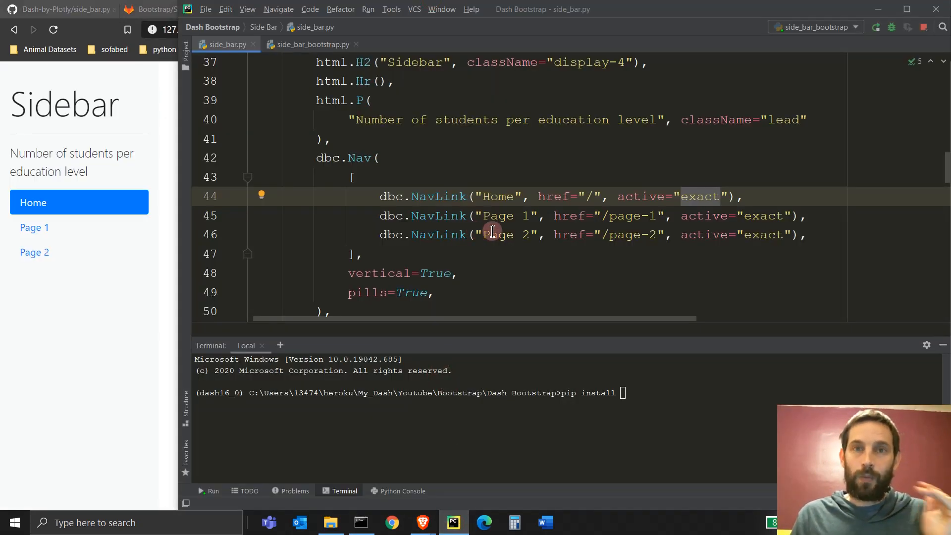
mouse_move(515, 224)
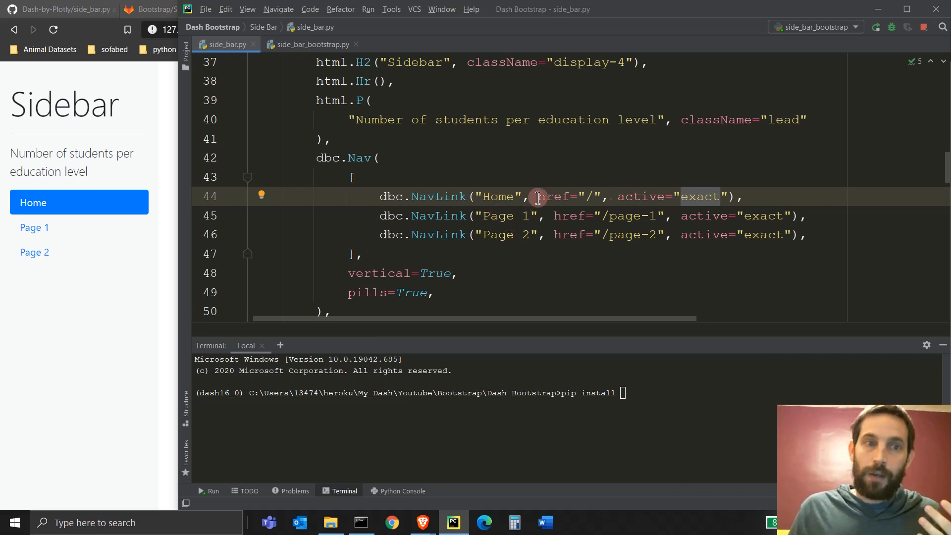
mouse_move(36, 206)
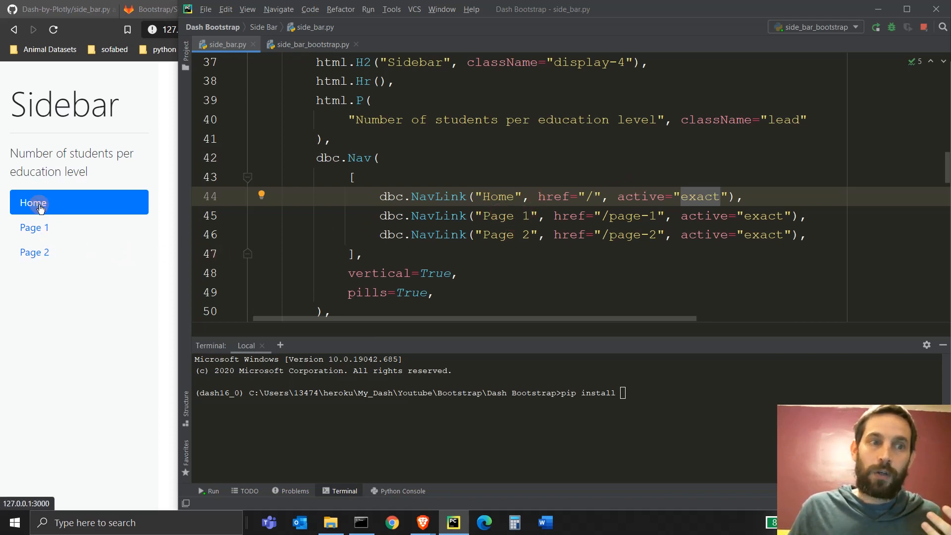
click(35, 227)
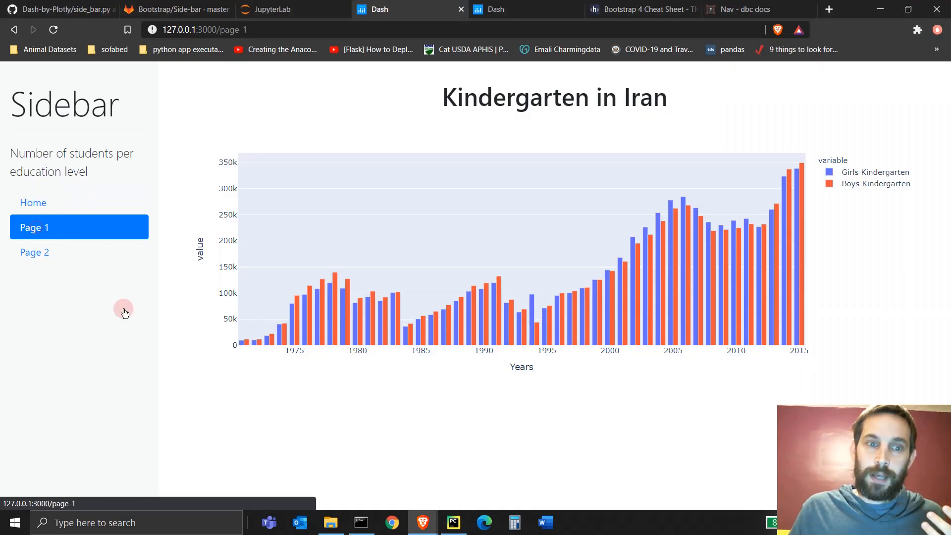
click(454, 523)
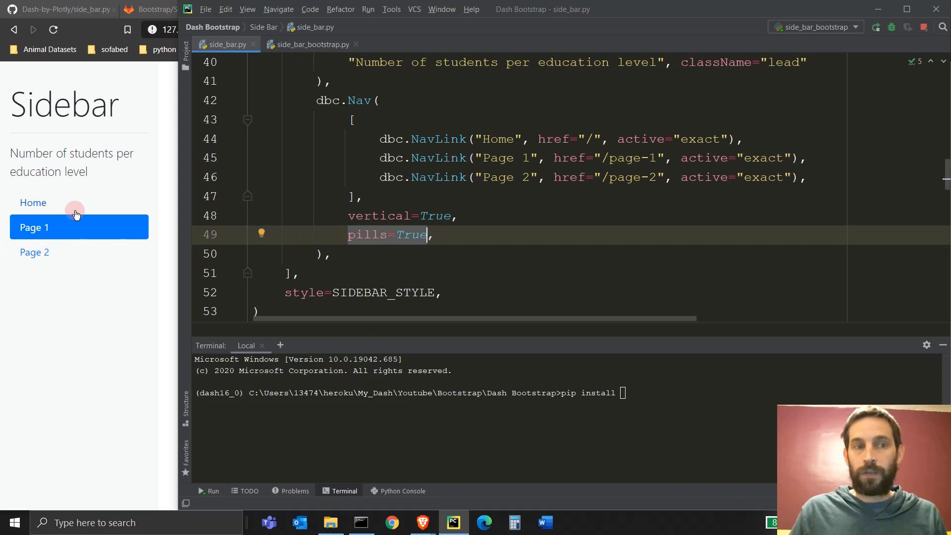
mouse_move(140, 225)
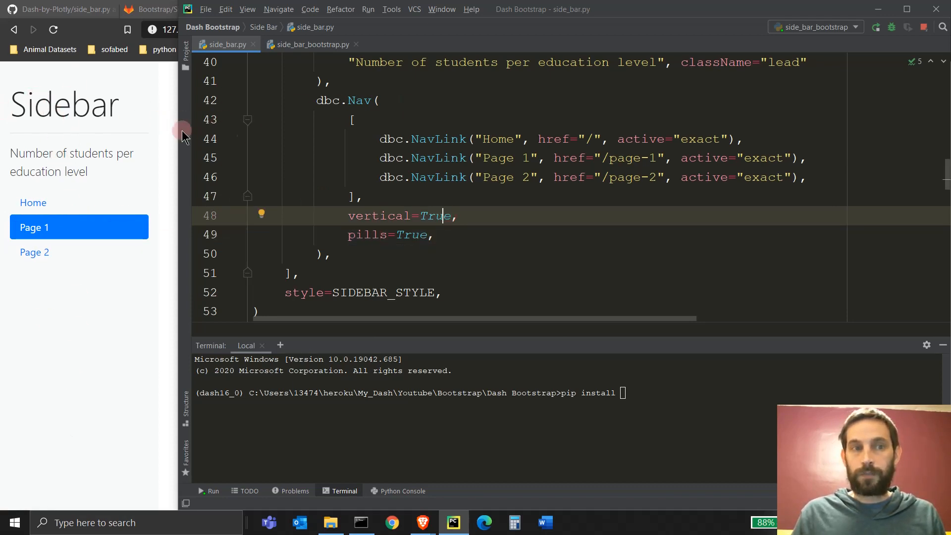
scroll(down, 3)
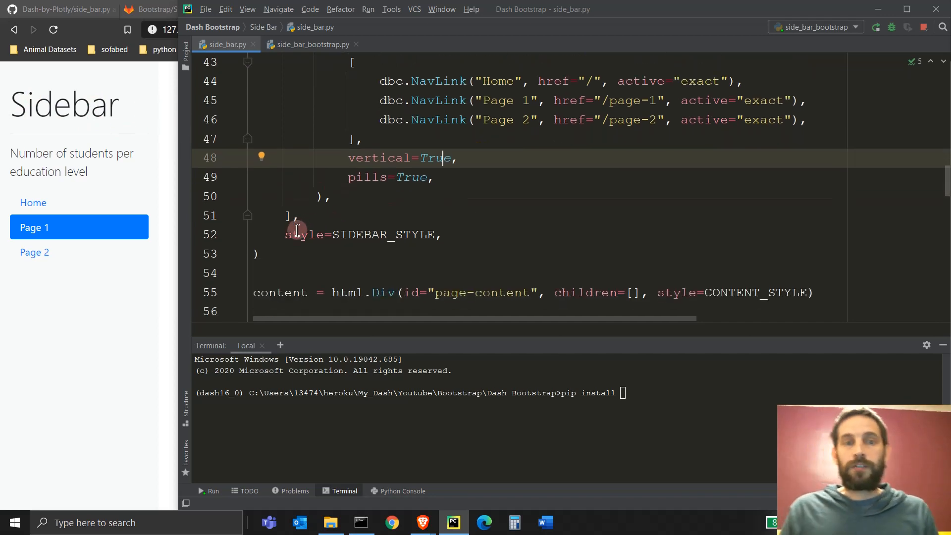
double_click(381, 235)
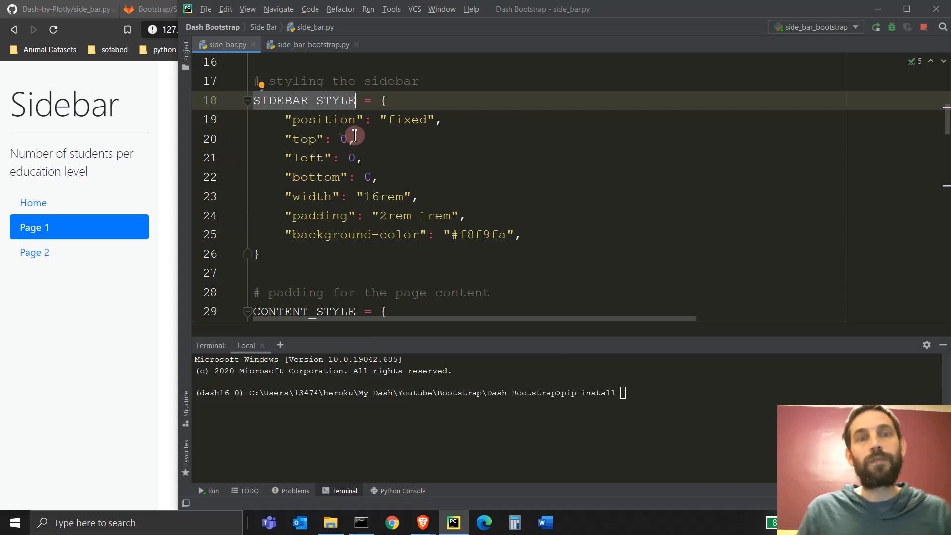
mouse_move(289, 124)
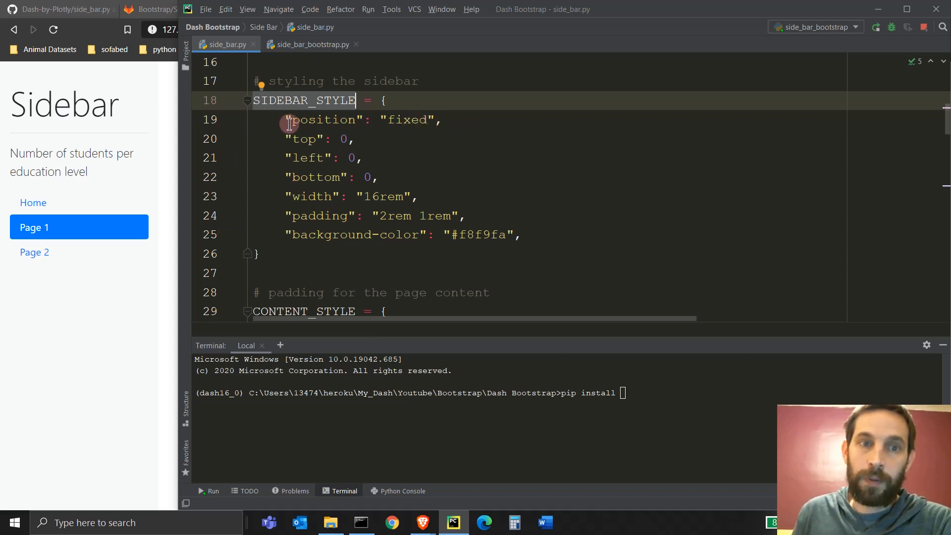
Step: Highlight SIDEBAR_STYLE's fixed position and widen the app window to check the sidebar layout
double_click(326, 119)
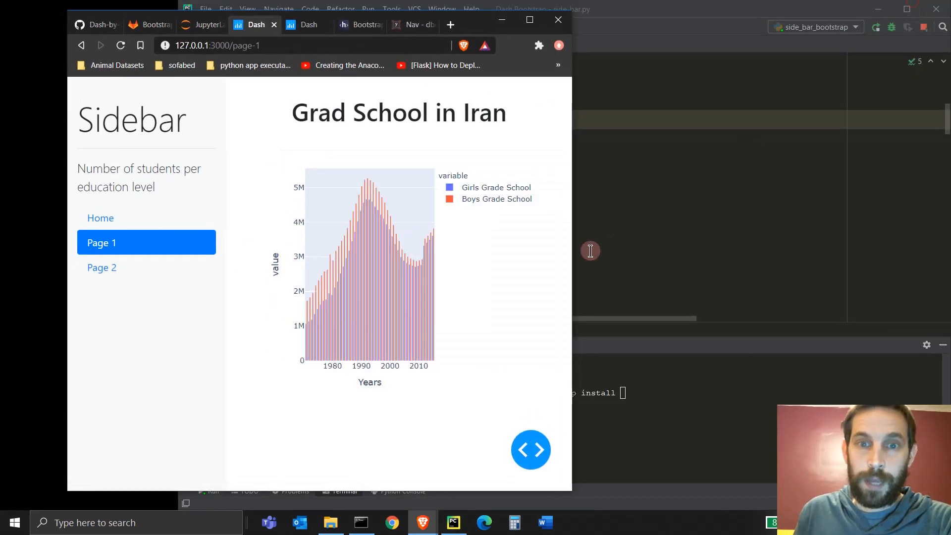
drag(570, 254, 719, 255)
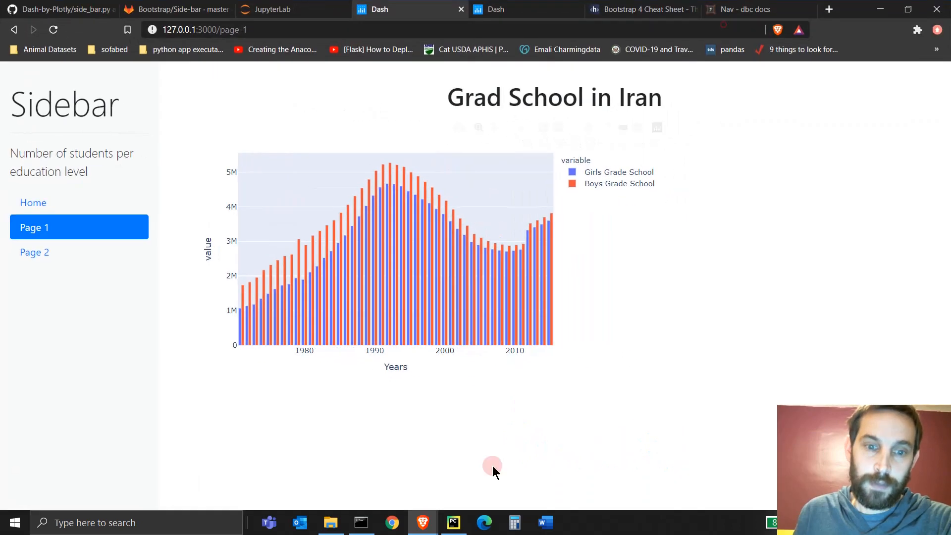
click(453, 523)
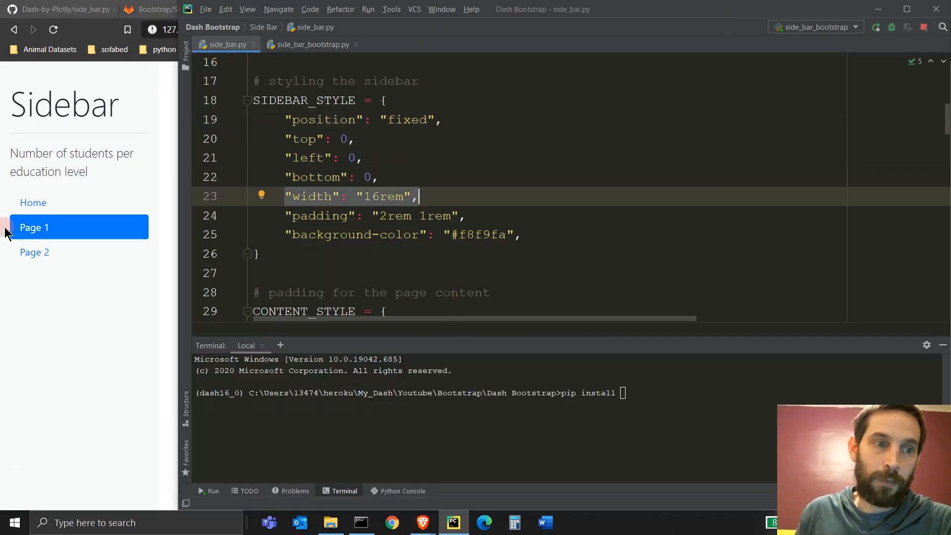
mouse_move(21, 334)
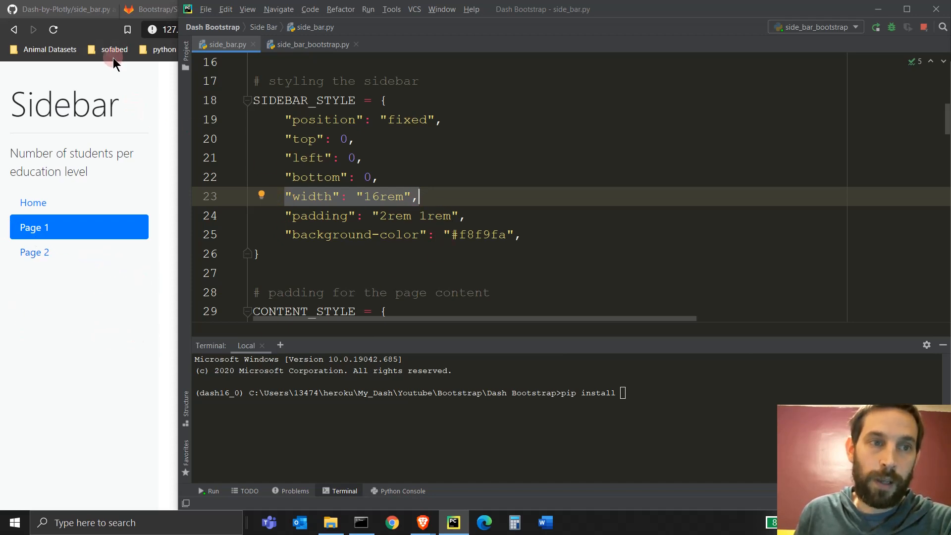
mouse_move(156, 229)
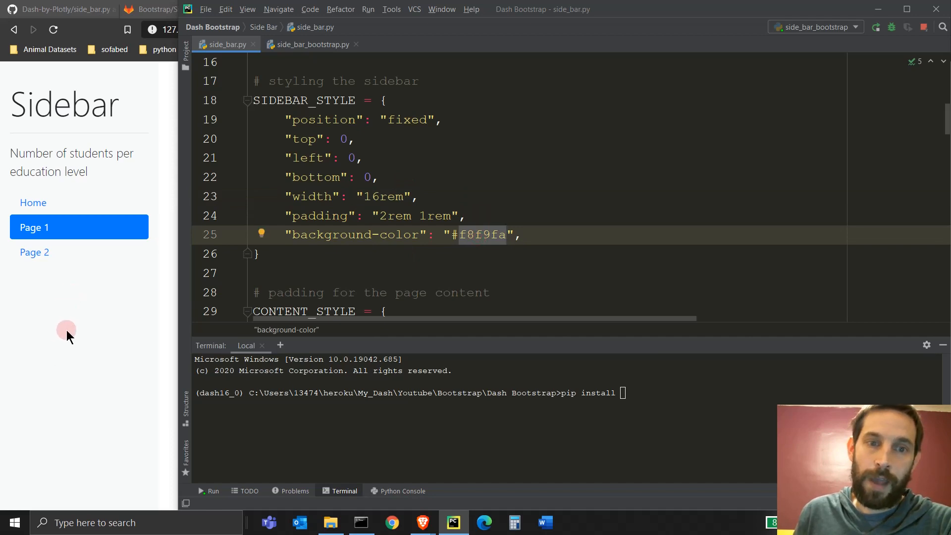
scroll(down, 3)
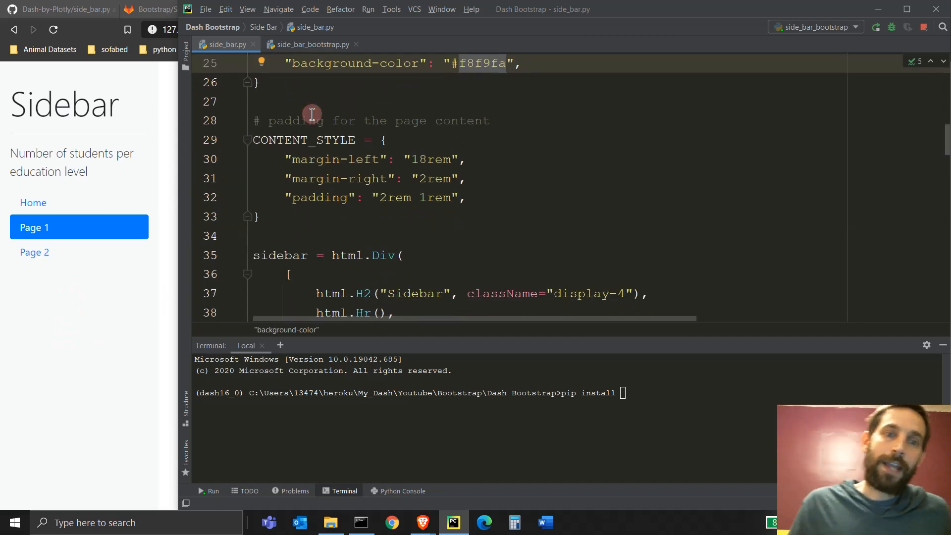
scroll(down, 3)
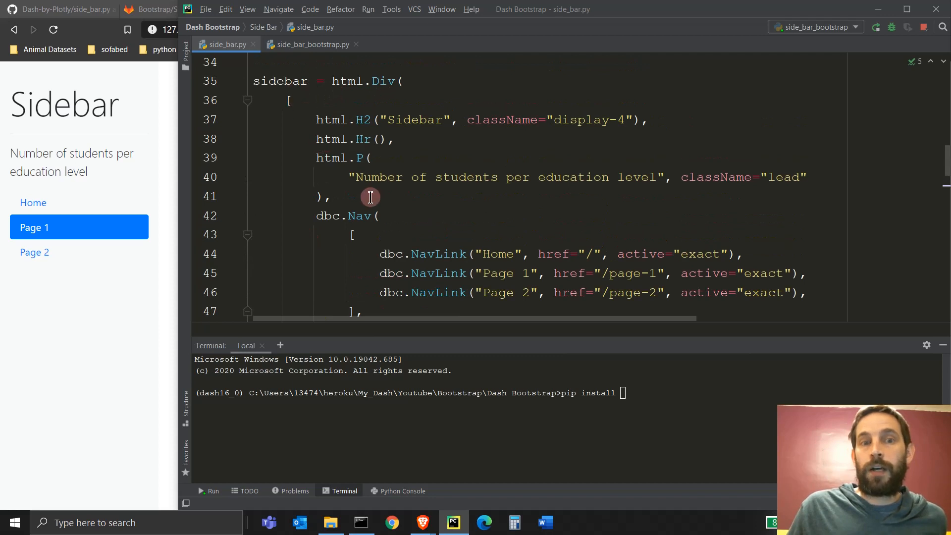
scroll(down, 3)
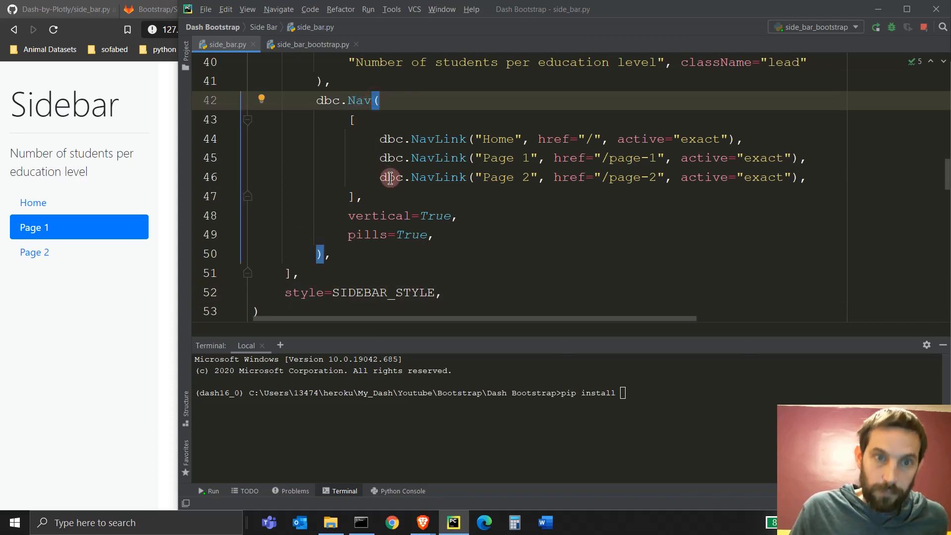
scroll(down, 3)
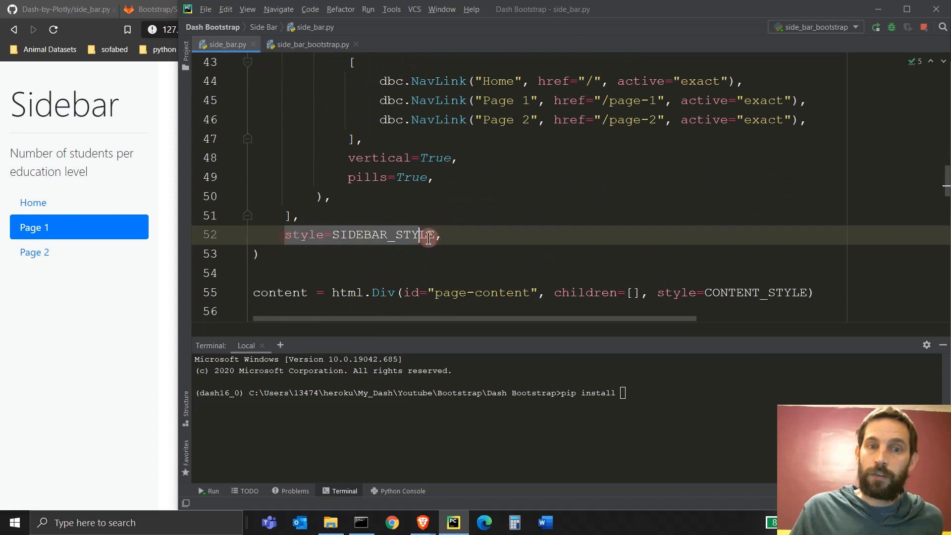
scroll(down, 3)
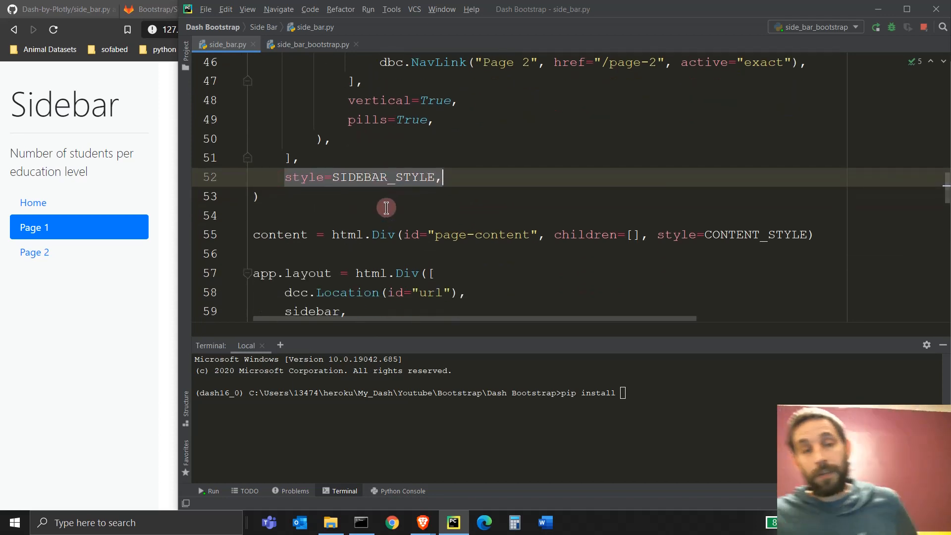
mouse_move(175, 247)
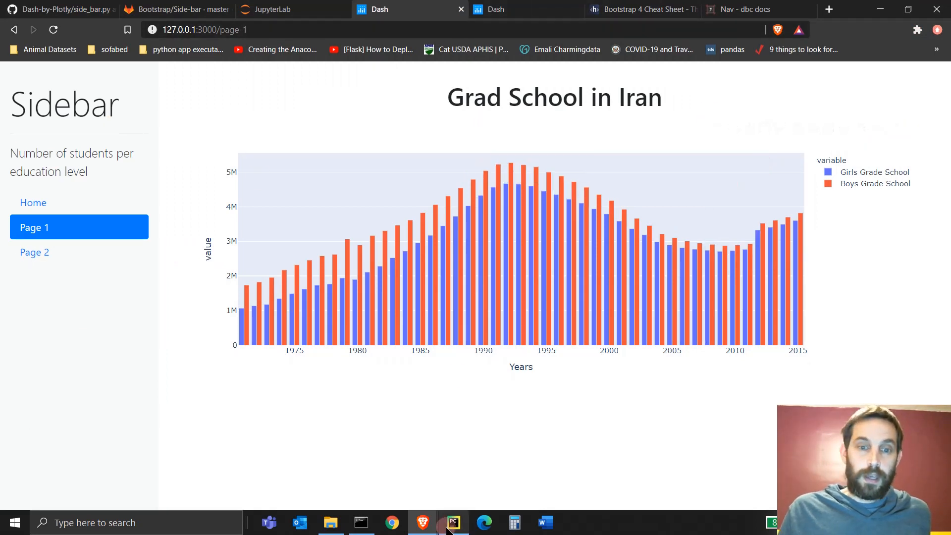
click(453, 522)
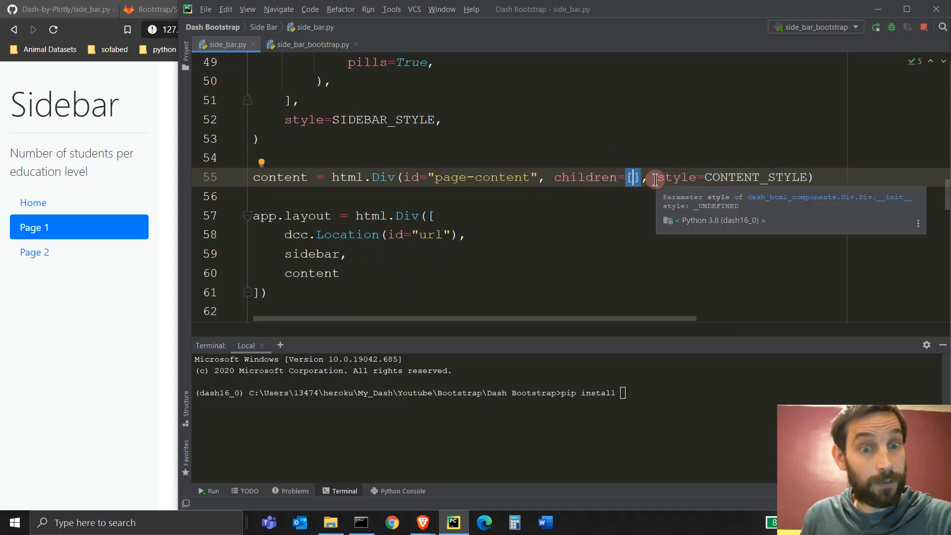
scroll(down, 3)
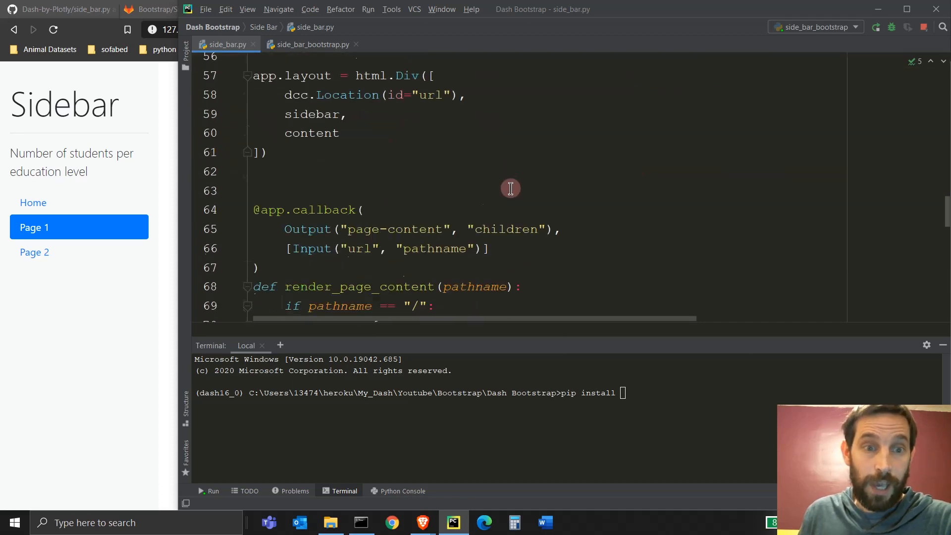
scroll(down, 3)
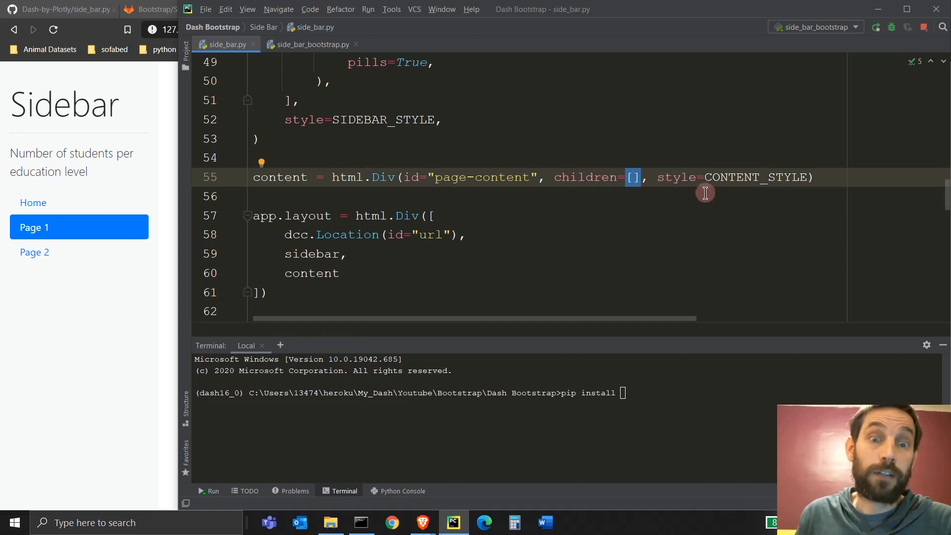
mouse_move(736, 197)
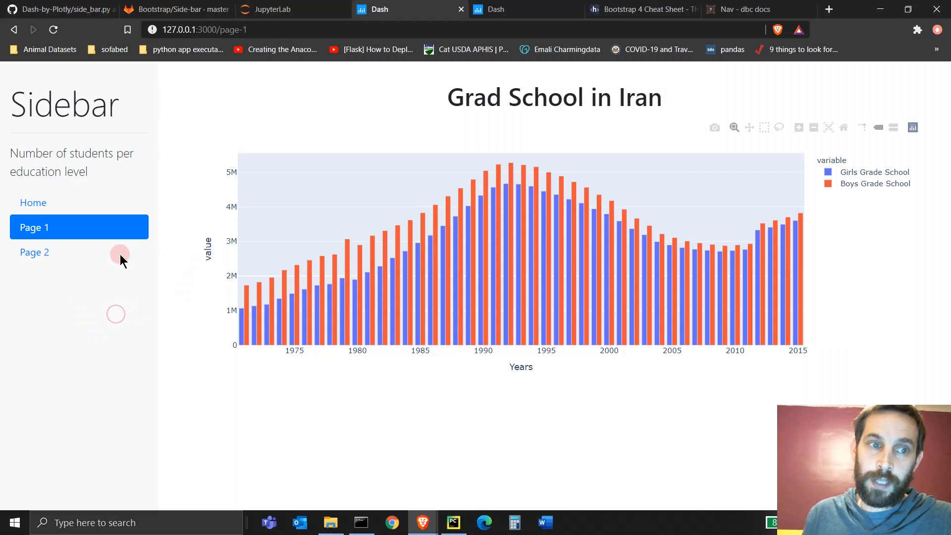
mouse_move(95, 283)
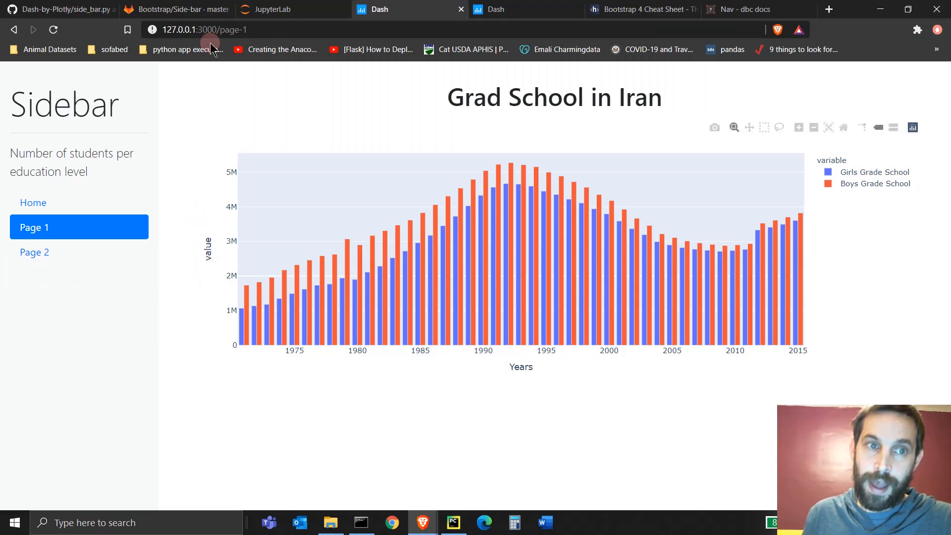
mouse_move(209, 268)
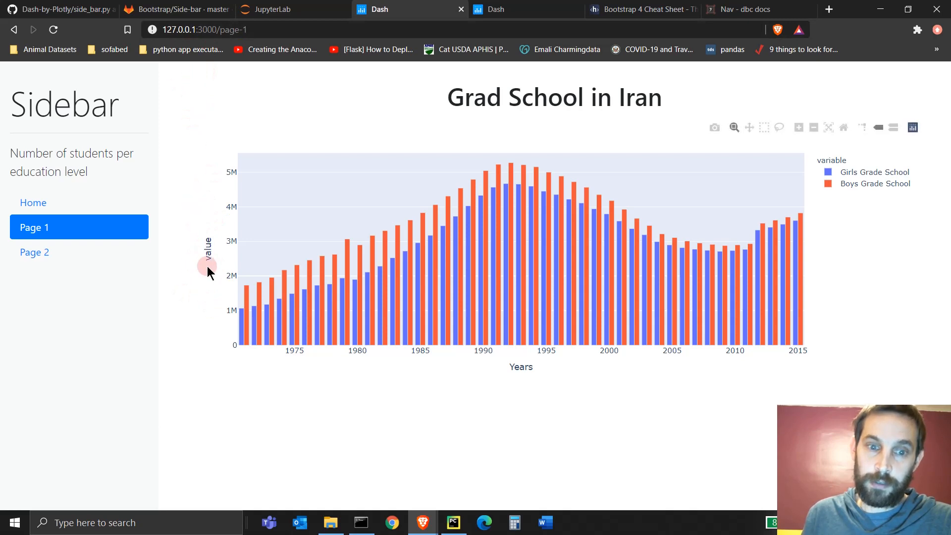
Step: Revisit the Page 1 Grad School chart, then return to side_bar.py's CONTENT_STYLE and sidebar Div
click(453, 522)
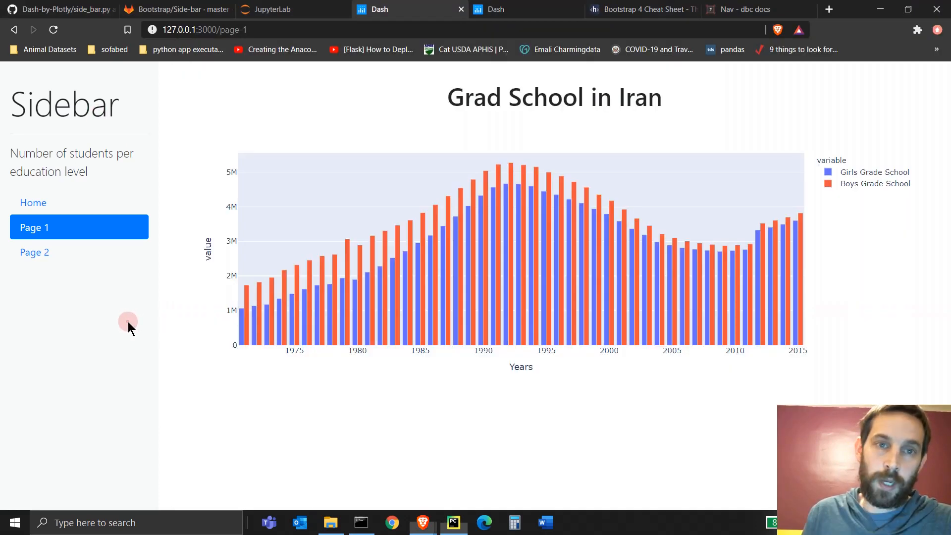
mouse_move(922, 191)
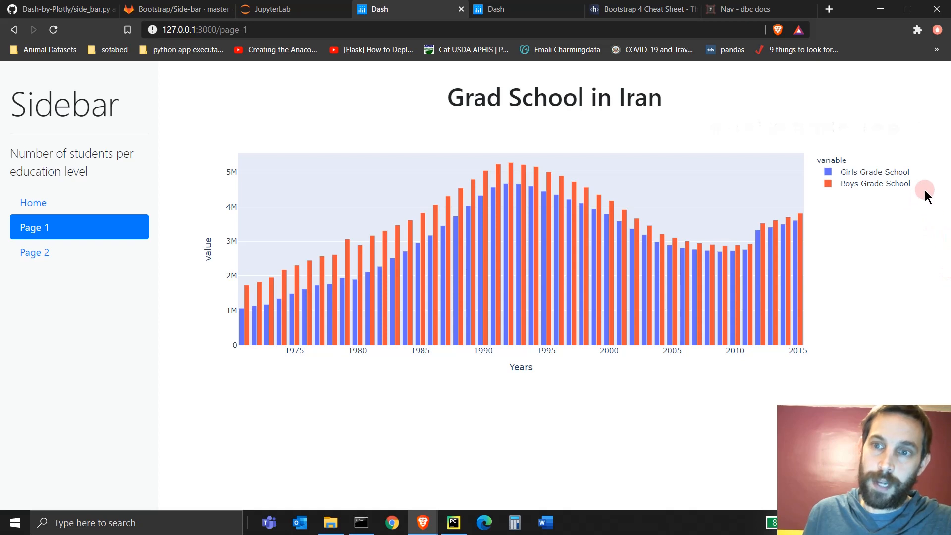
mouse_move(453, 522)
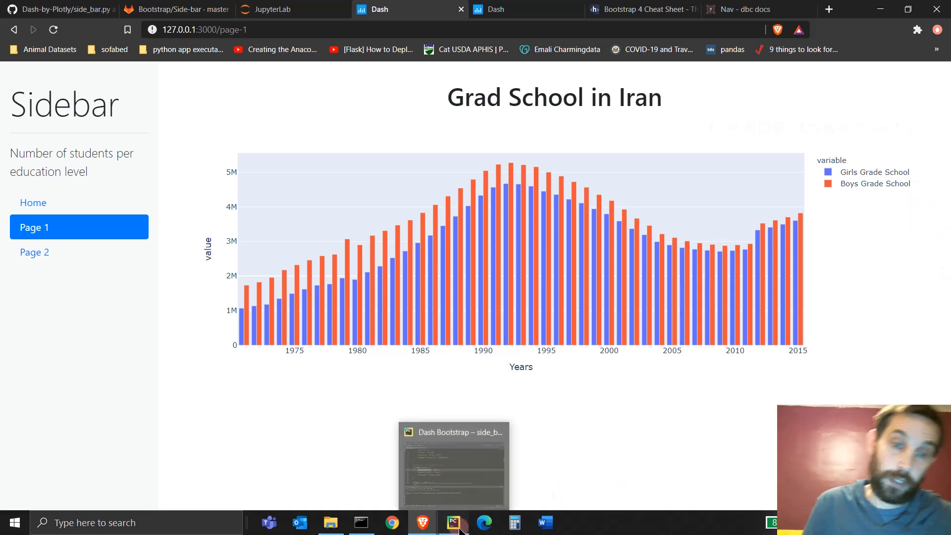
click(453, 522)
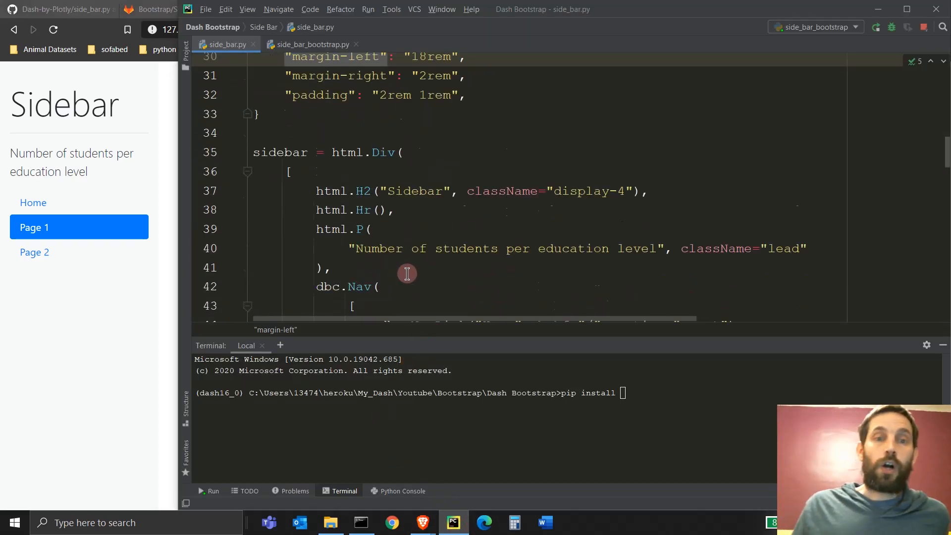
scroll(down, 3)
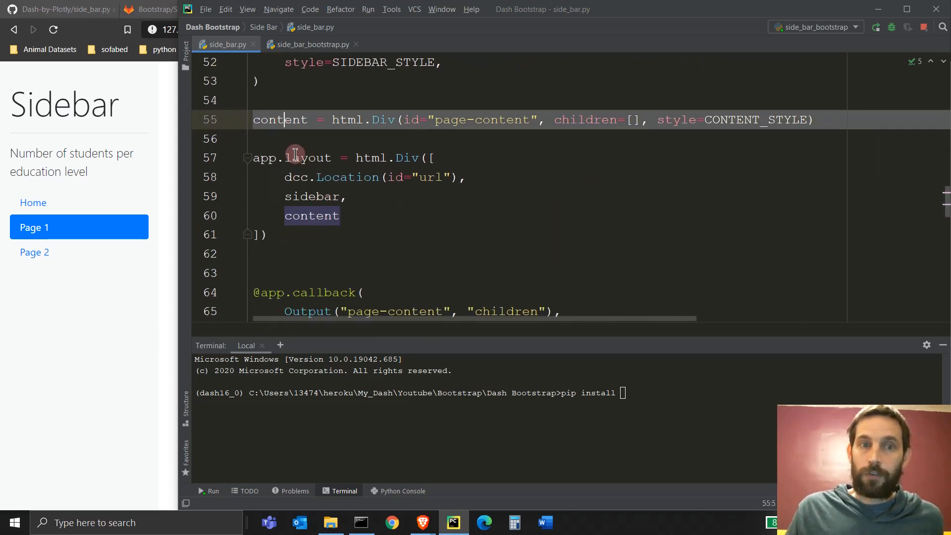
mouse_move(303, 216)
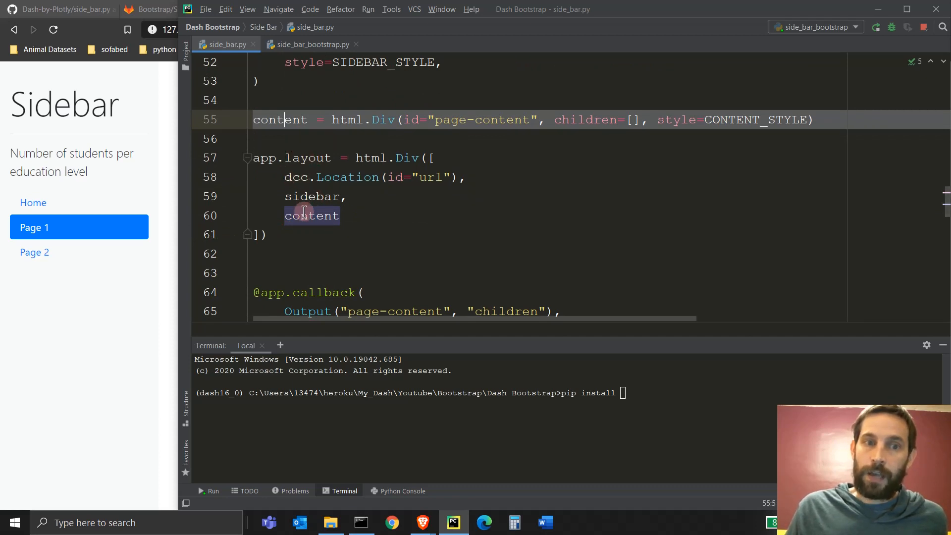
click(314, 215)
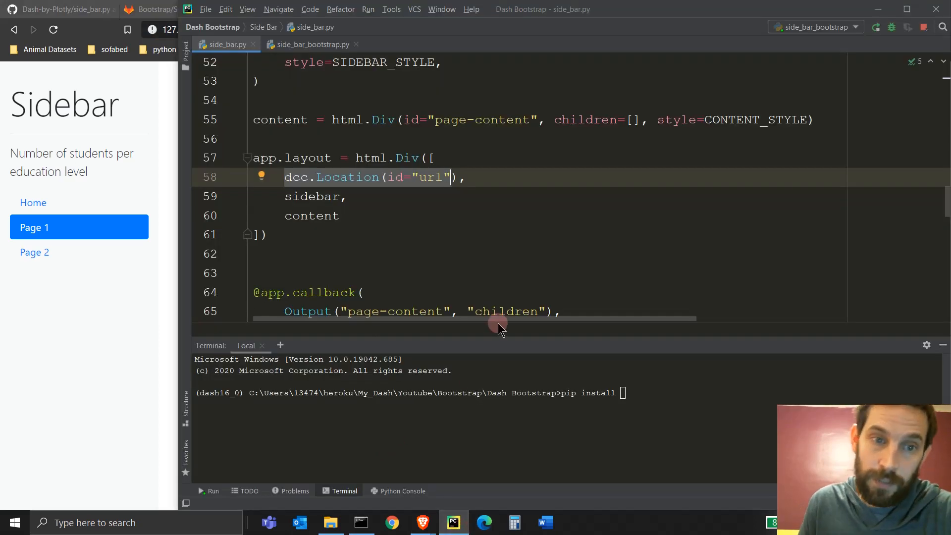
scroll(down, 3)
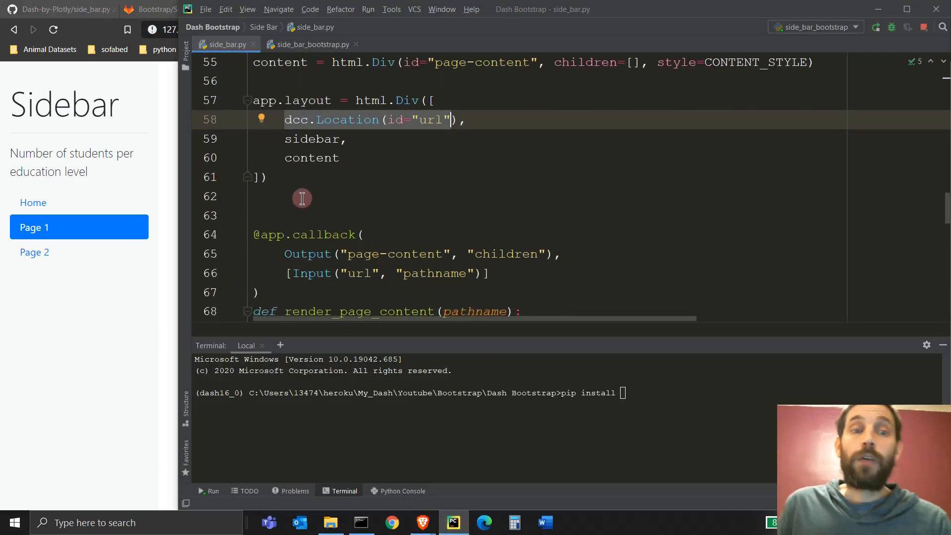
scroll(down, 3)
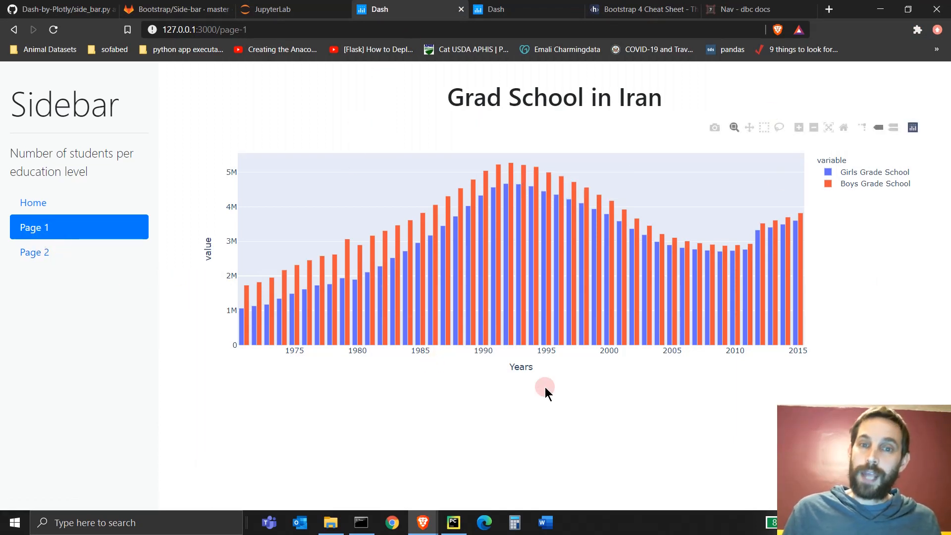
mouse_move(488, 273)
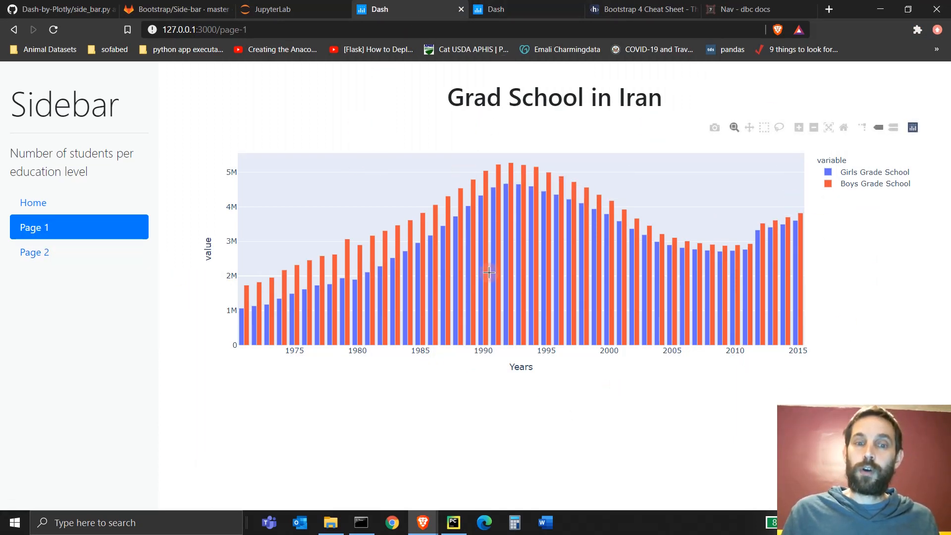
click(453, 523)
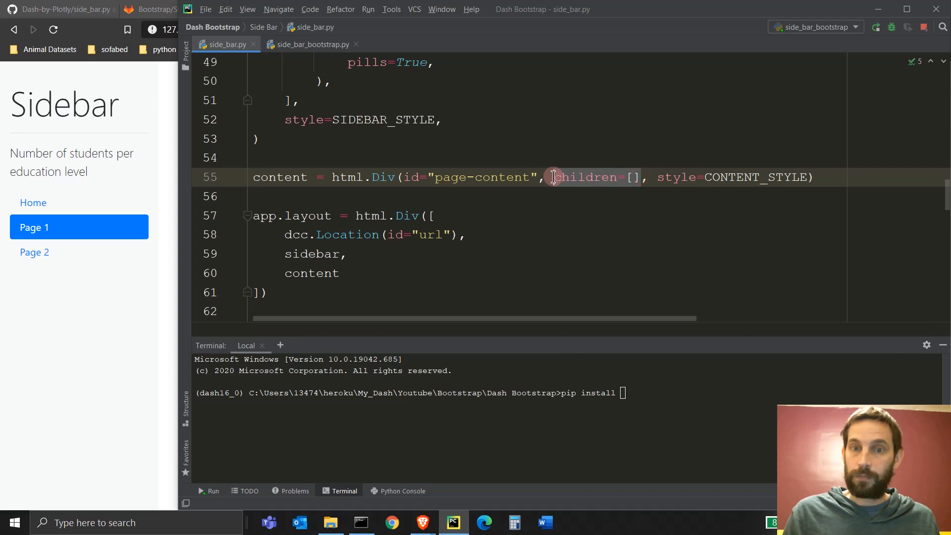
scroll(down, 3)
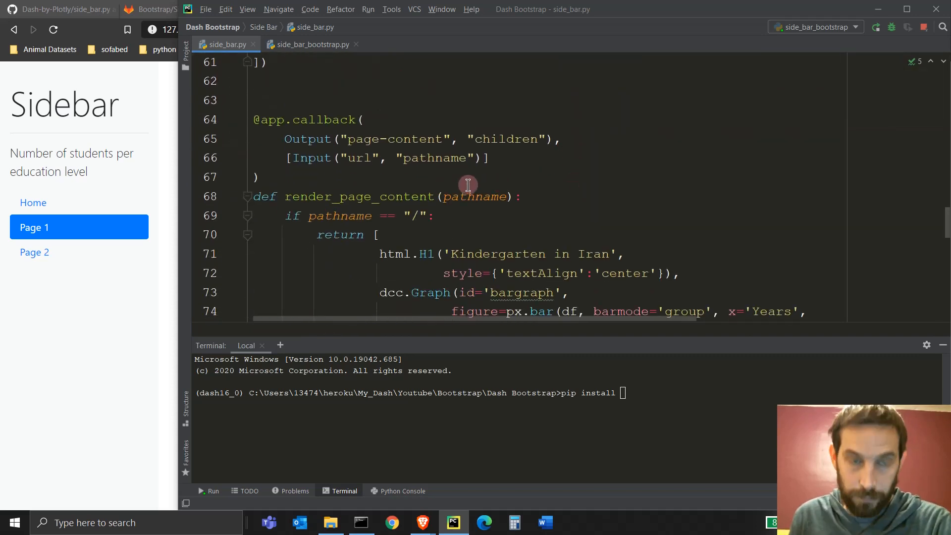
mouse_move(442, 162)
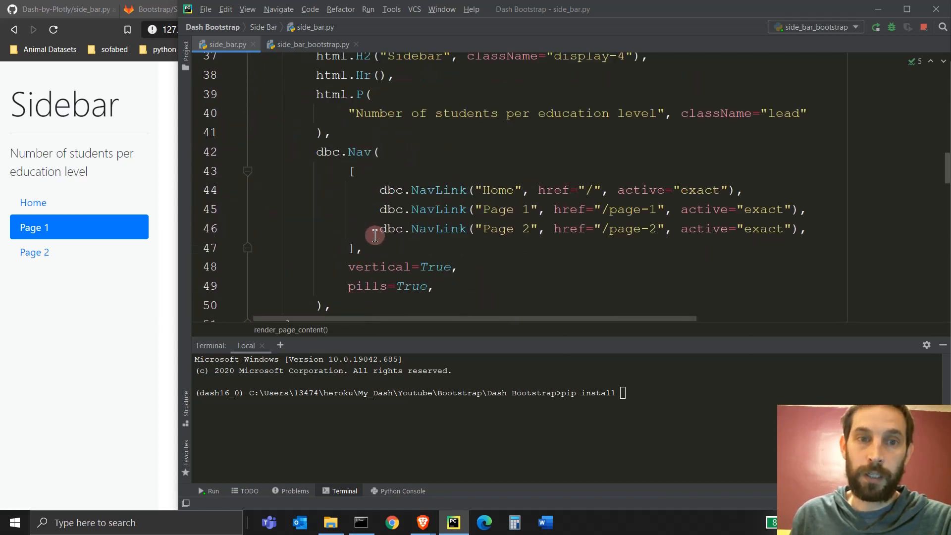
scroll(down, 3)
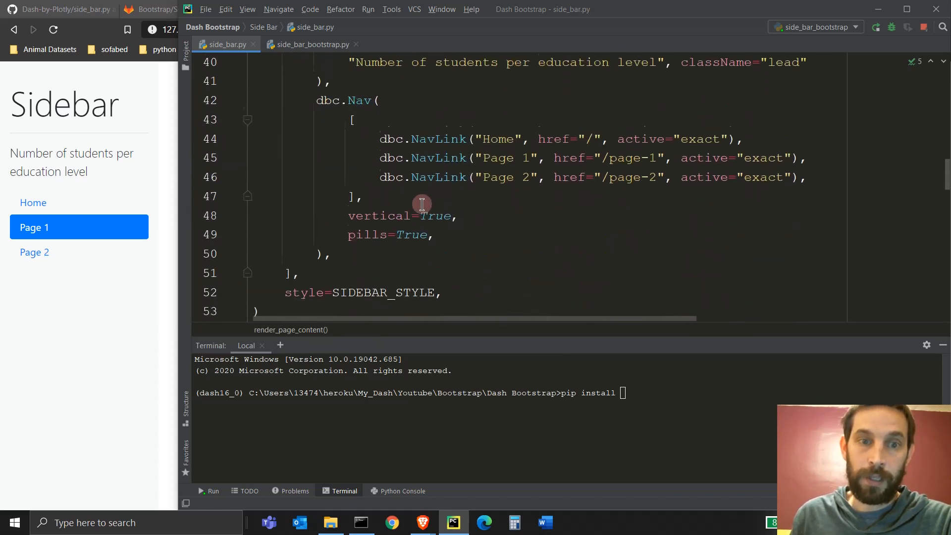
scroll(down, 3)
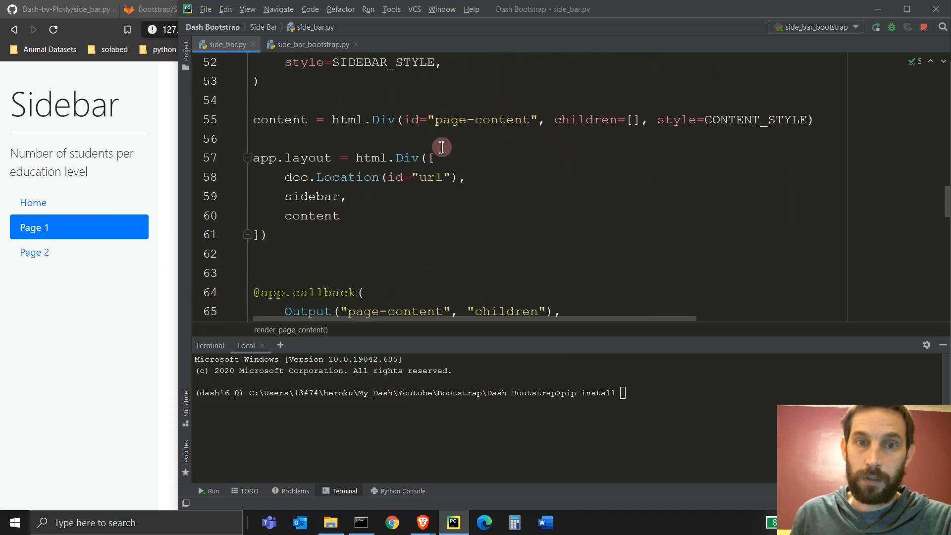
mouse_move(443, 202)
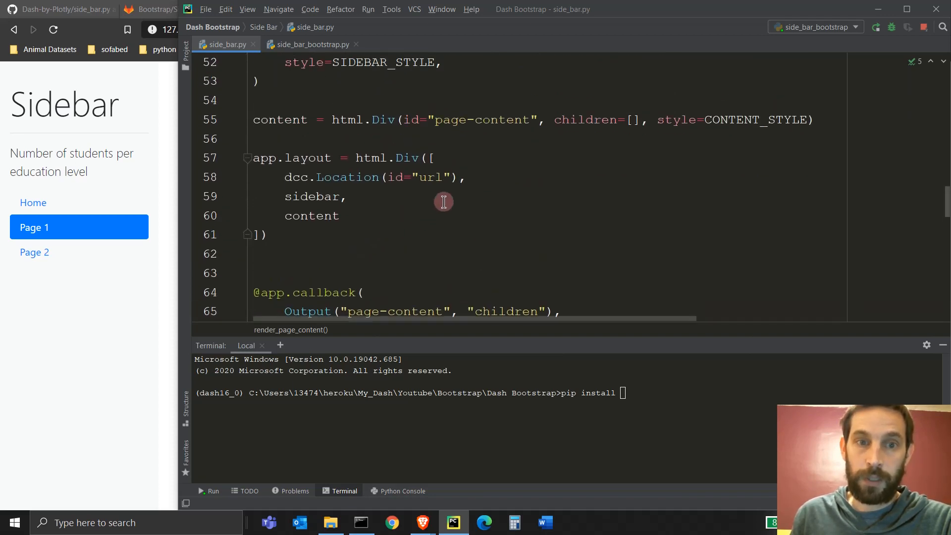
click(450, 177)
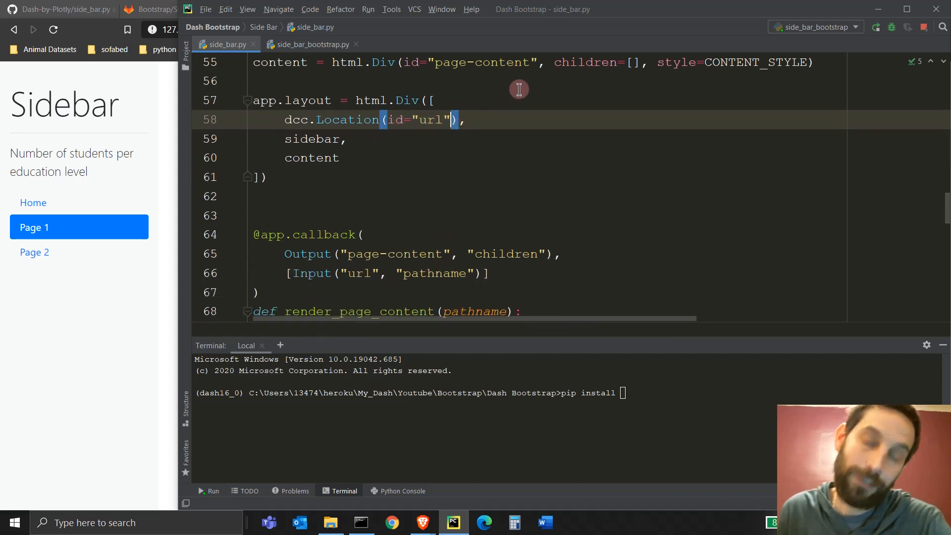
scroll(down, 3)
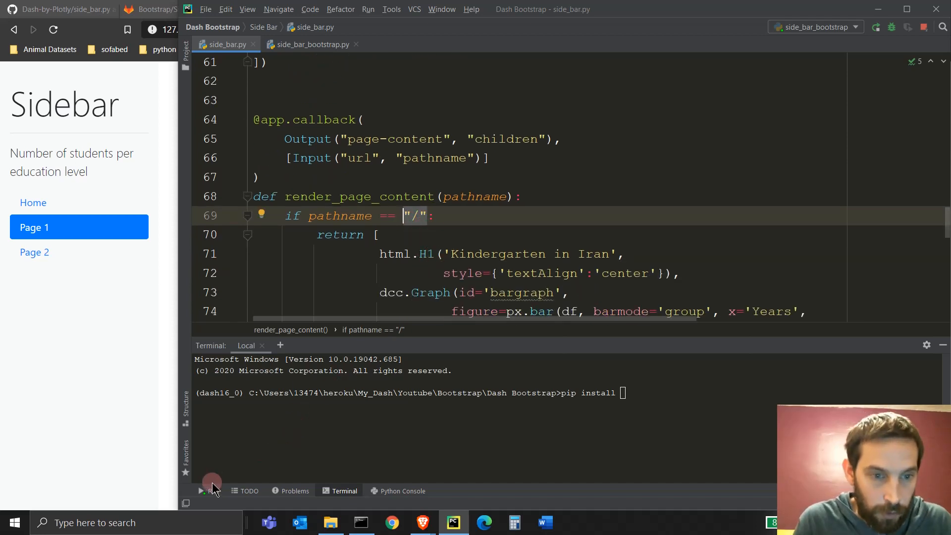
Step: Rerun the side_bar app from the Run window so Dash serves at 127.0.0.1:3000
click(199, 491)
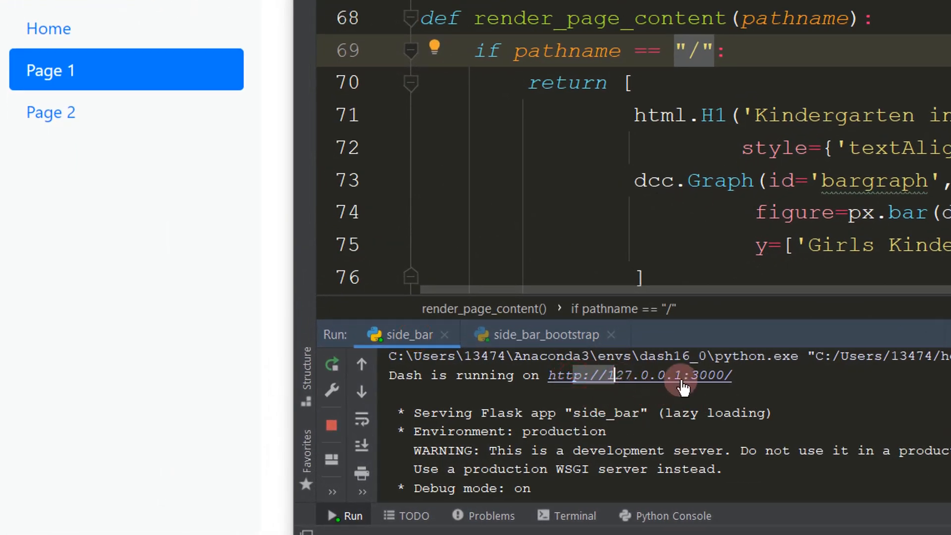
mouse_move(715, 392)
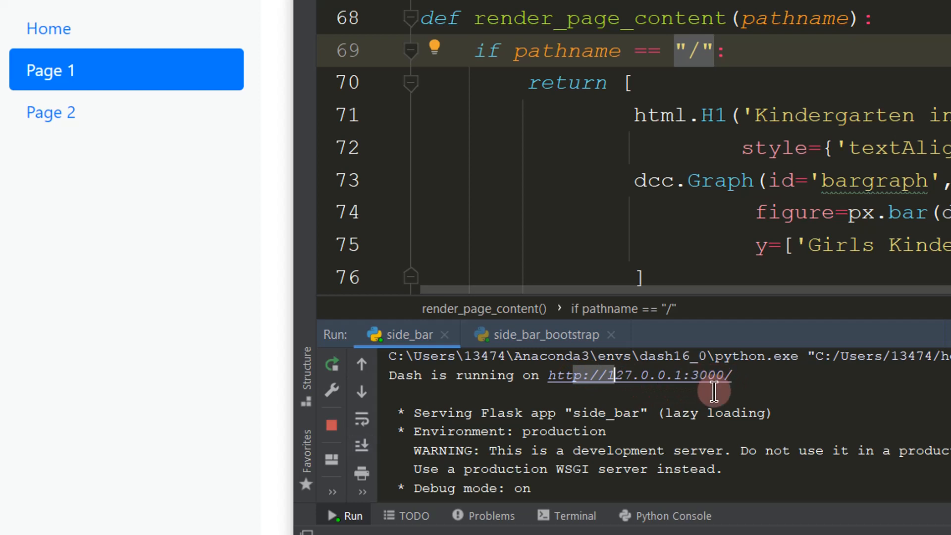
mouse_move(741, 377)
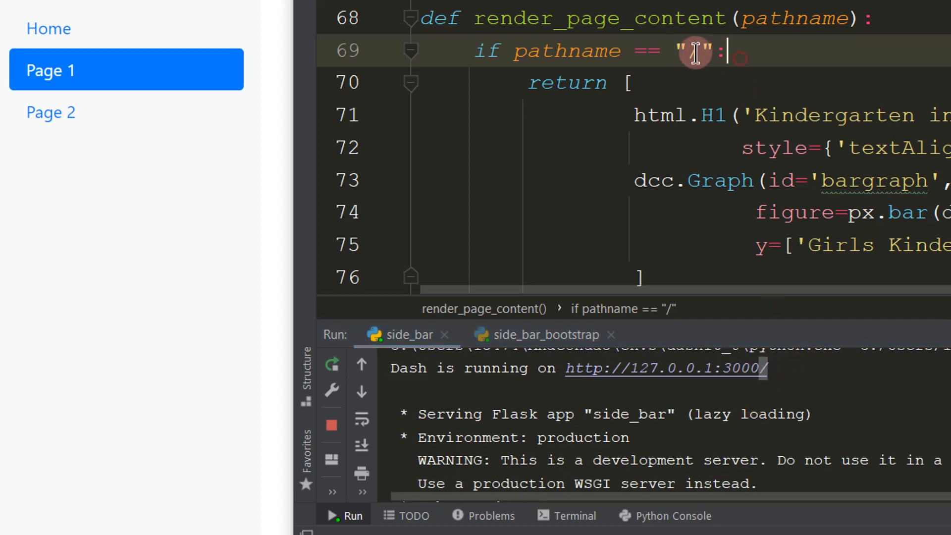
text(/)
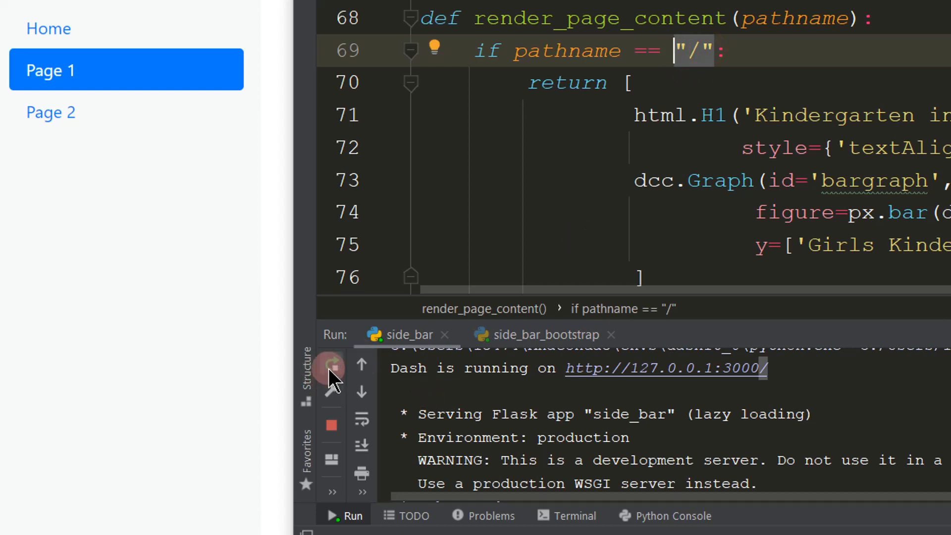
click(331, 367)
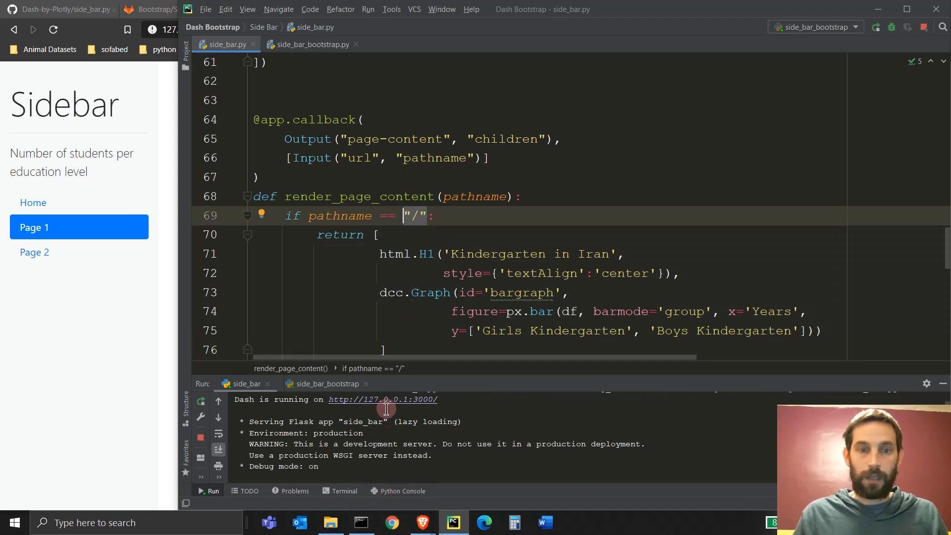
mouse_move(395, 401)
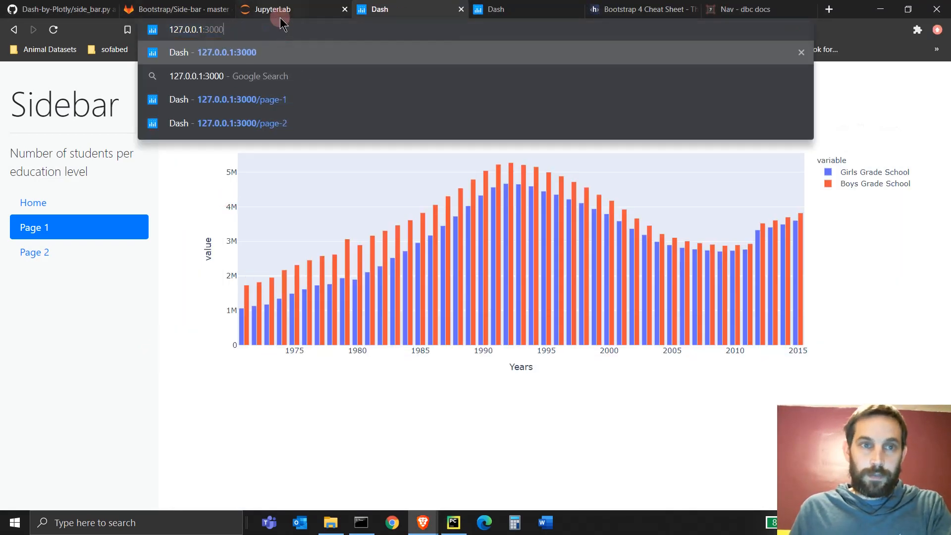
Step: Load 127.0.0.1:3000 to check Home's Kindergarten in Iran chart, then return to PyCharm
click(213, 52)
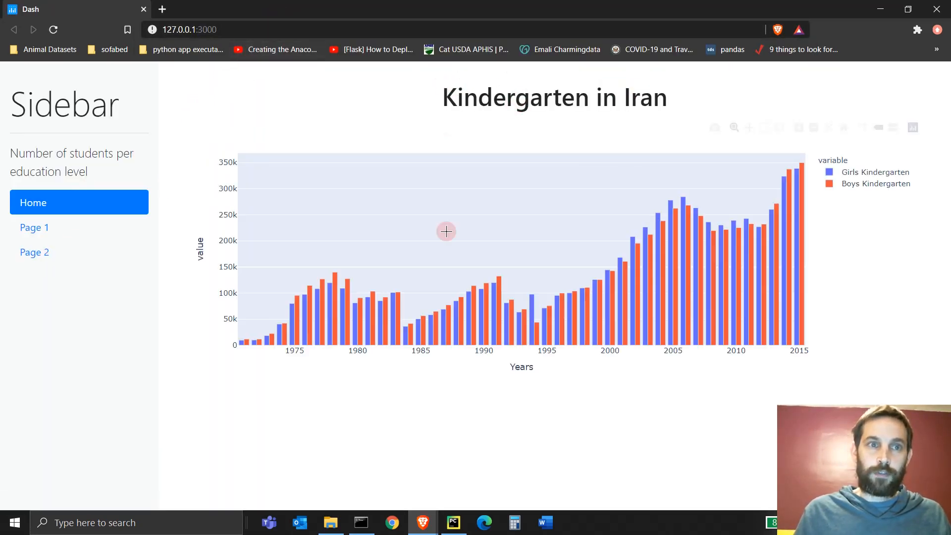
click(264, 28)
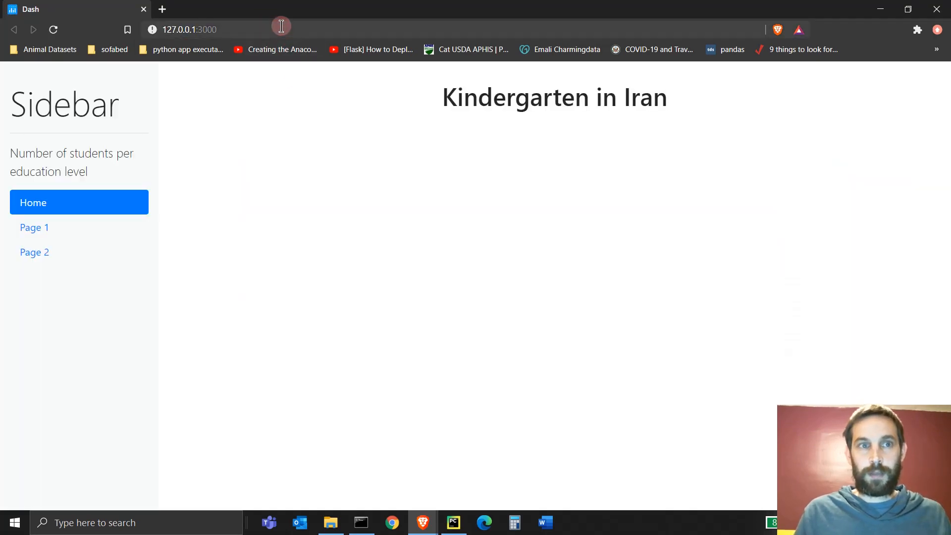
click(34, 227)
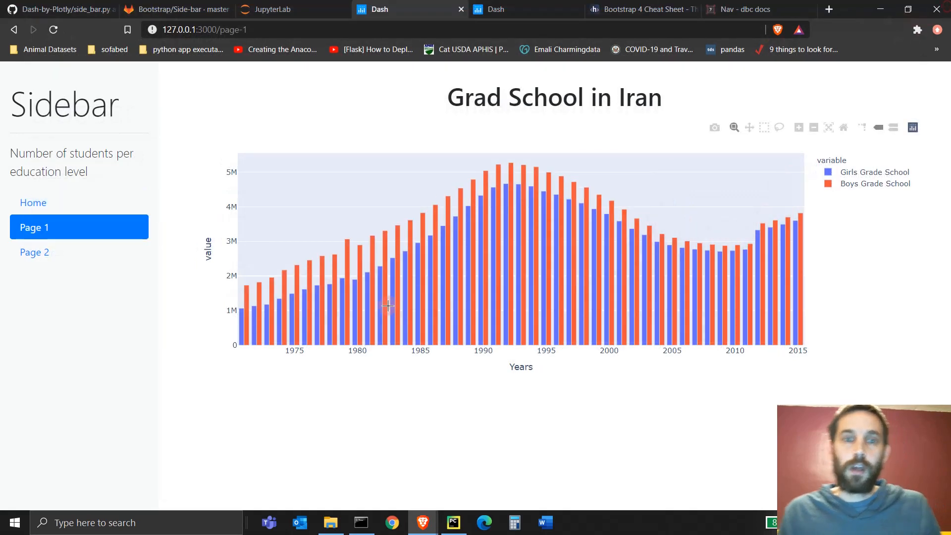
click(453, 522)
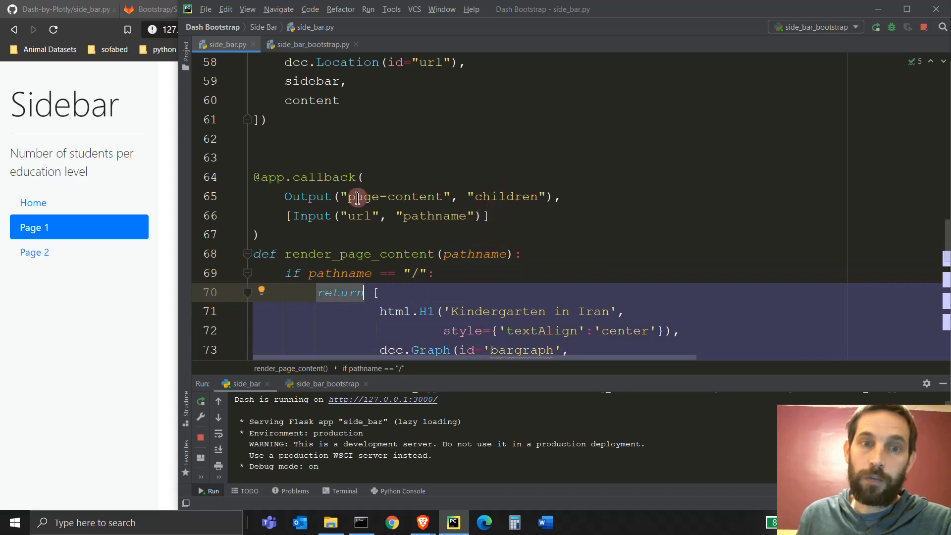
Step: Review render_page_content's root-path px.bar code and view Home's Kindergarten in Iran chart
scroll(down, 3)
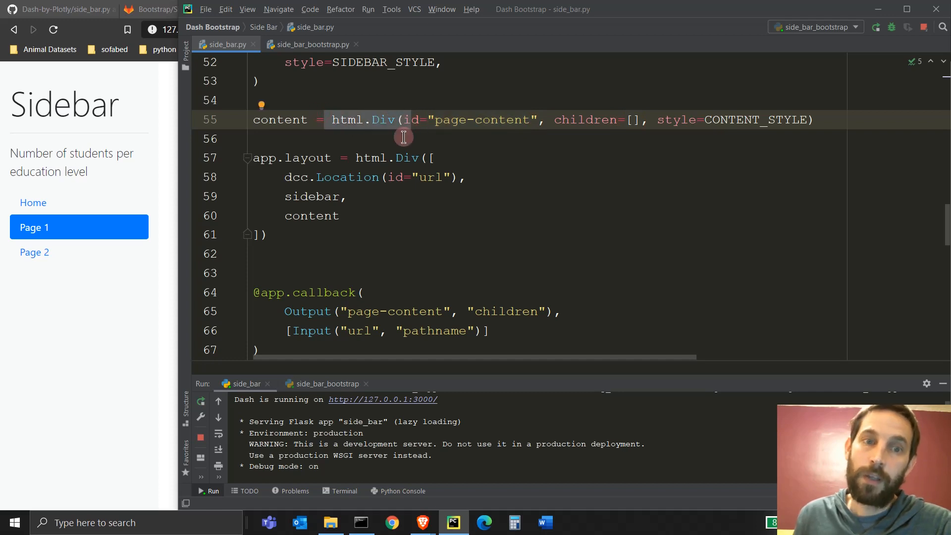
mouse_move(238, 245)
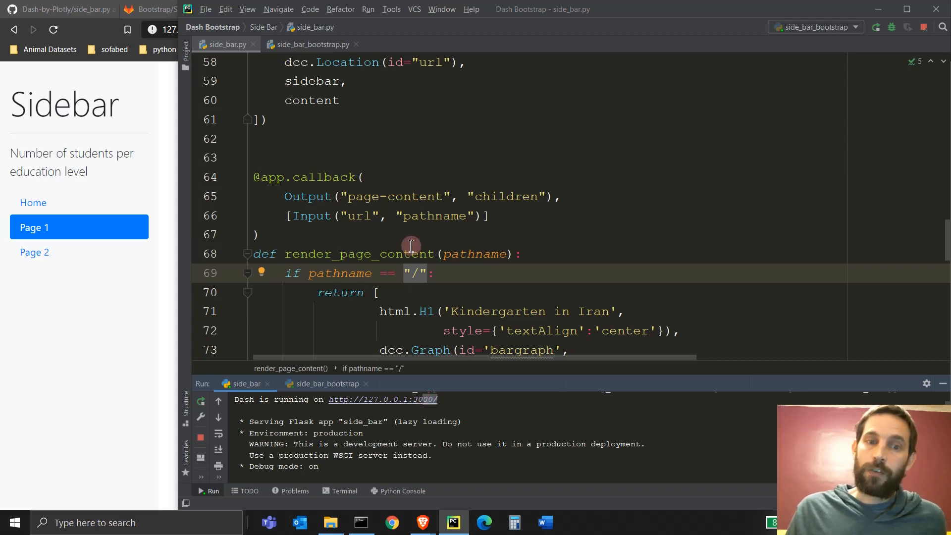
scroll(down, 3)
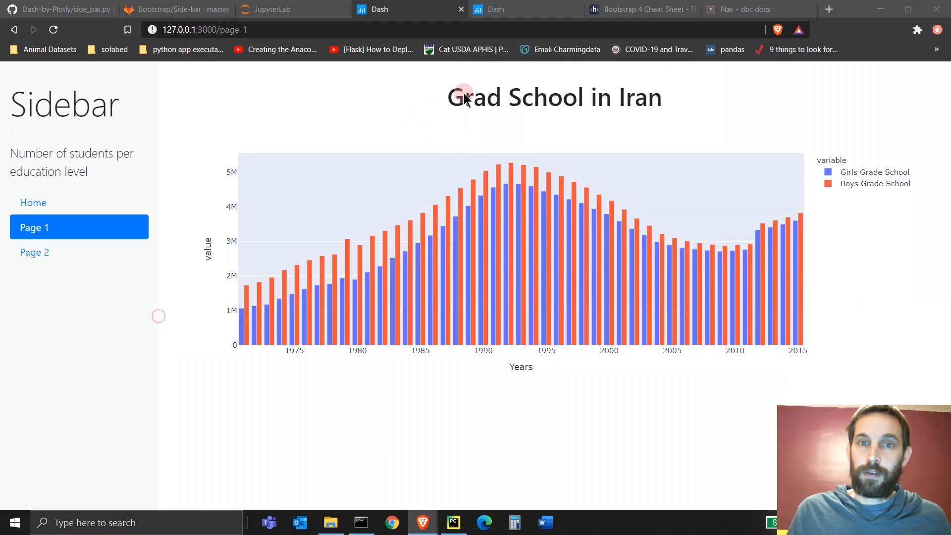
click(34, 202)
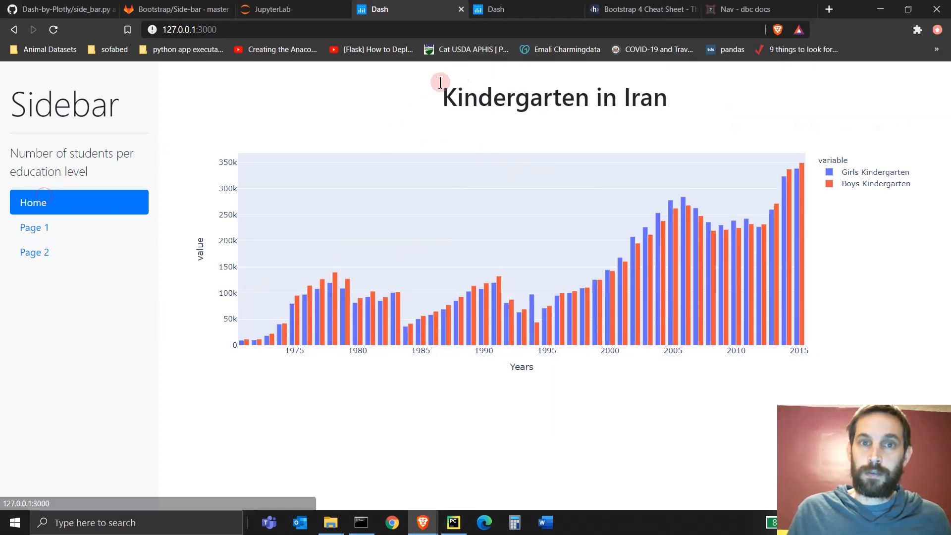
click(453, 523)
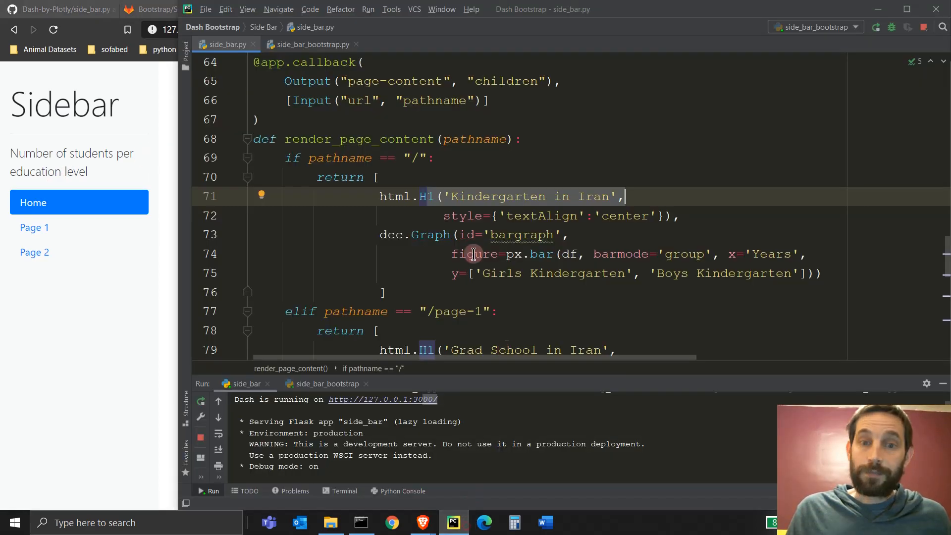
mouse_move(593, 246)
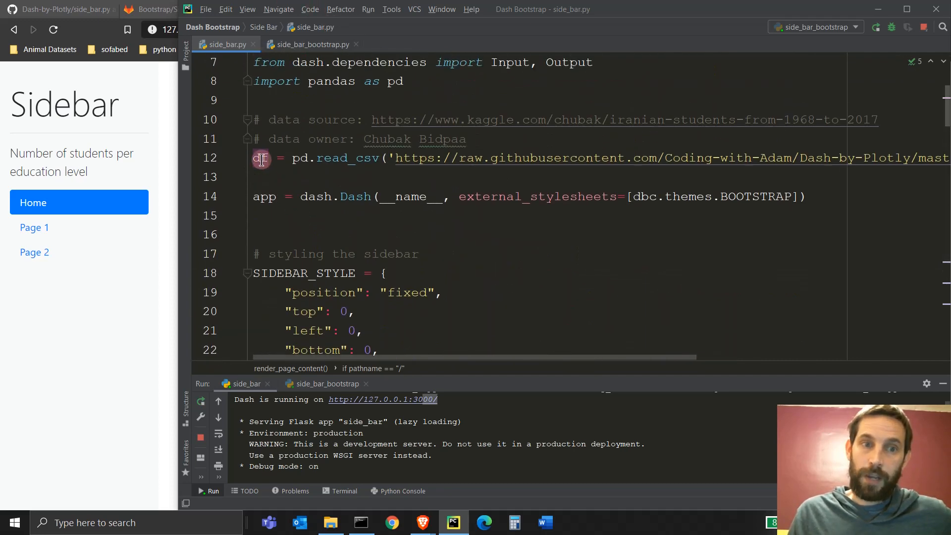
scroll(down, 3)
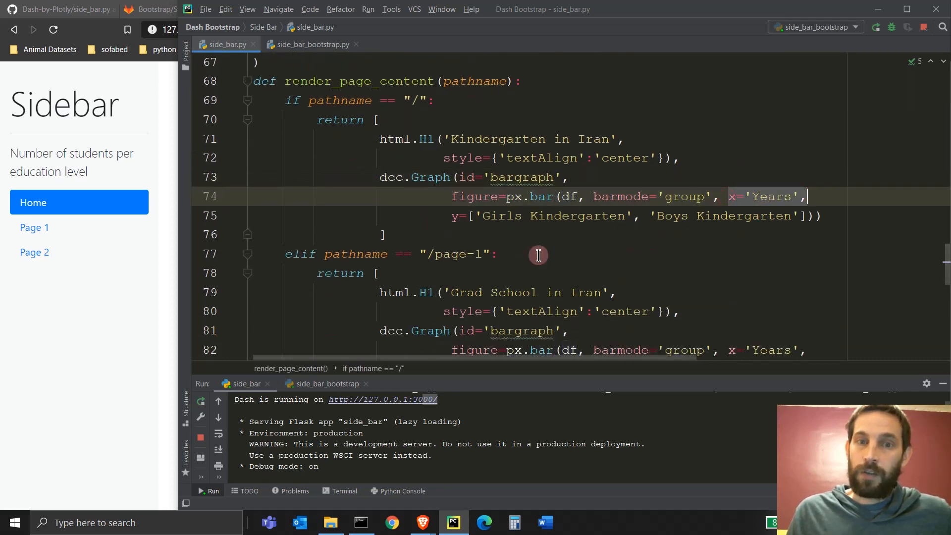
click(551, 216)
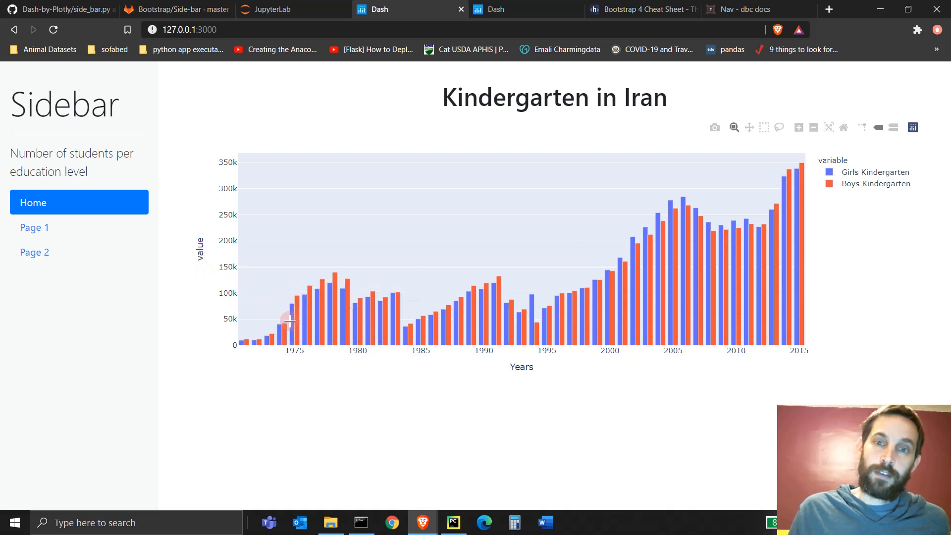
mouse_move(792, 209)
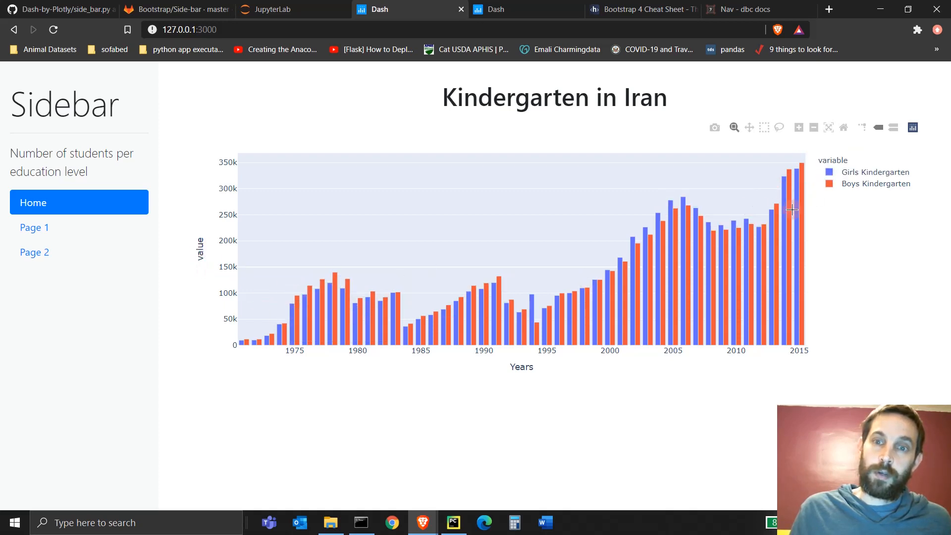
Step: Compare Page 1's Grad School chart in Brave with its routing code
click(455, 522)
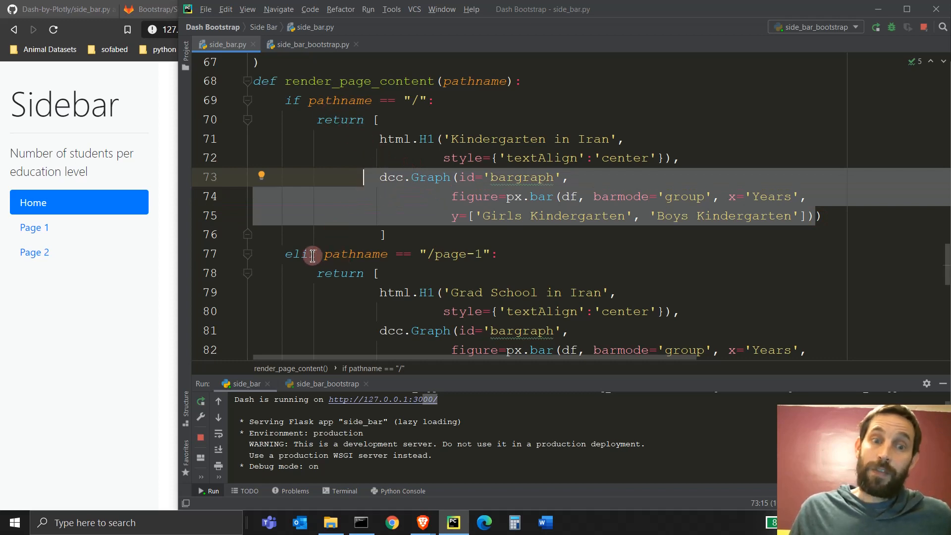
click(436, 254)
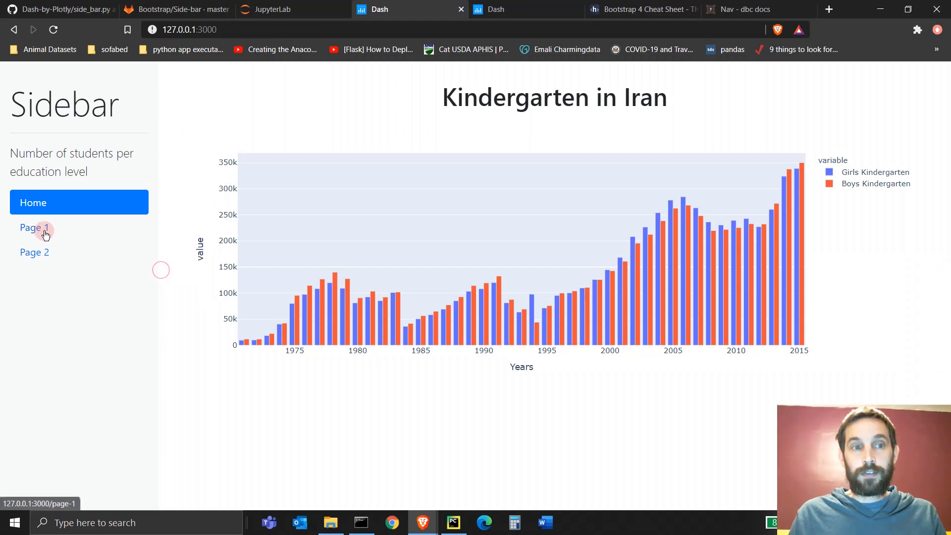
click(34, 227)
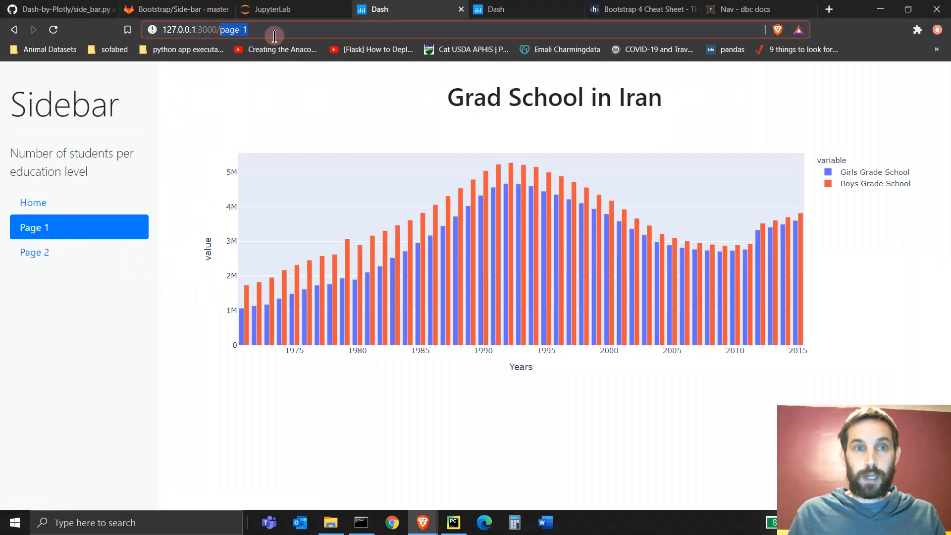
click(453, 522)
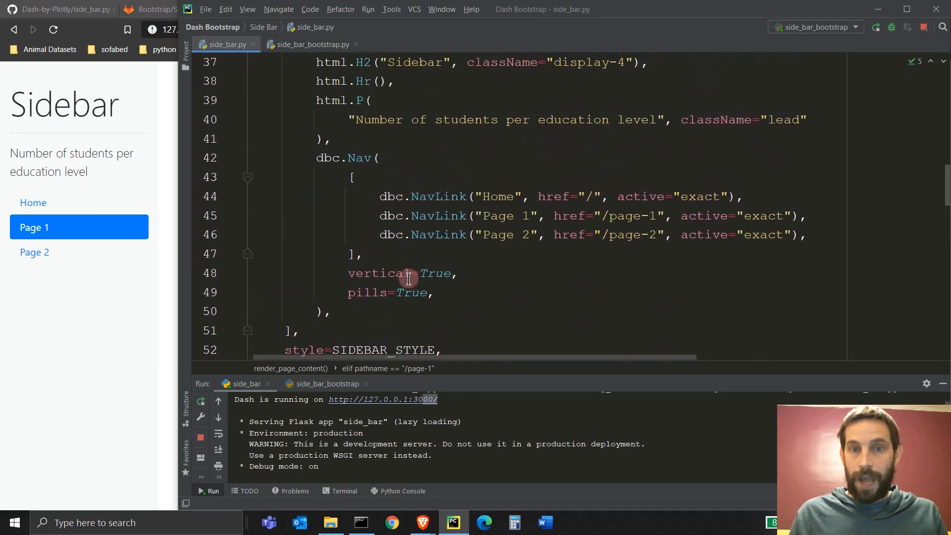
mouse_move(602, 217)
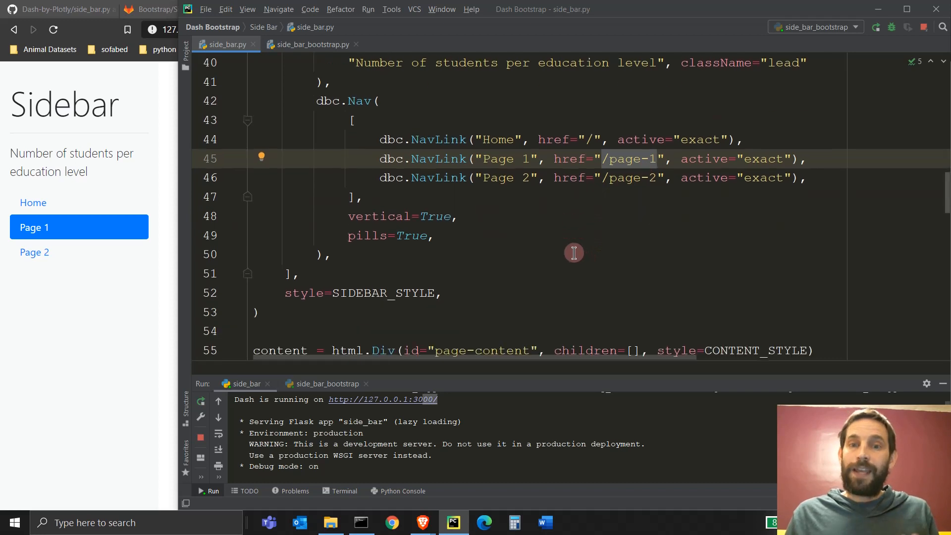
Step: Scroll side_bar.py to the dbc.Nav NavLink hrefs and the dcc.Location url component
scroll(down, 3)
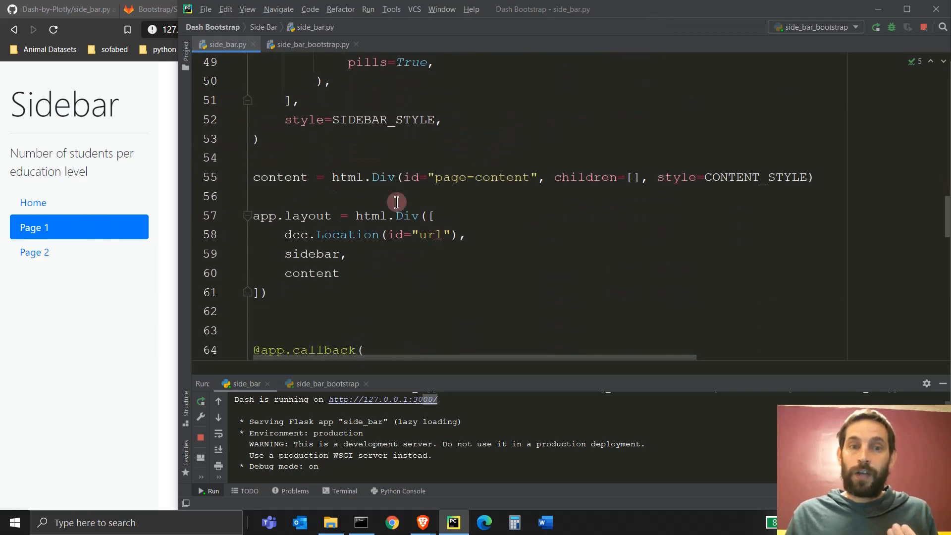
mouse_move(448, 240)
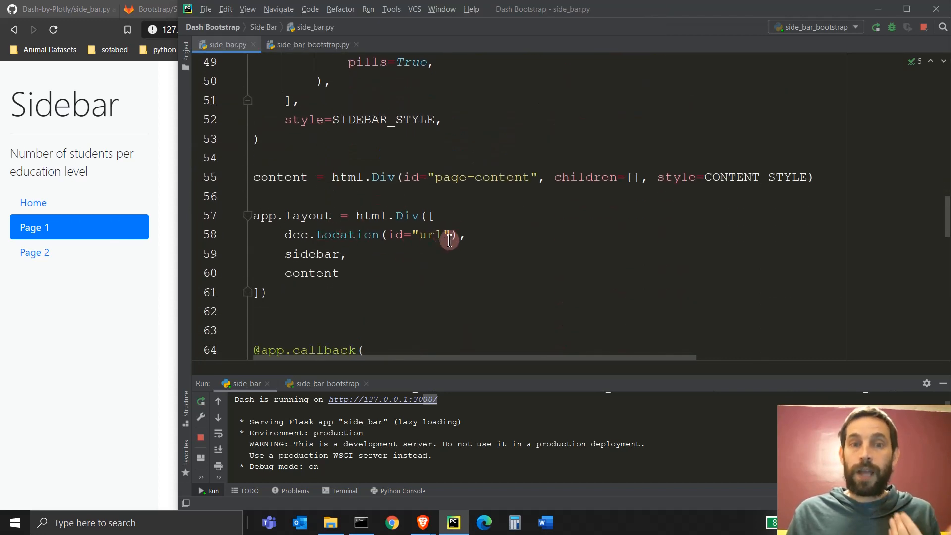
click(451, 235)
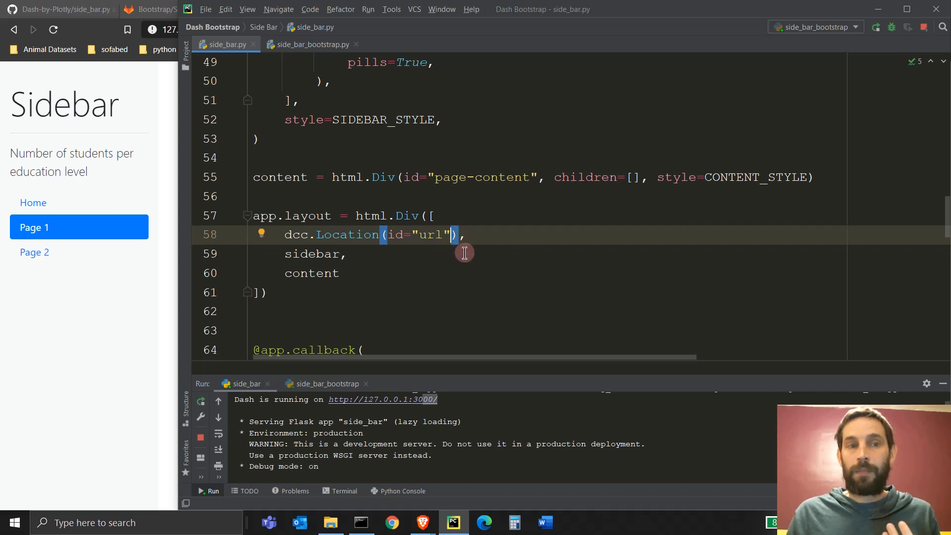
mouse_move(470, 264)
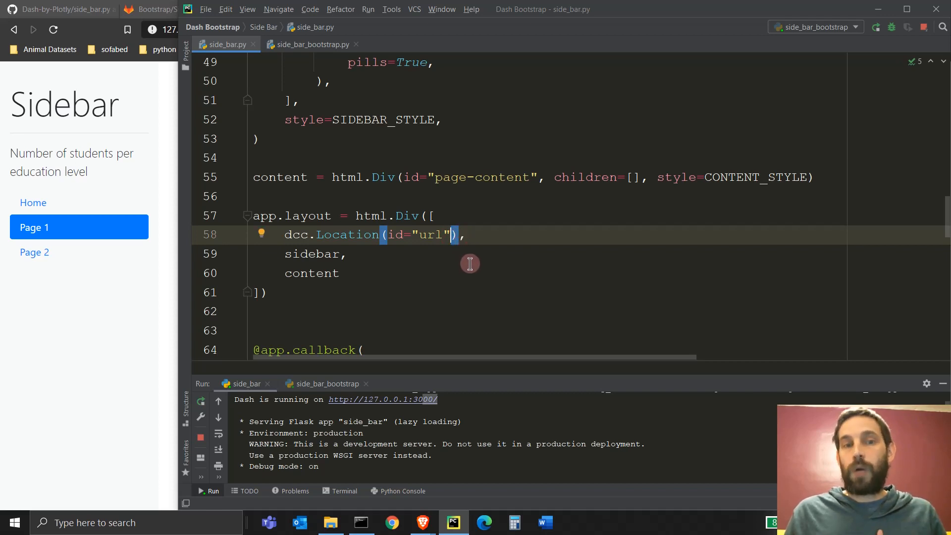
scroll(down, 3)
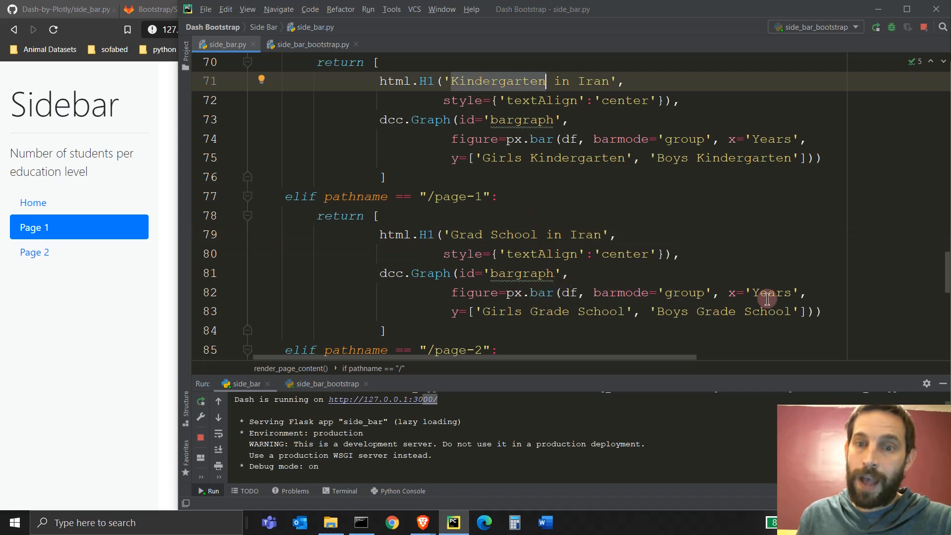
mouse_move(535, 318)
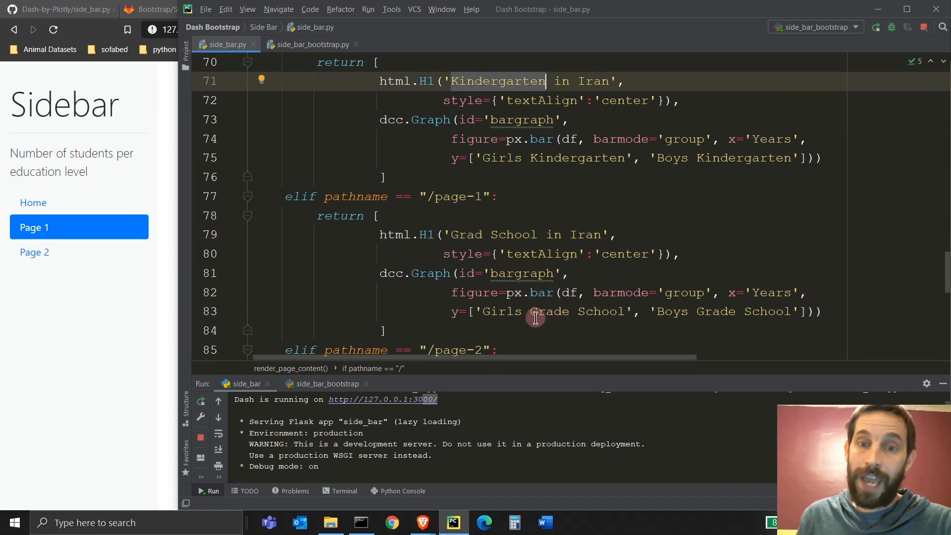
mouse_move(542, 312)
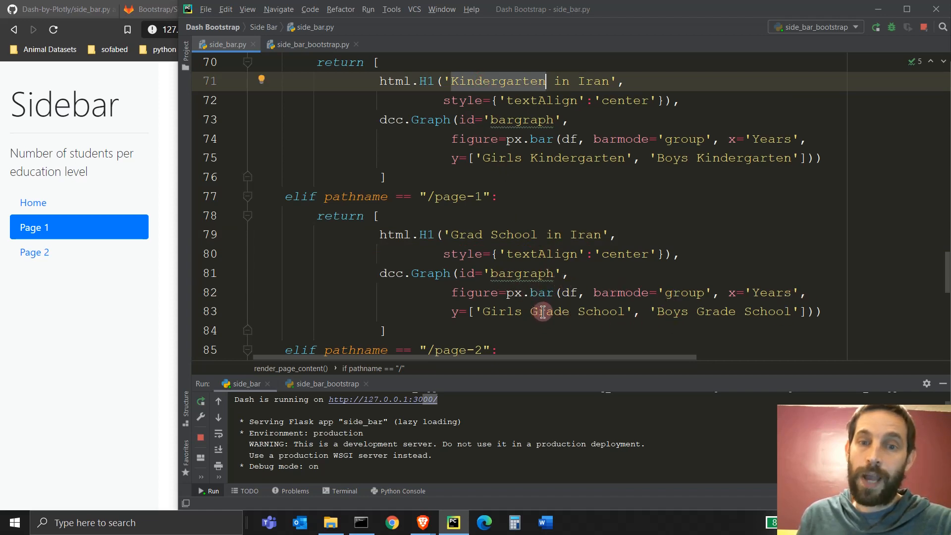
click(576, 158)
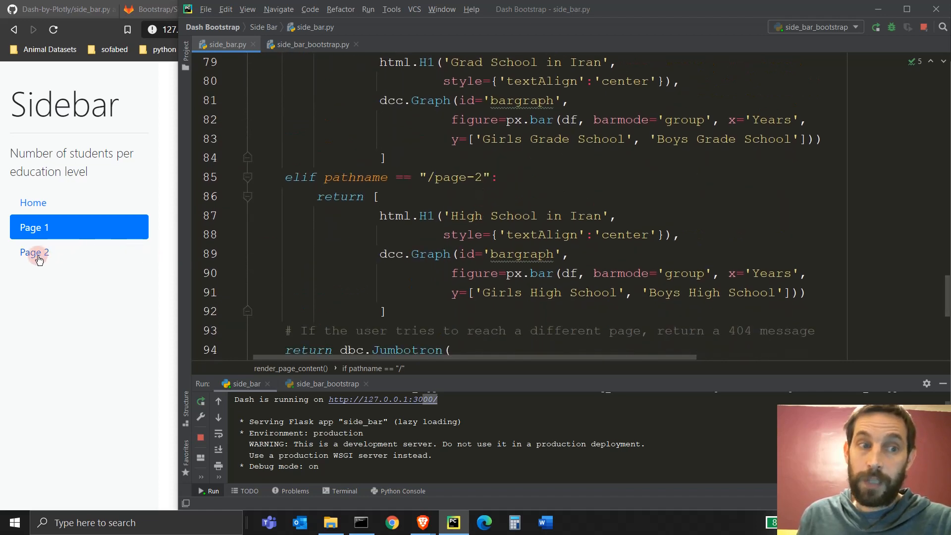
mouse_move(36, 256)
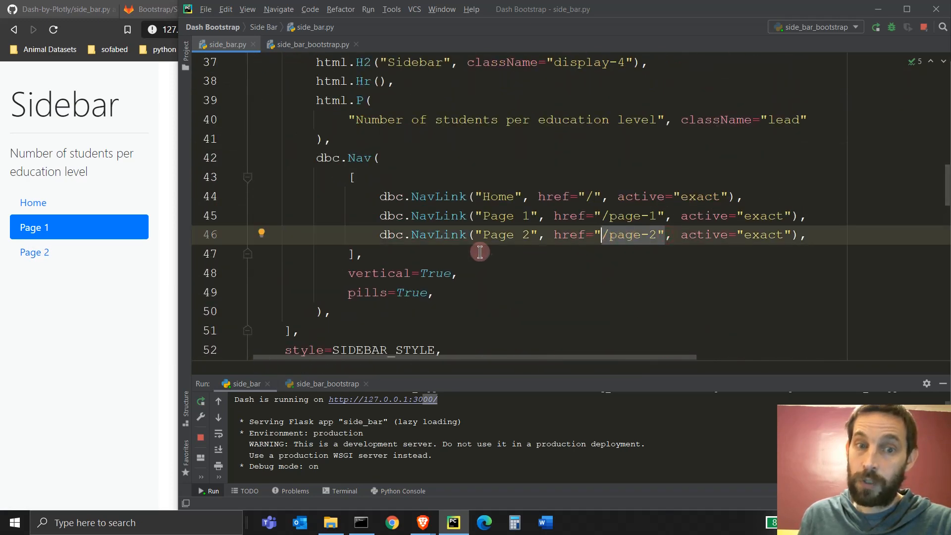
scroll(down, 3)
text(dcc.Location(id="url", pathname=""),)
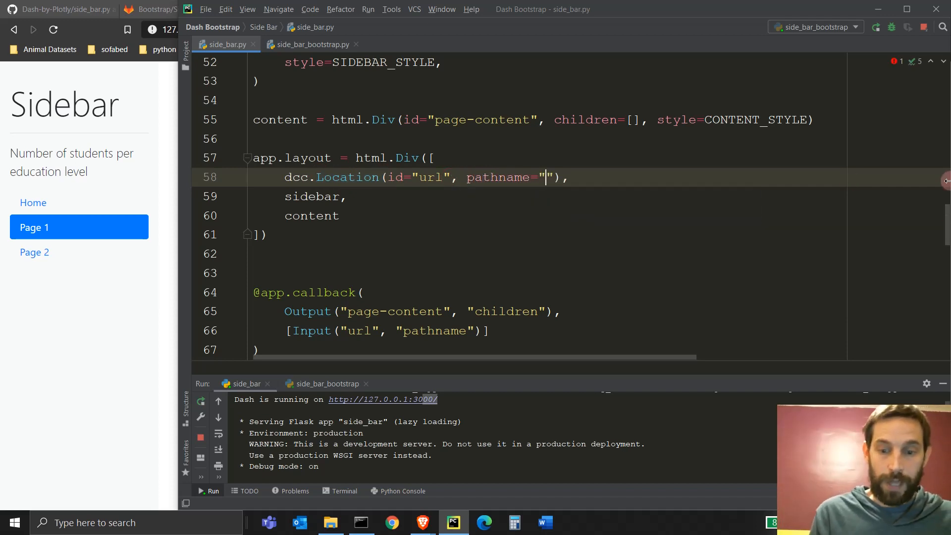
text(/page-)
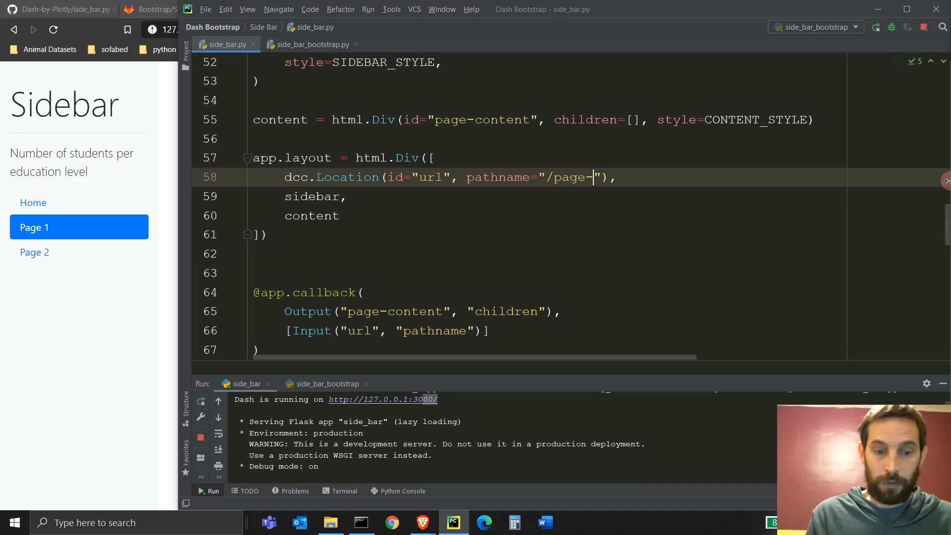
text(2)
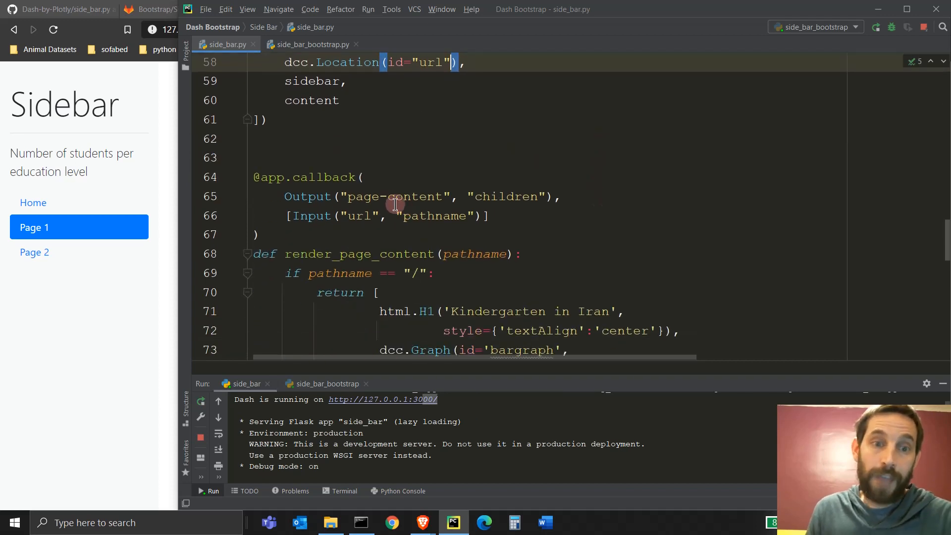
scroll(down, 3)
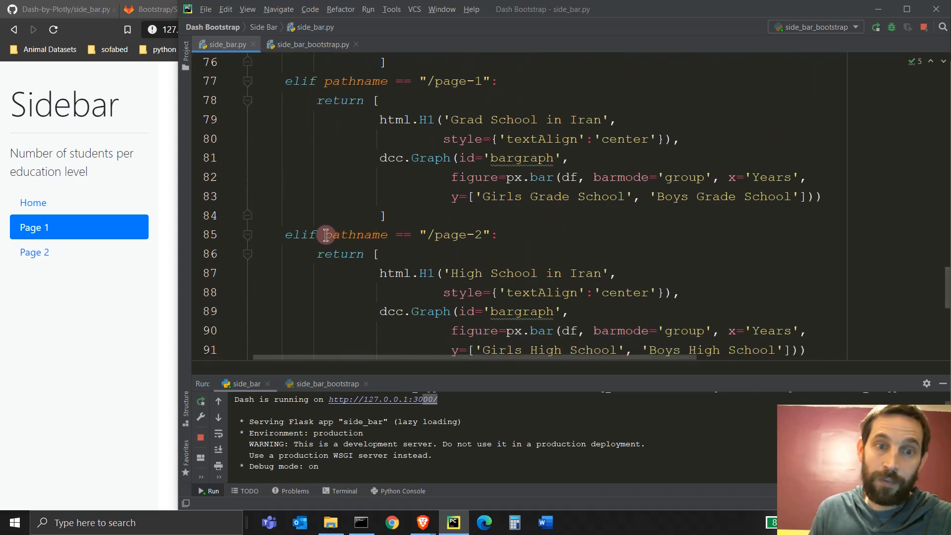
scroll(down, 3)
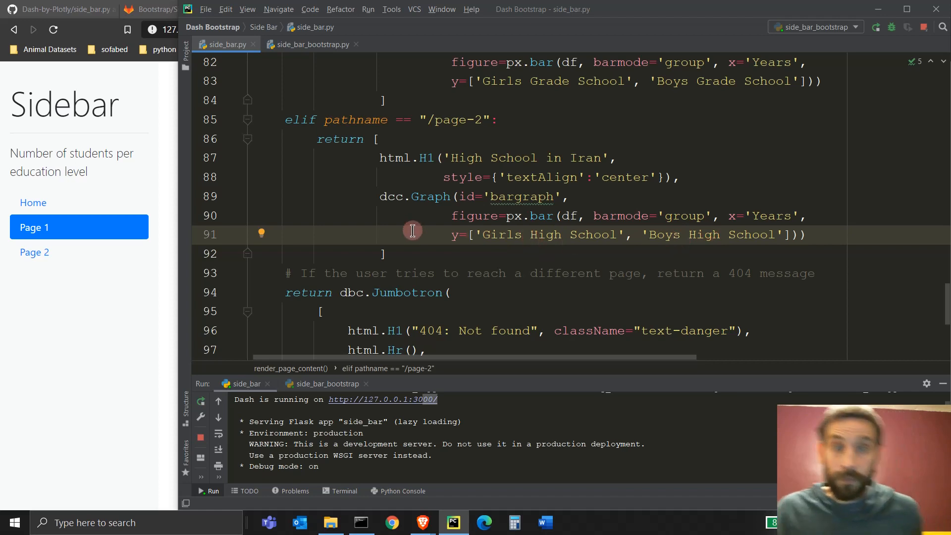
mouse_move(435, 302)
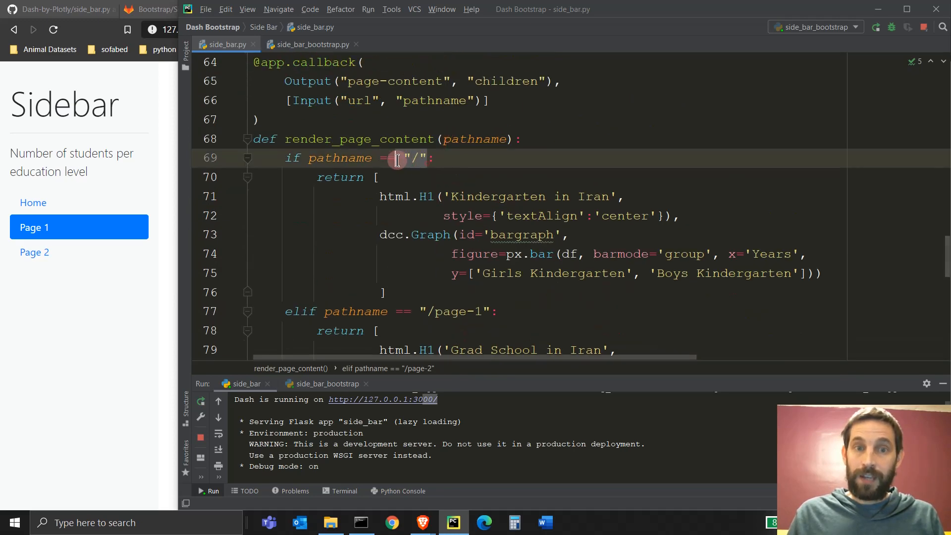
scroll(down, 3)
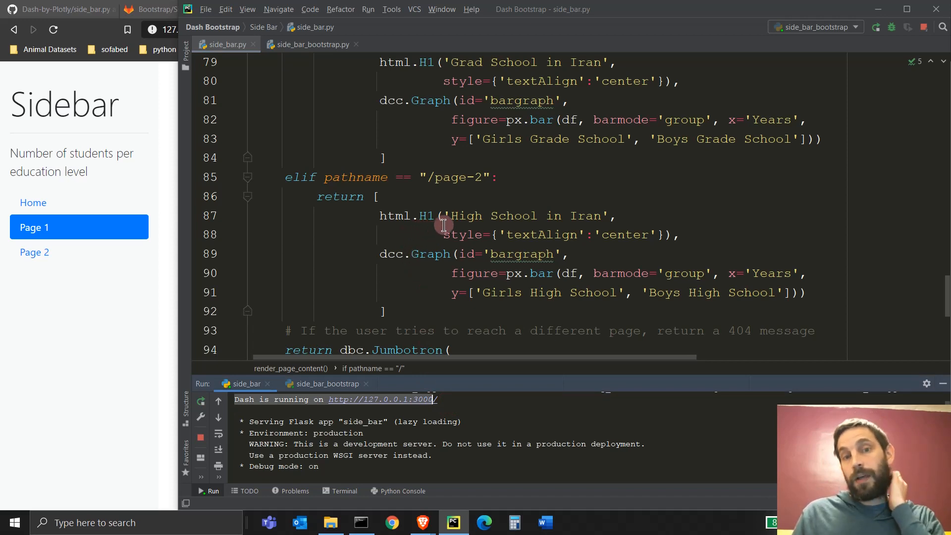
scroll(down, 3)
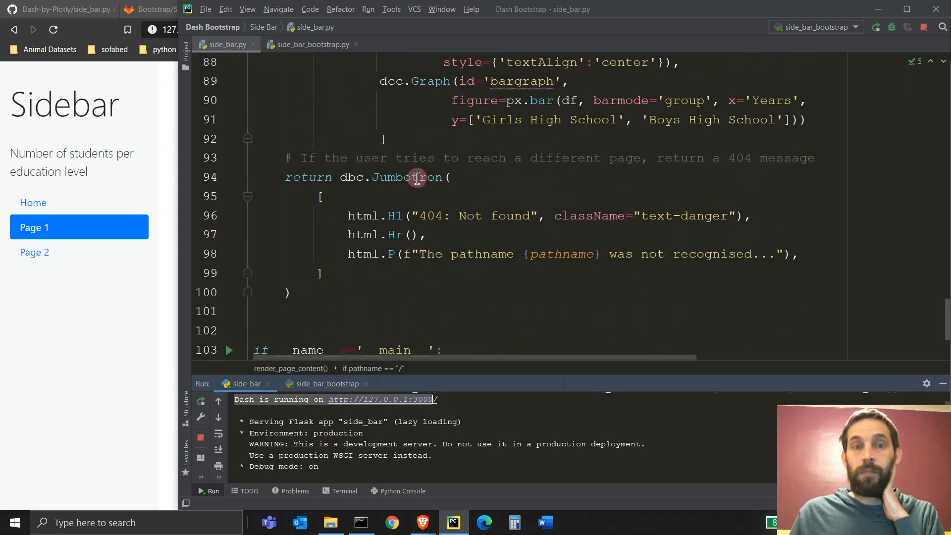
mouse_move(349, 181)
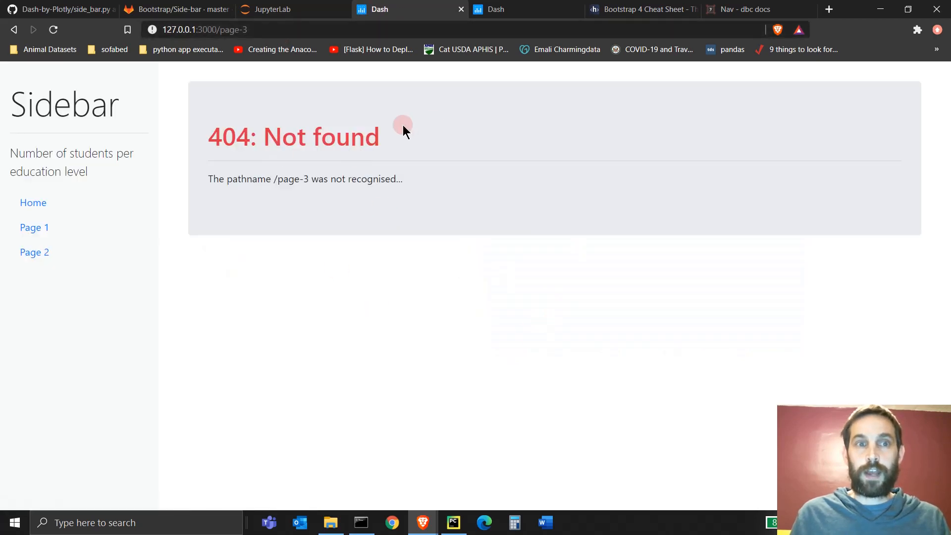
Step: Replace the 404 page with Page 1's Grad School in Iran chart via the sidebar
click(284, 29)
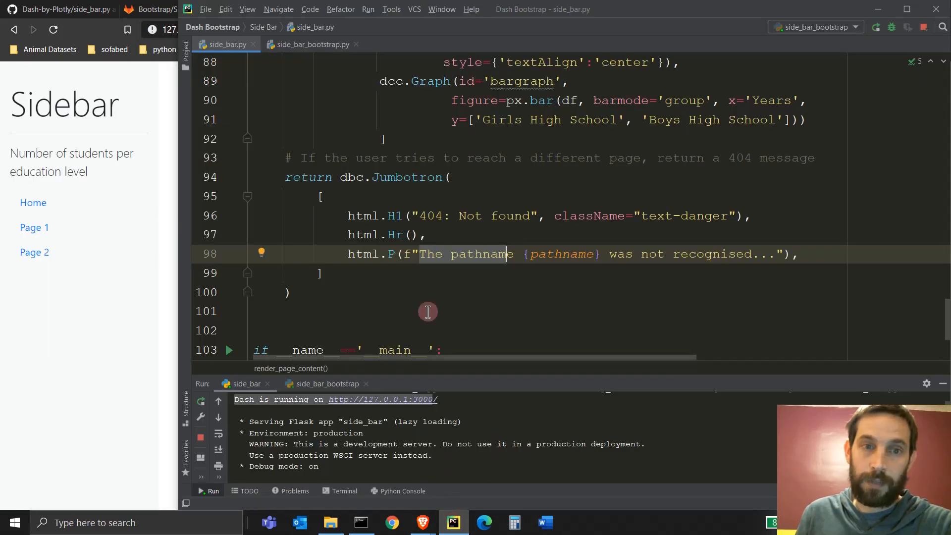
scroll(down, 3)
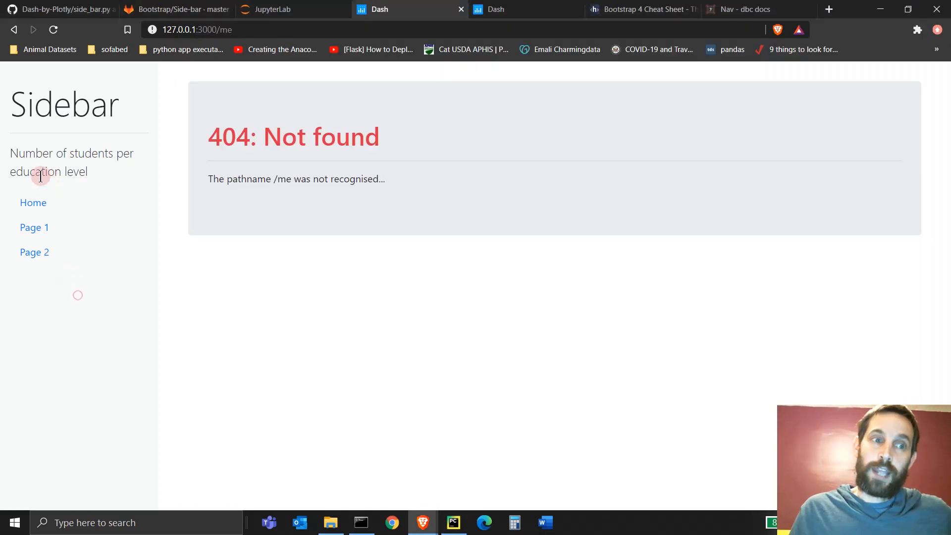
click(34, 226)
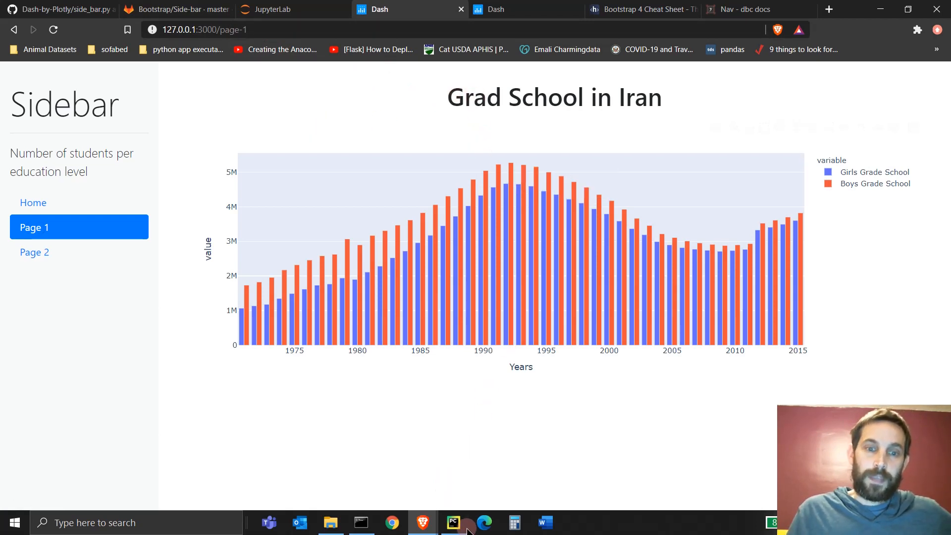
mouse_move(453, 522)
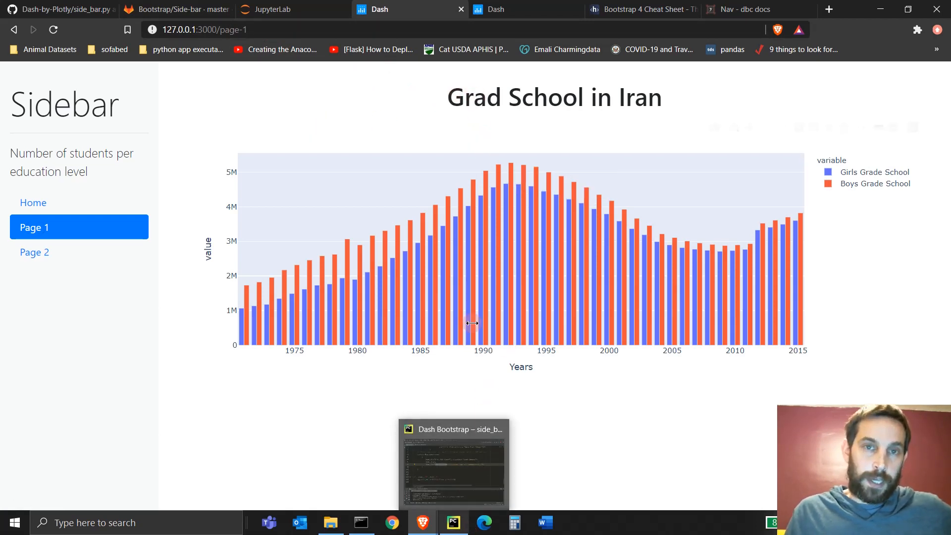
Step: Show the Bootstrap card sidebar app on port 8050 at its Page 2 chart
click(495, 9)
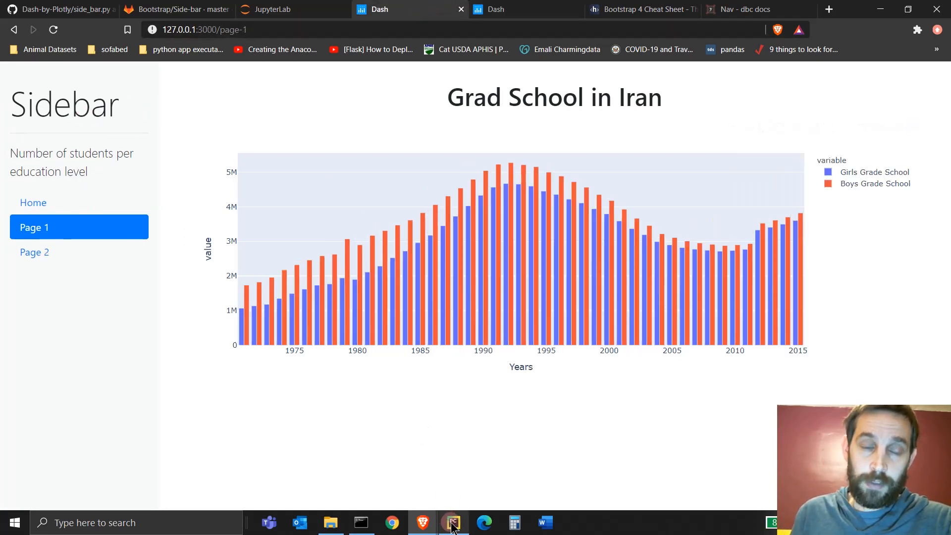
click(453, 522)
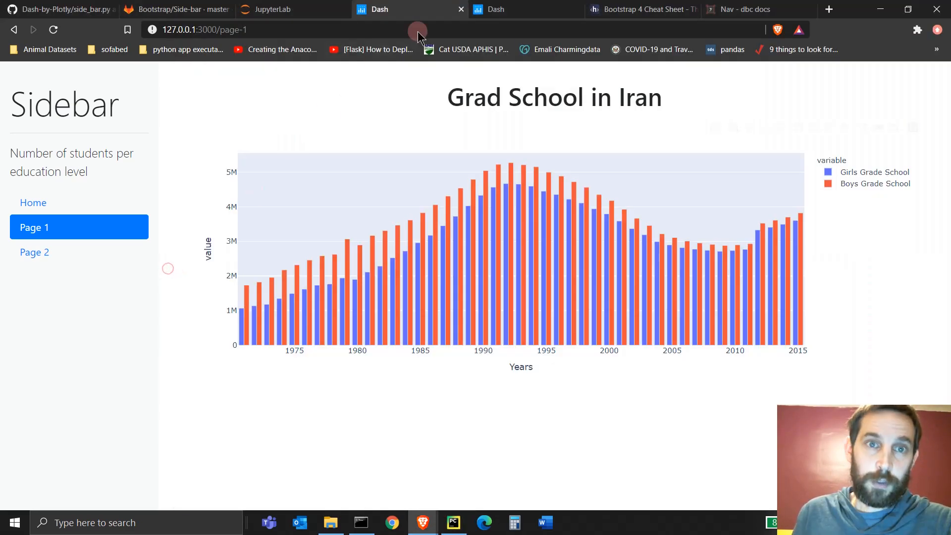
click(495, 9)
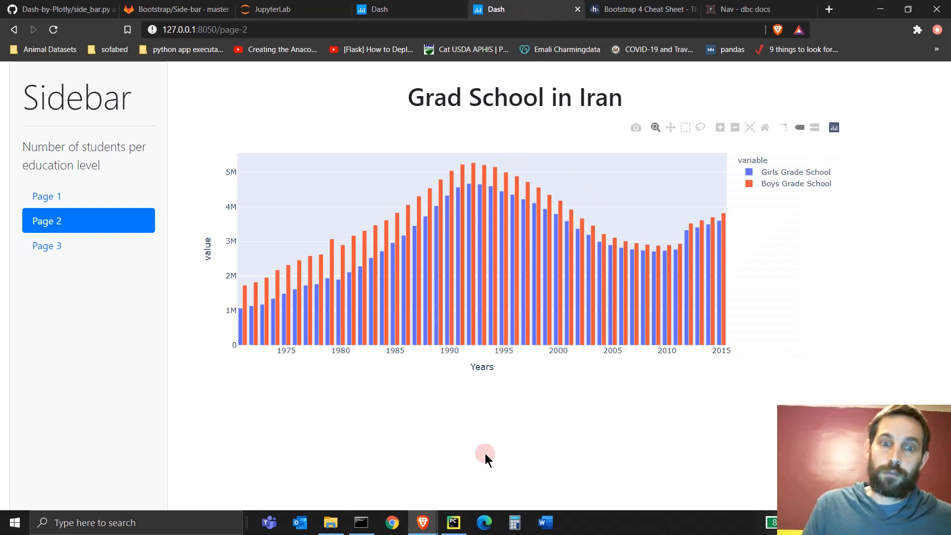
click(453, 522)
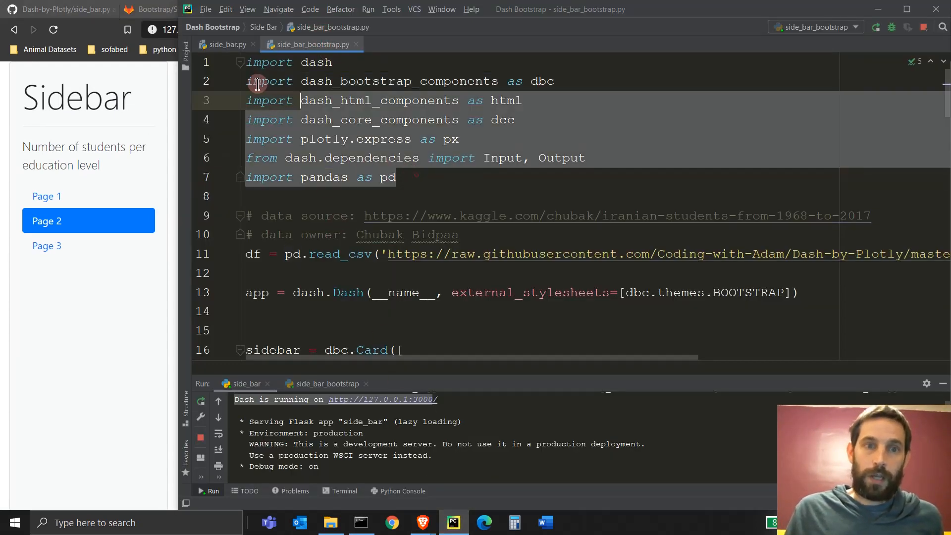
scroll(down, 3)
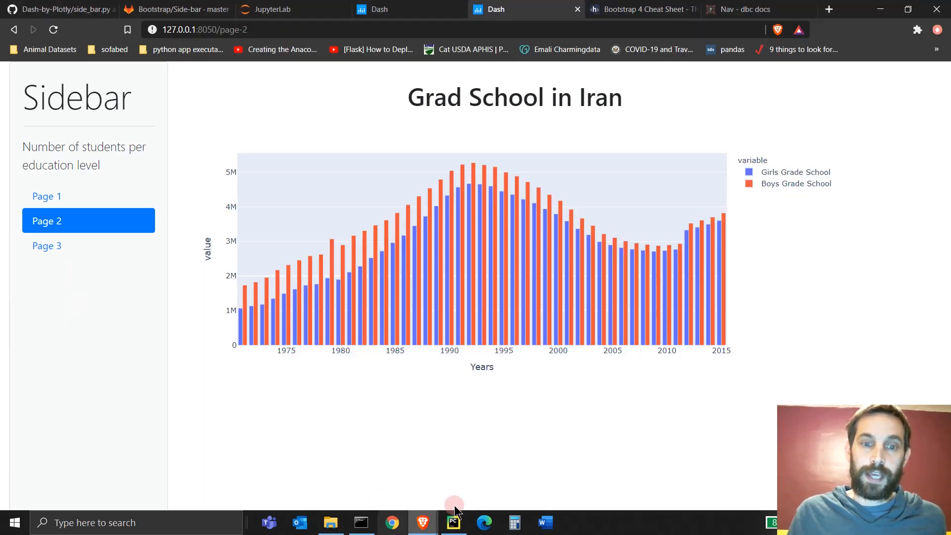
Step: Scroll side_bar_bootstrap.py to the content Div and dbc.Container app.layout
click(453, 522)
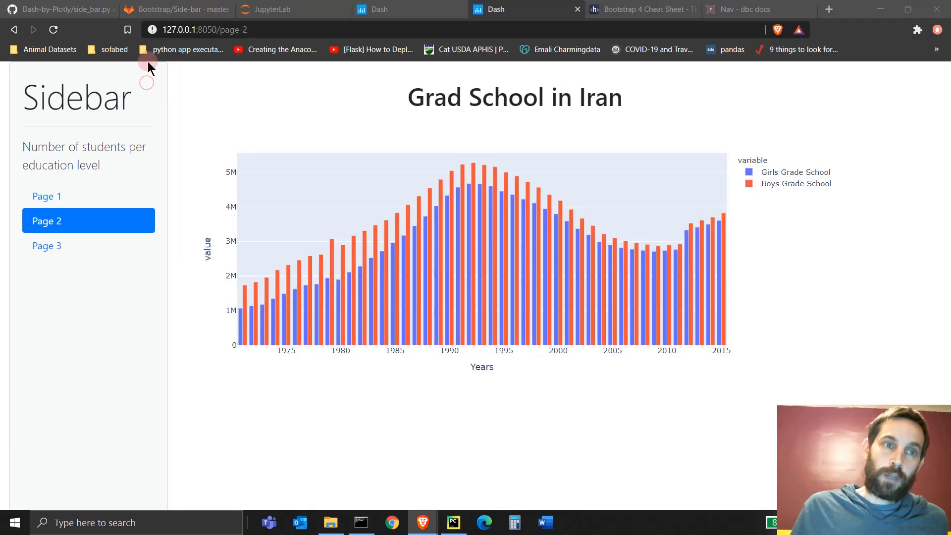
mouse_move(72, 503)
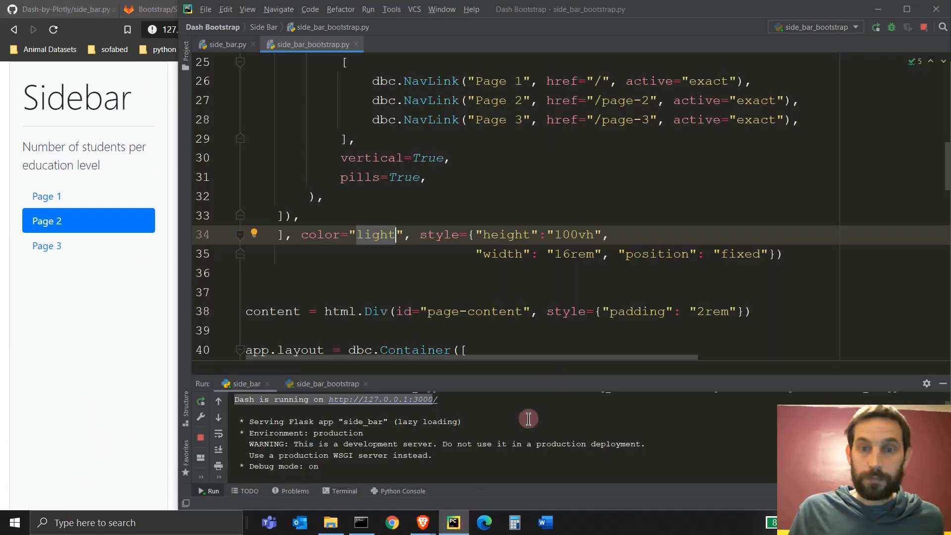
mouse_move(264, 212)
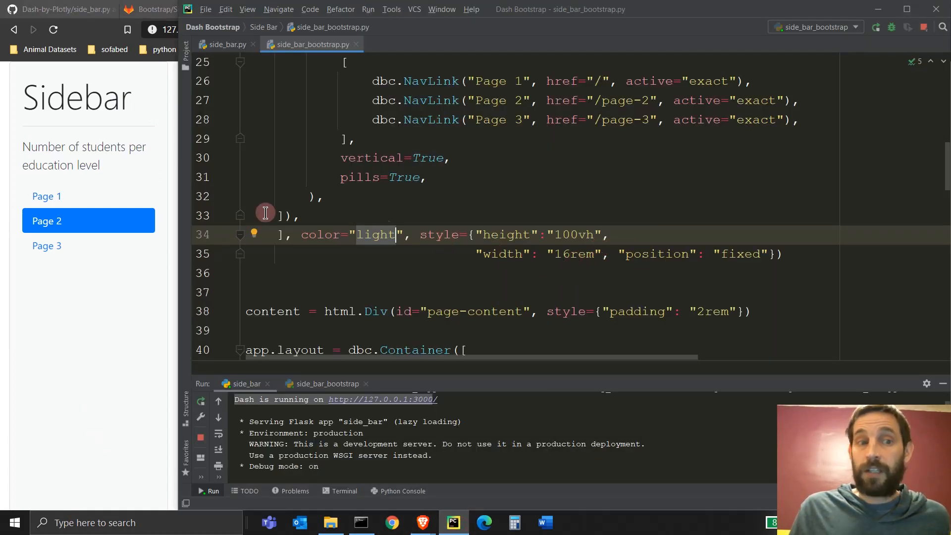
mouse_move(166, 304)
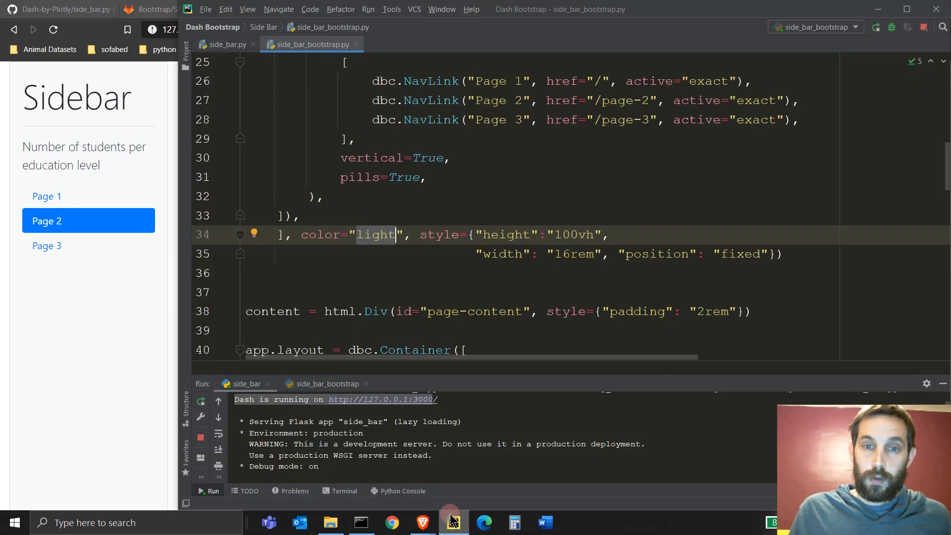
scroll(down, 3)
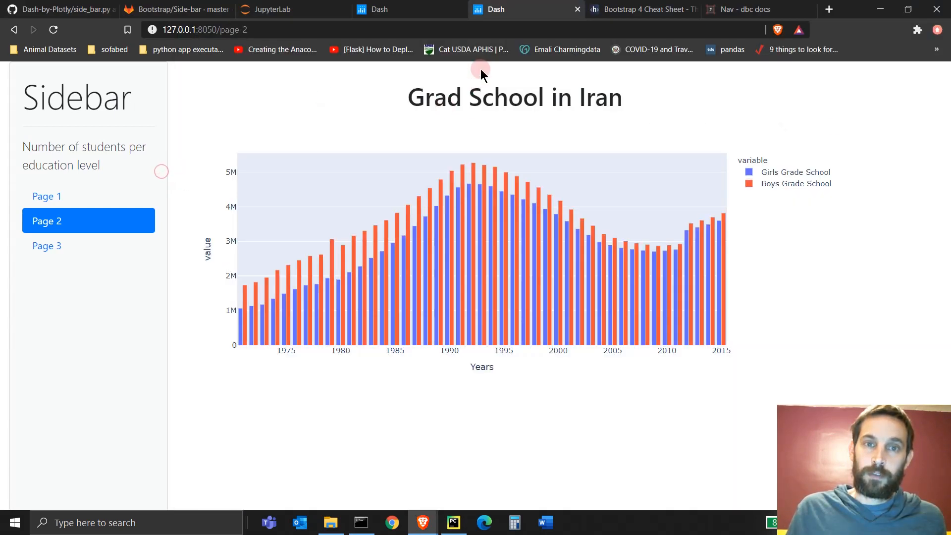
click(454, 522)
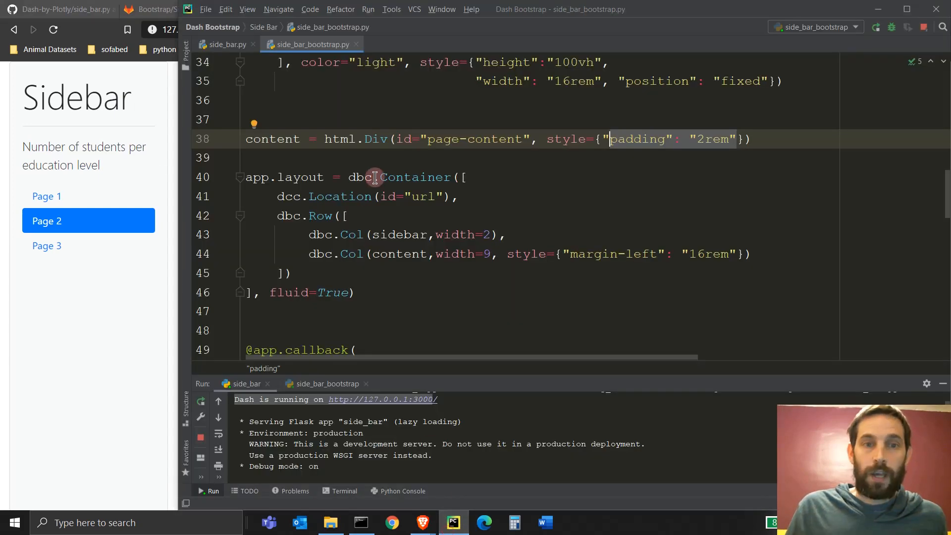
mouse_move(336, 258)
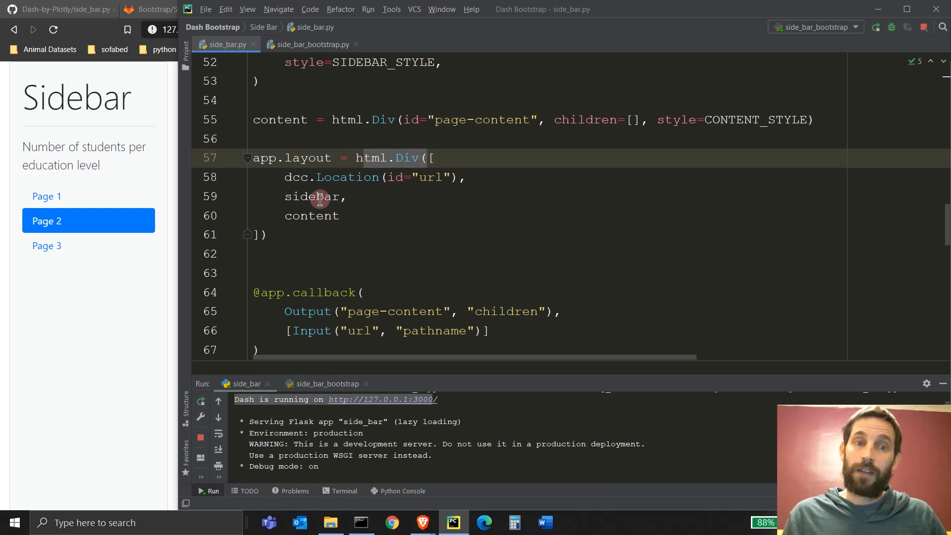
Step: Set width=9 on the content dbc.Col in side_bar_bootstrap.py
click(312, 44)
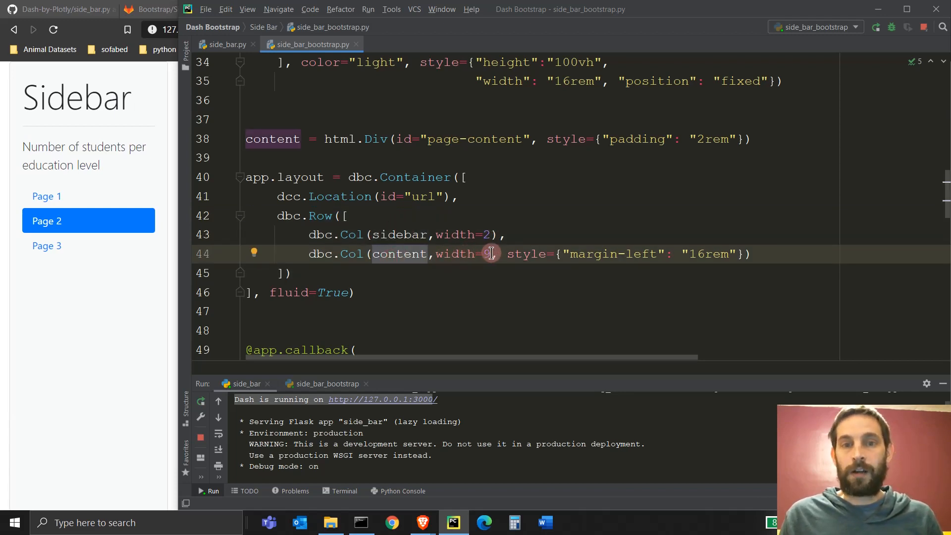
text(9)
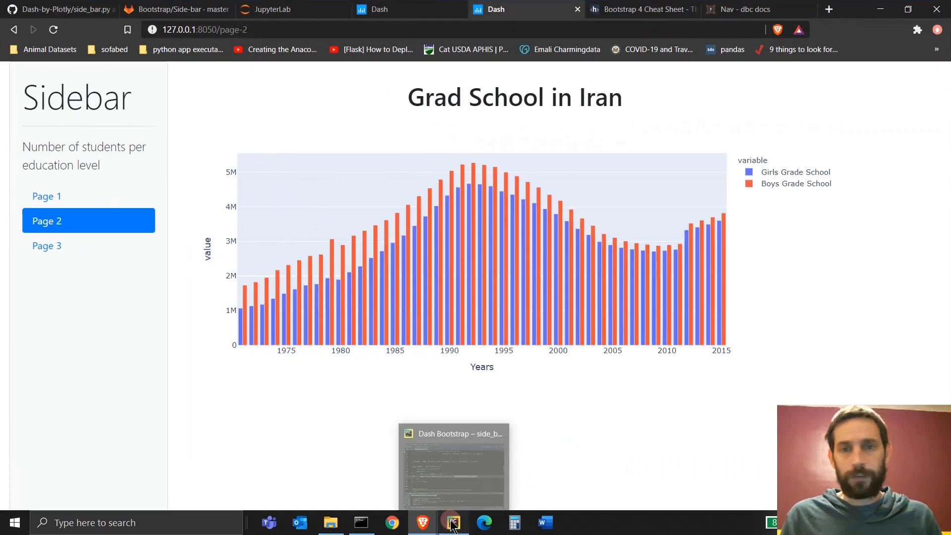
click(452, 522)
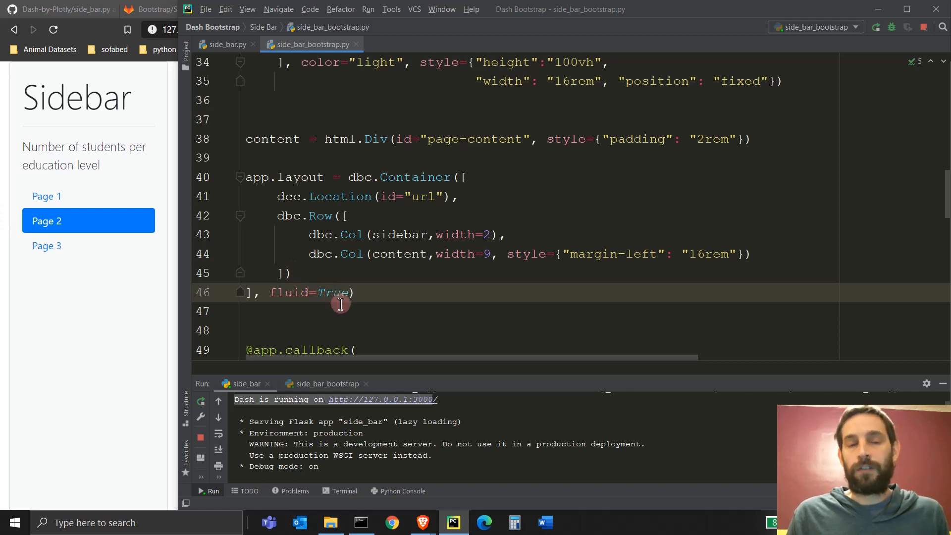
scroll(down, 3)
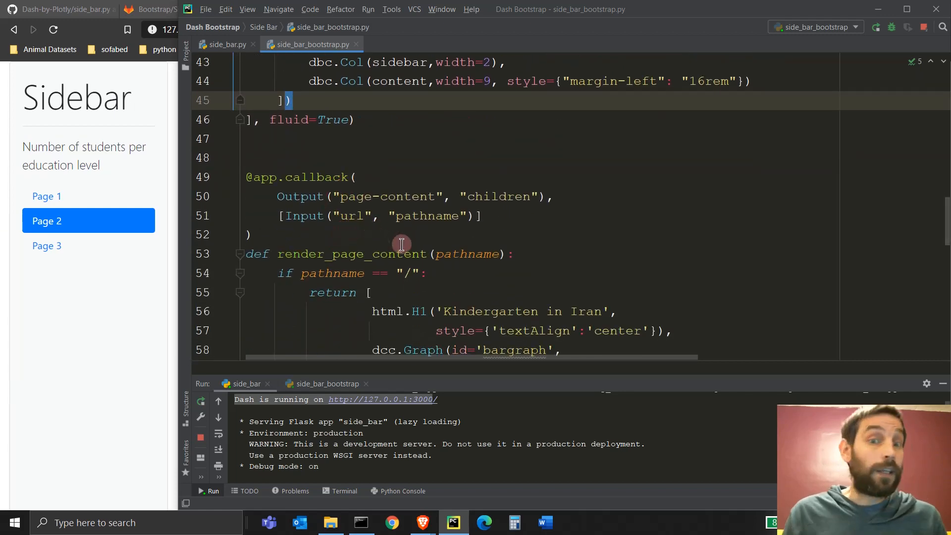
scroll(down, 3)
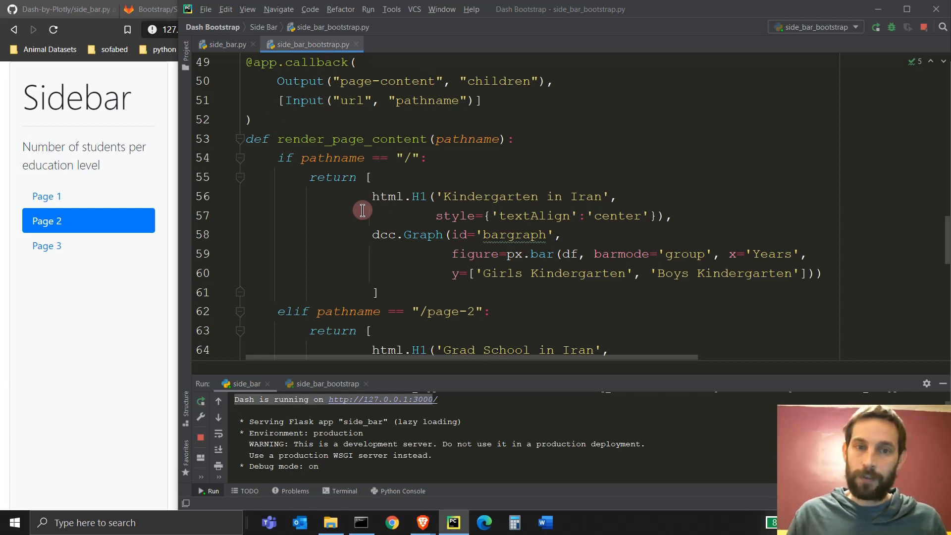
mouse_move(395, 250)
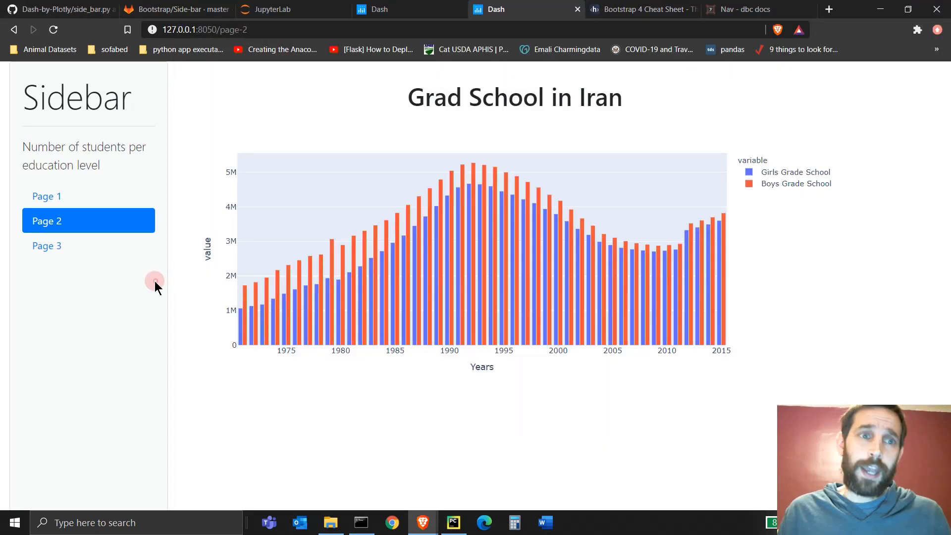
click(178, 9)
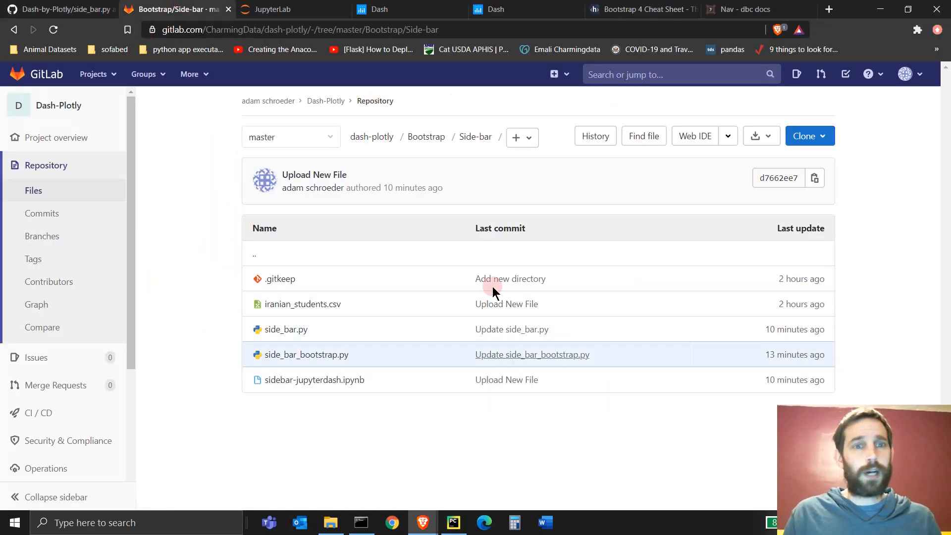
mouse_move(290, 388)
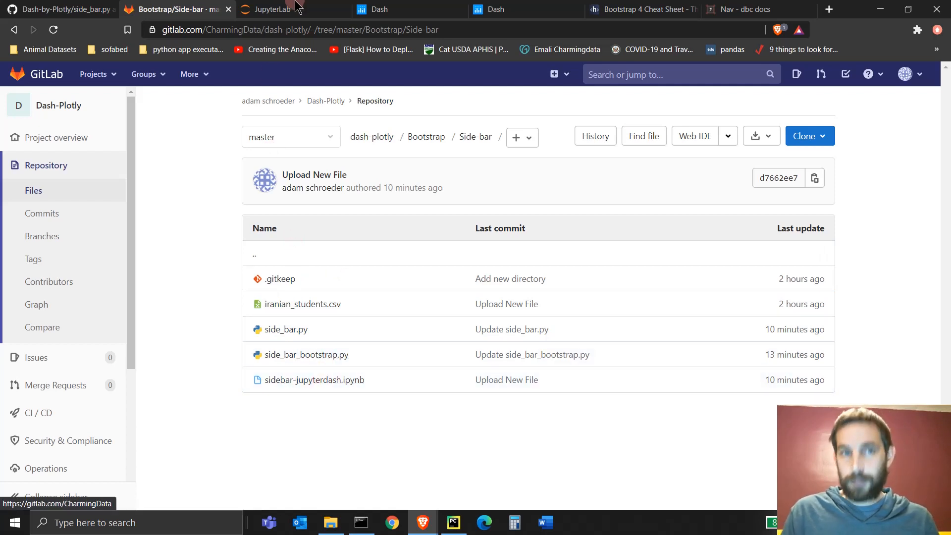
click(494, 10)
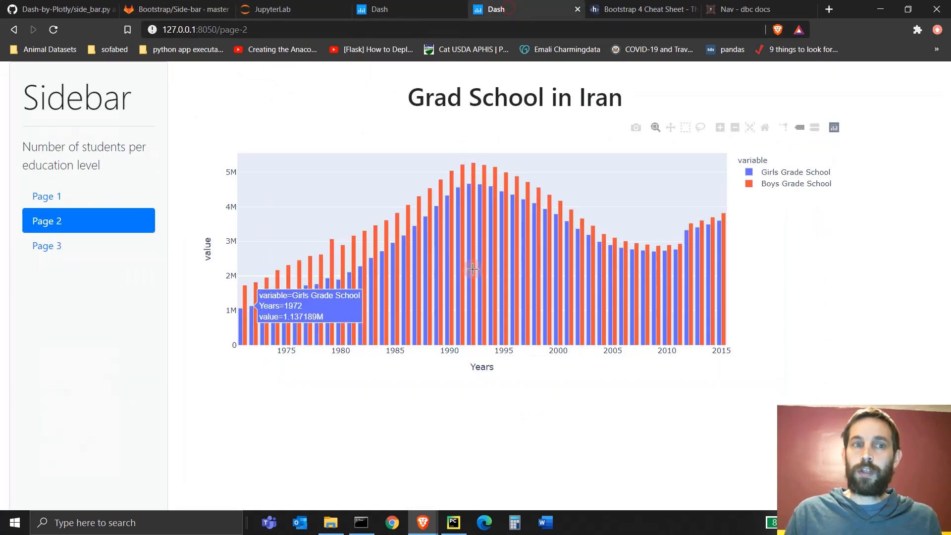
mouse_move(286, 180)
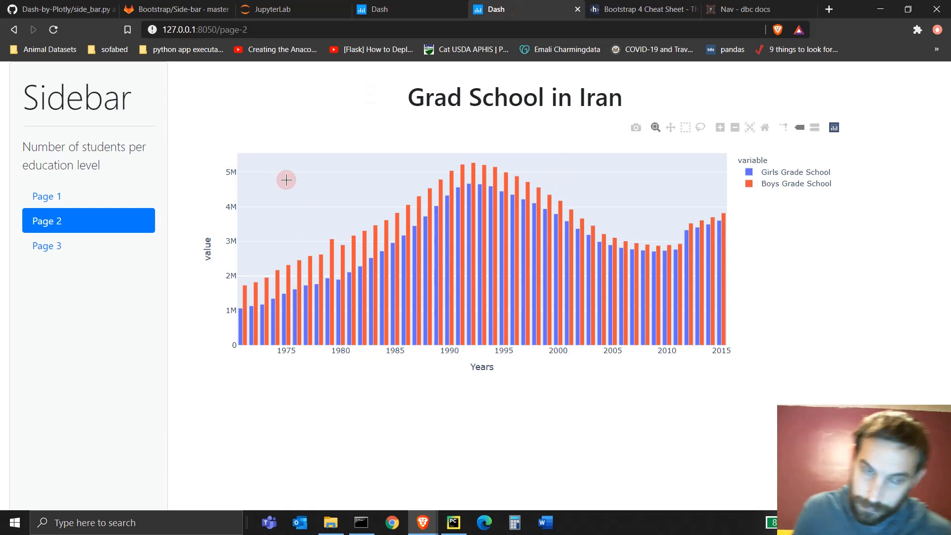
mouse_move(279, 176)
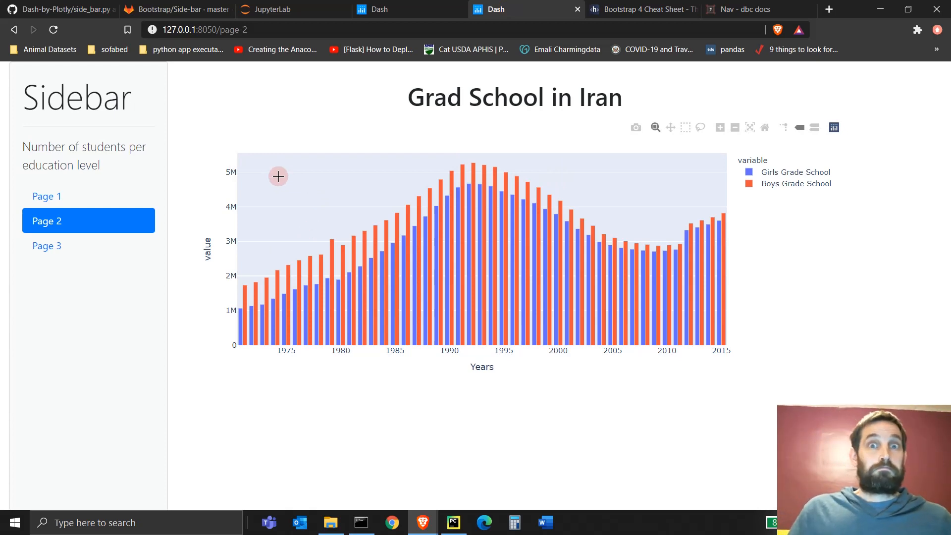
mouse_move(284, 178)
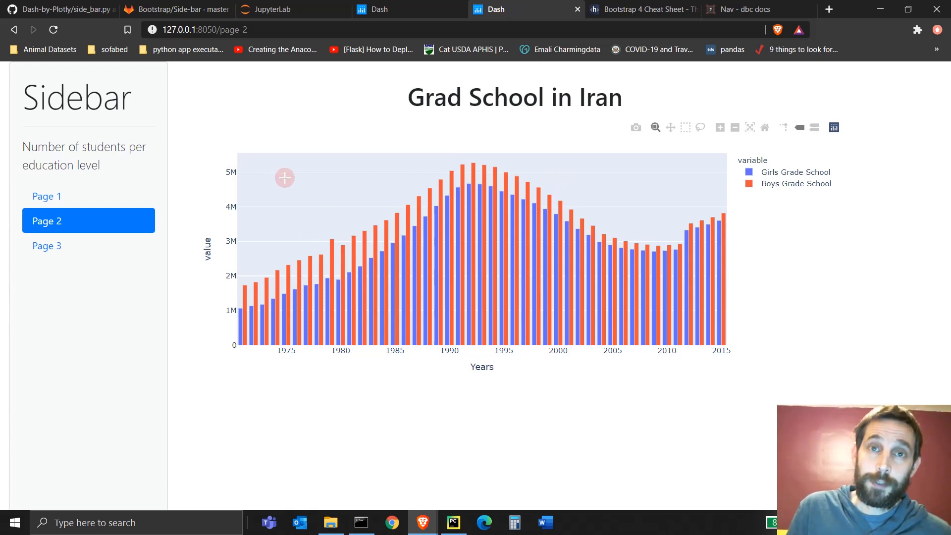
mouse_move(281, 179)
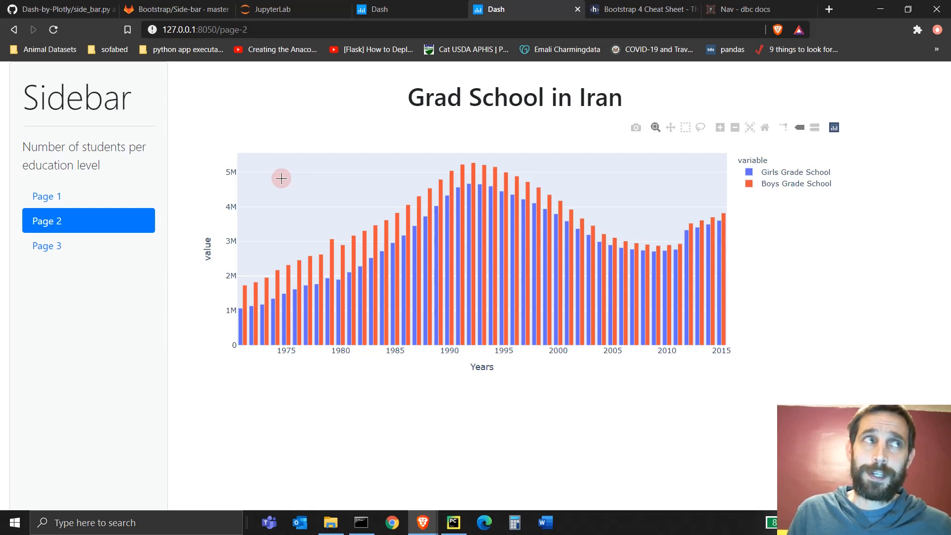